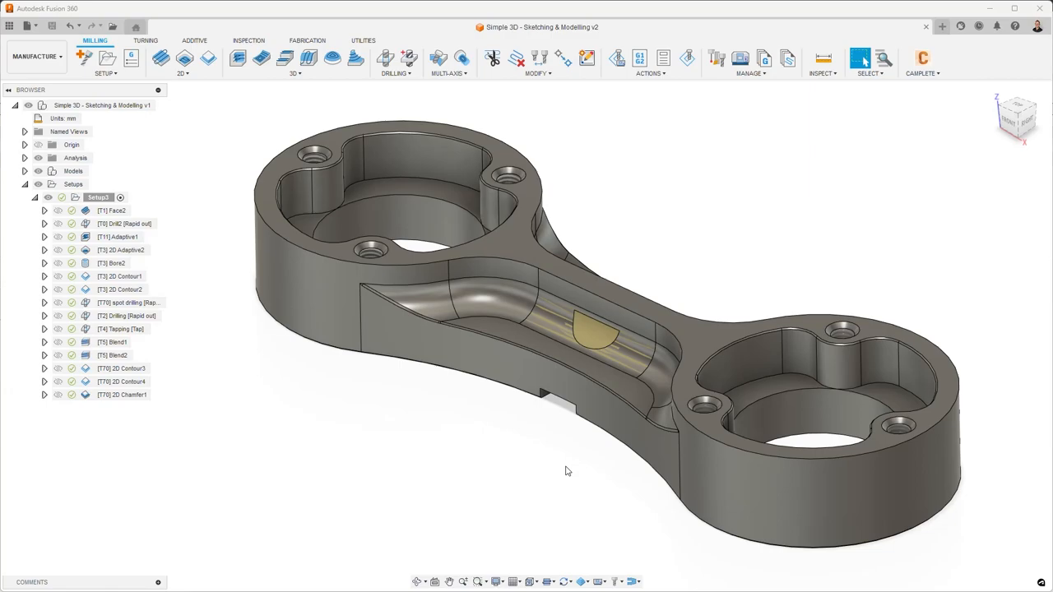
pyautogui.moveTo(184, 431)
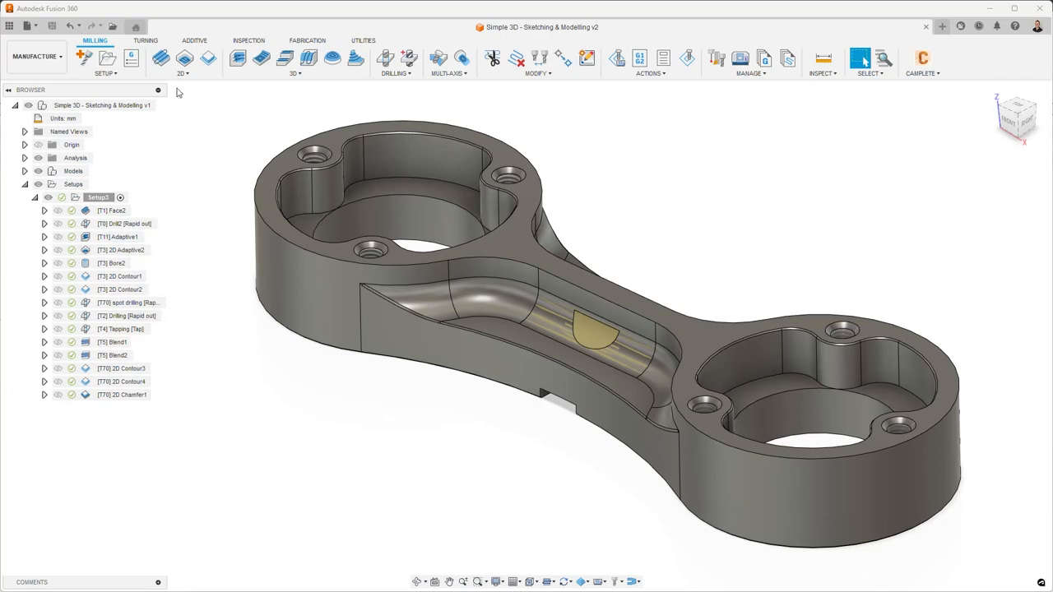
# - Show the Milling 2D dropdown to compare the Face, 2D Contour, Bore and 2D Chamfer strategies
pyautogui.click(182, 58)
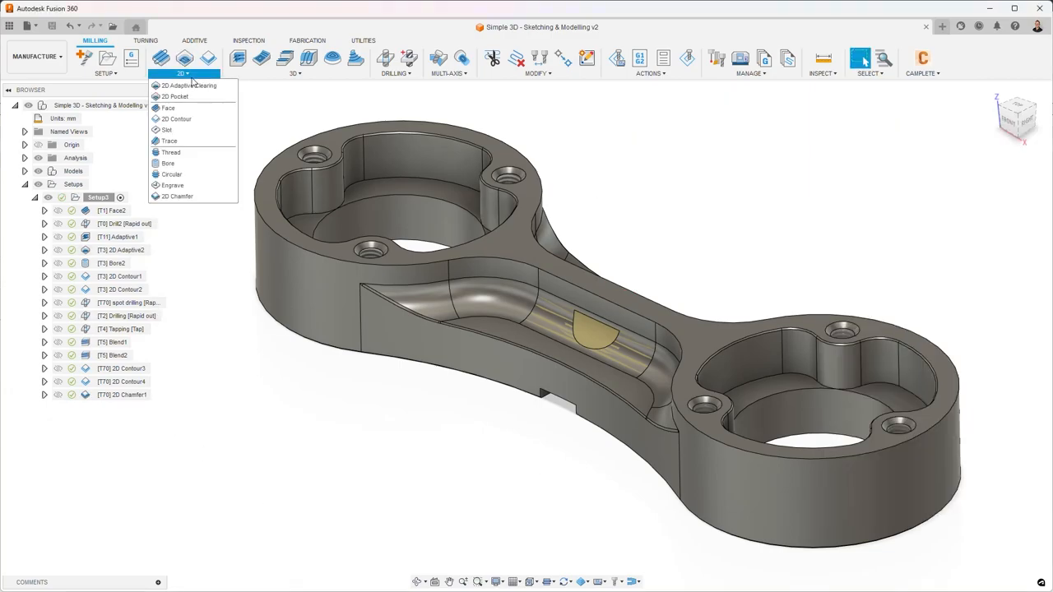
pyautogui.moveTo(168, 108)
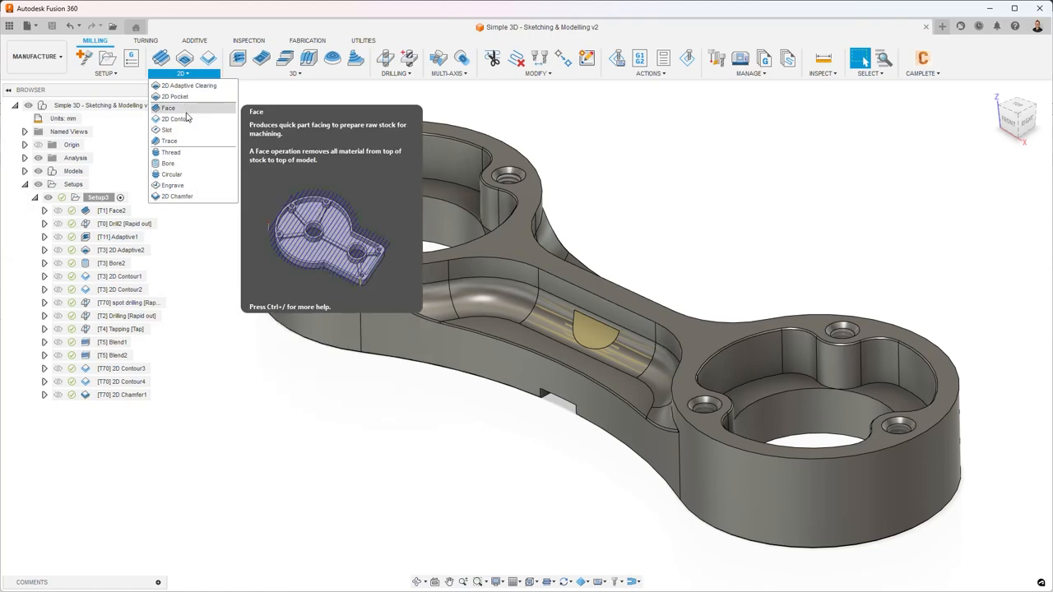
pyautogui.moveTo(177, 118)
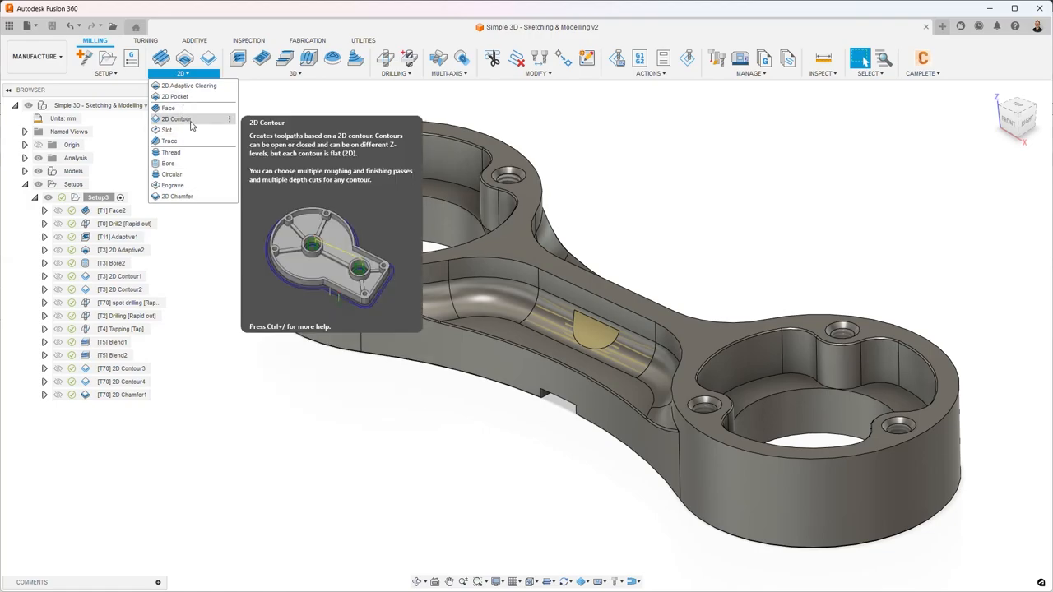
pyautogui.moveTo(197, 123)
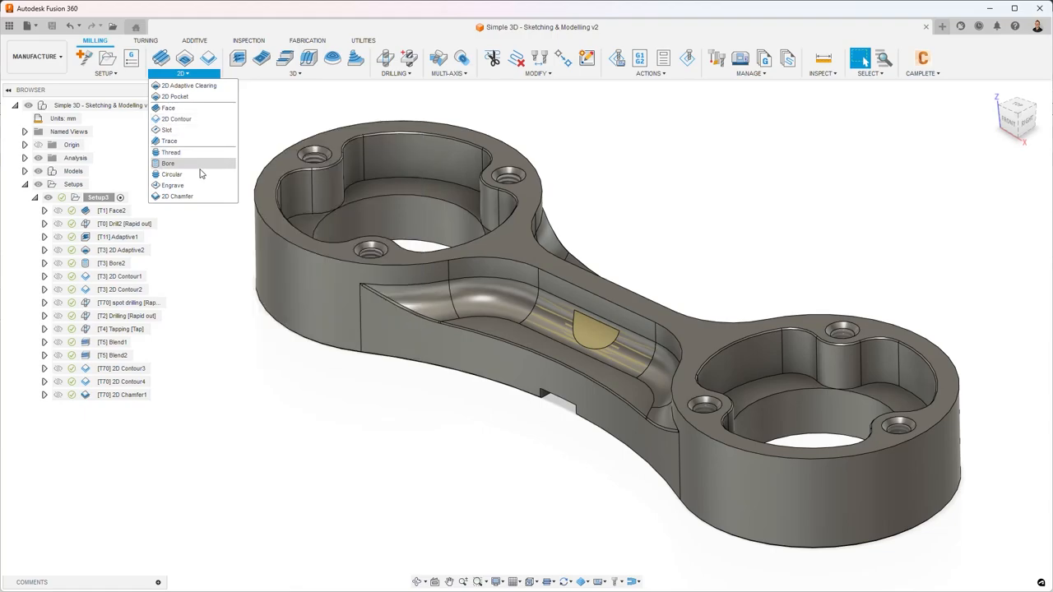
pyautogui.moveTo(197, 140)
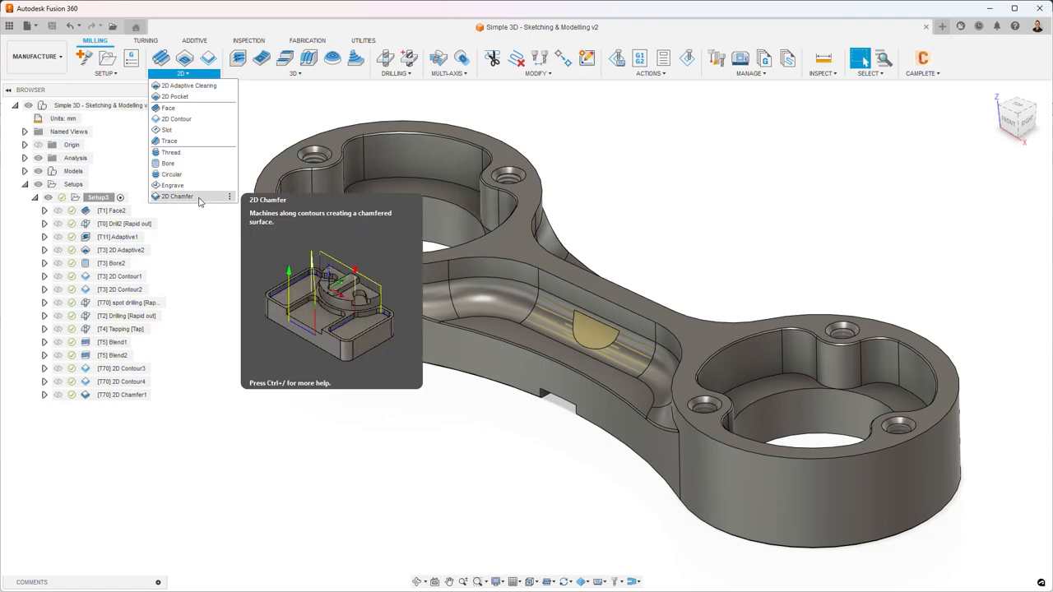
pyautogui.moveTo(429, 86)
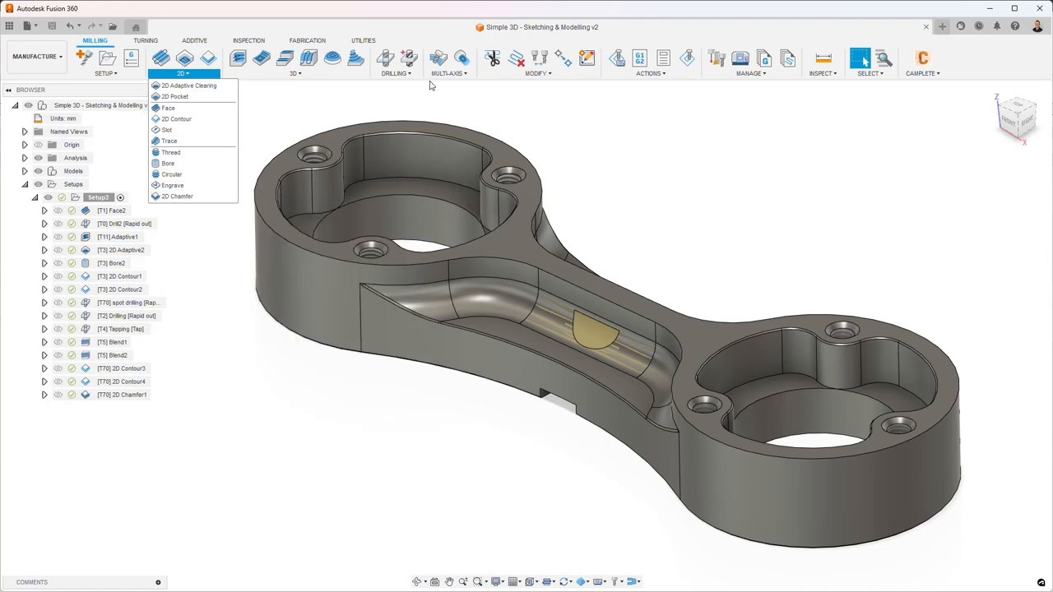
pyautogui.click(294, 58)
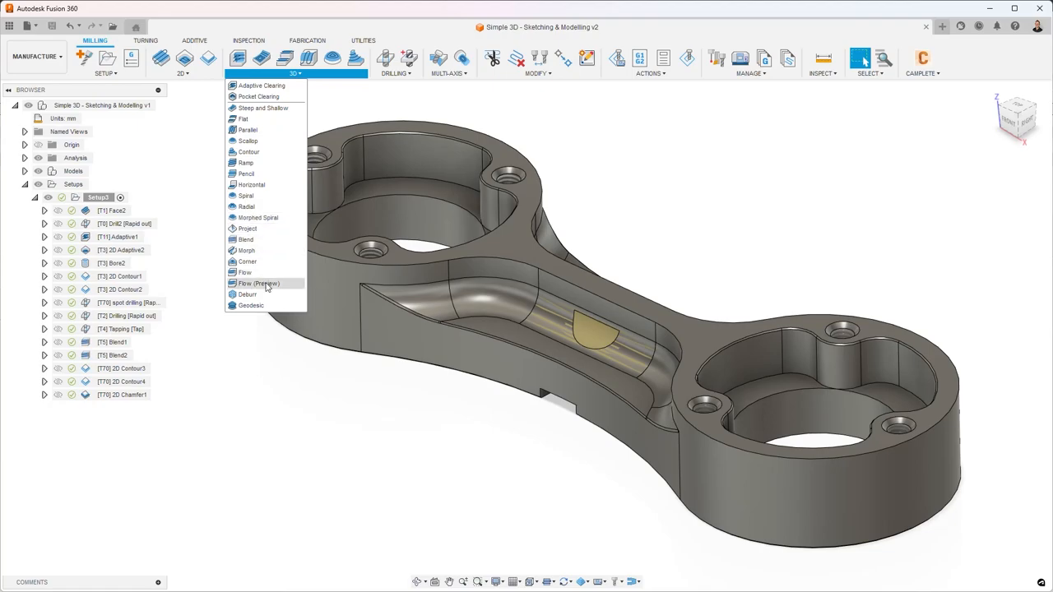
pyautogui.moveTo(249, 295)
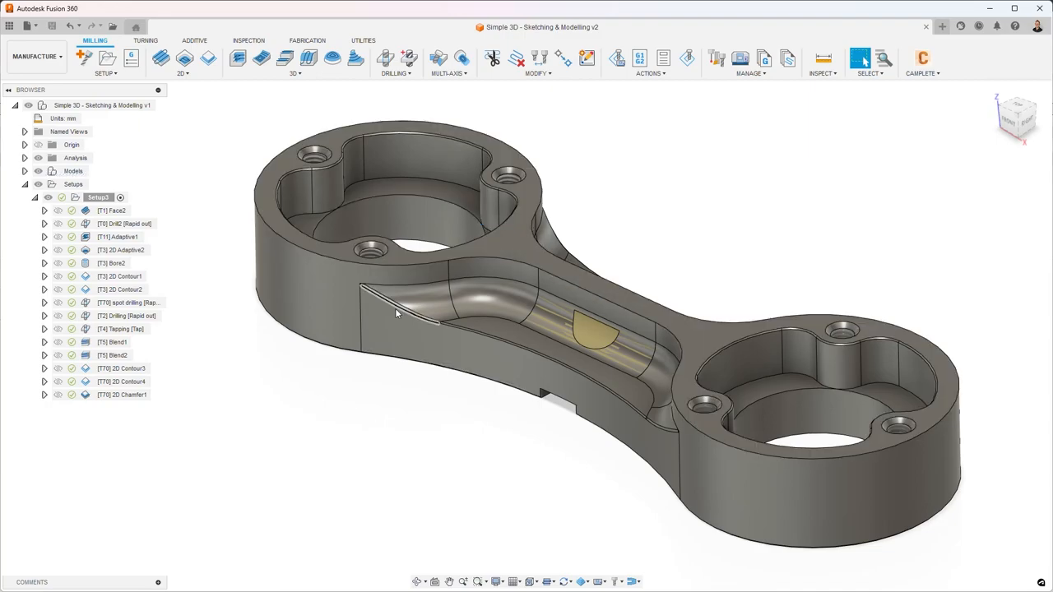
pyautogui.click(485, 343)
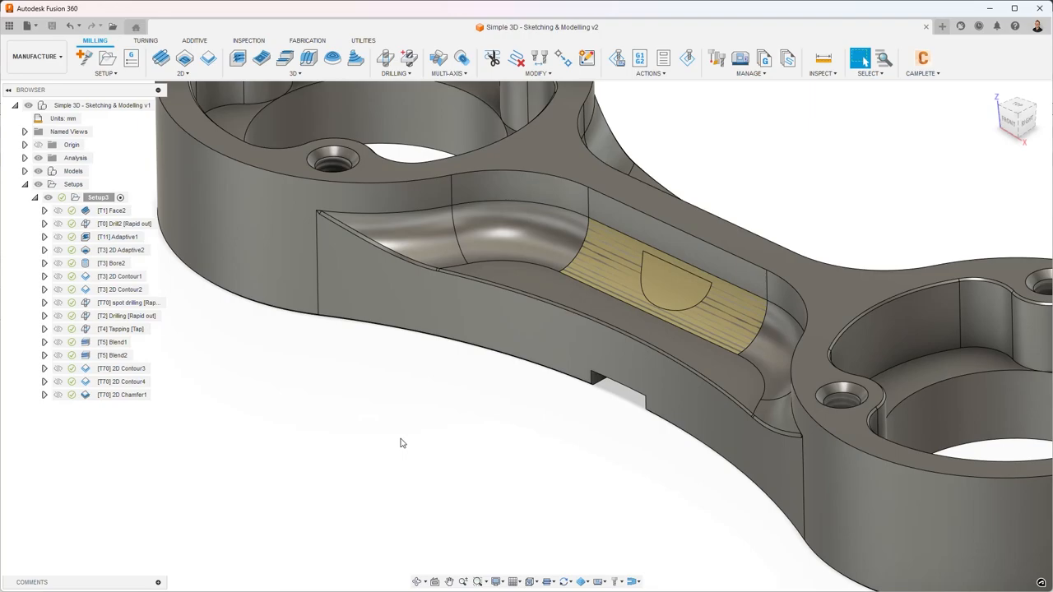
# - Display the Blend1 and Blend2 channel blend toolpaths
pyautogui.click(112, 342)
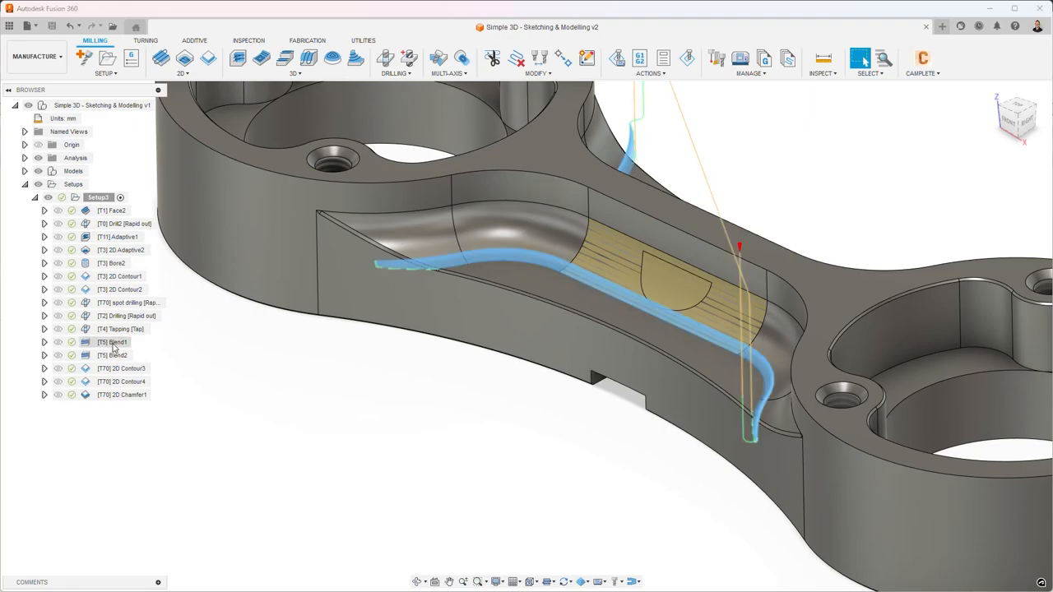
pyautogui.click(114, 341)
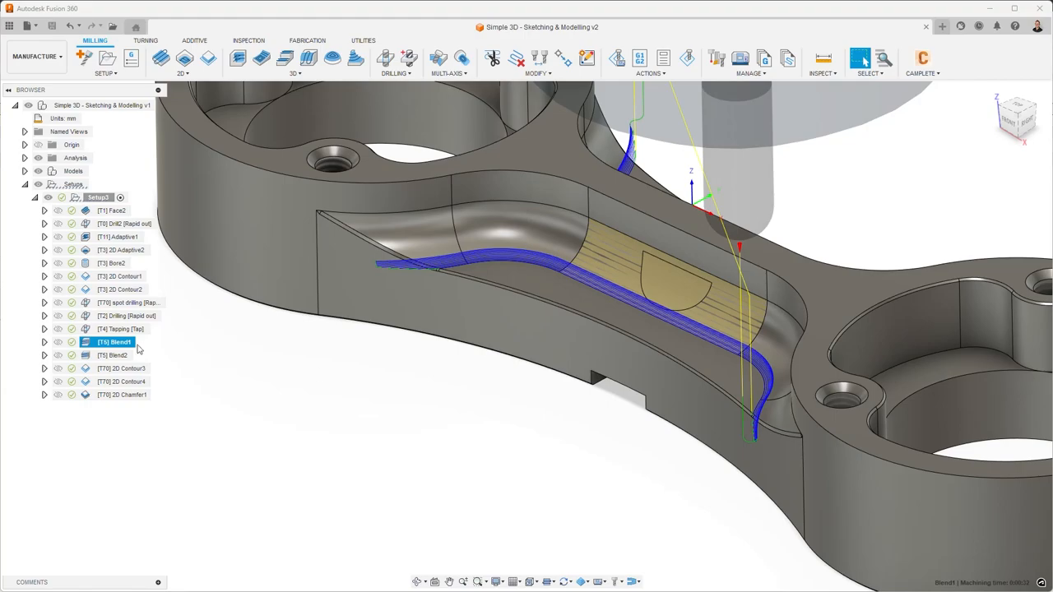
pyautogui.click(115, 355)
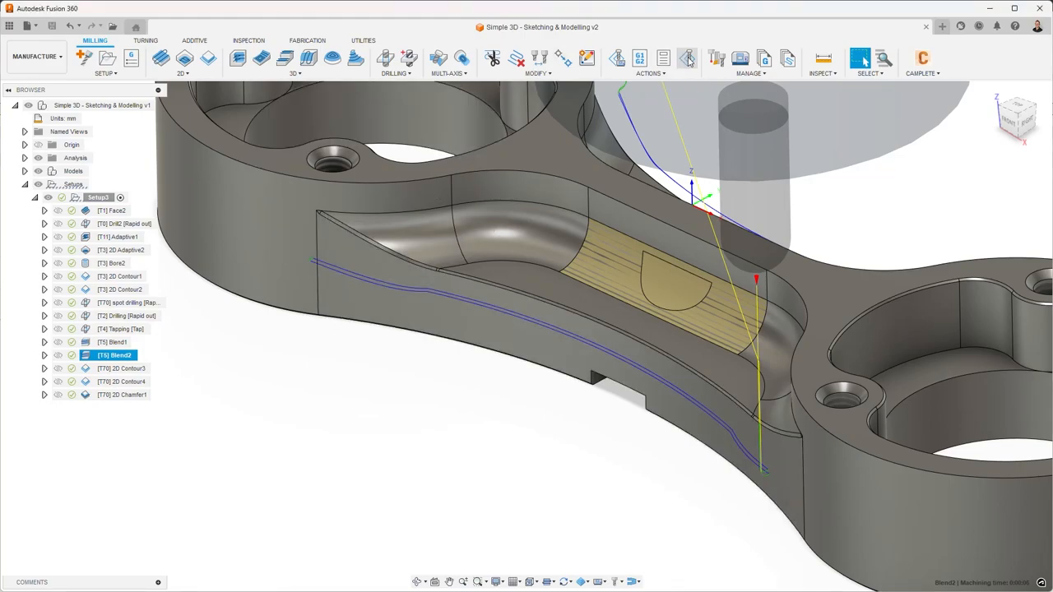
# - Simulate the Blend2 toolpath, then bring up Blend2's ball-endmill settings
pyautogui.click(686, 58)
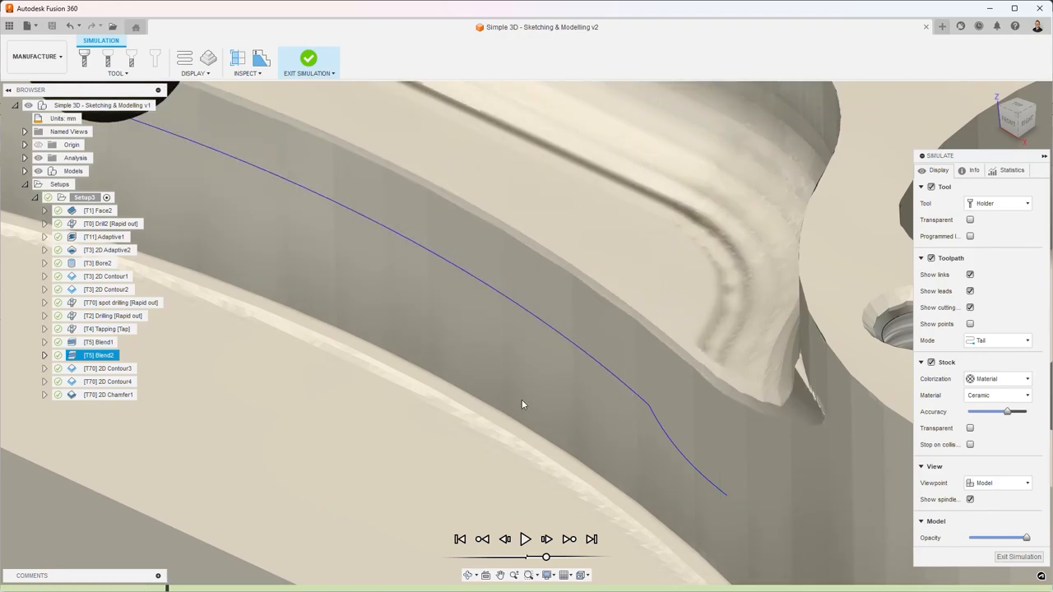
pyautogui.click(308, 58)
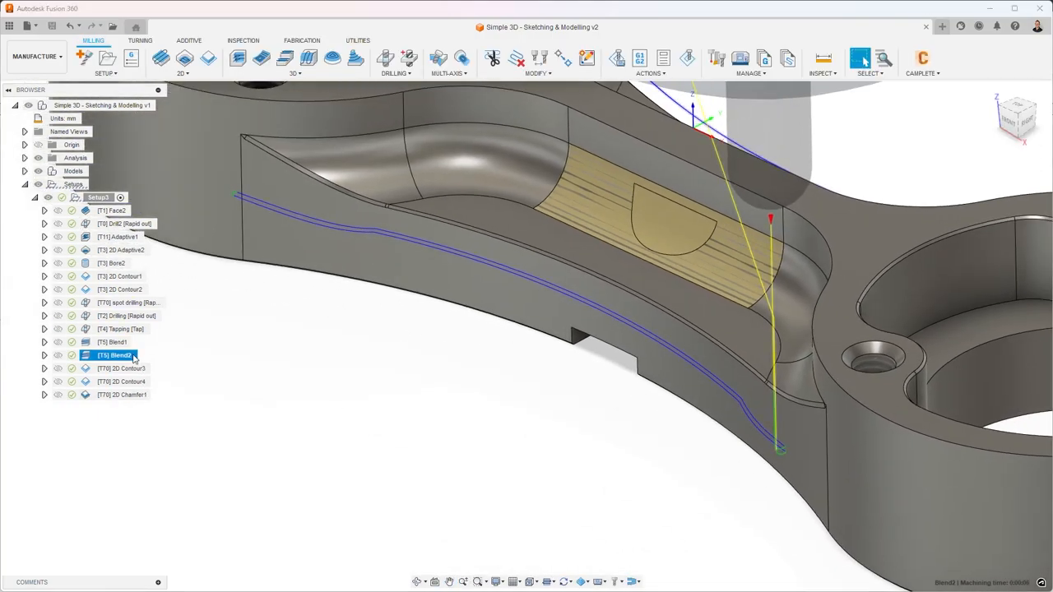
pyautogui.doubleClick(115, 354)
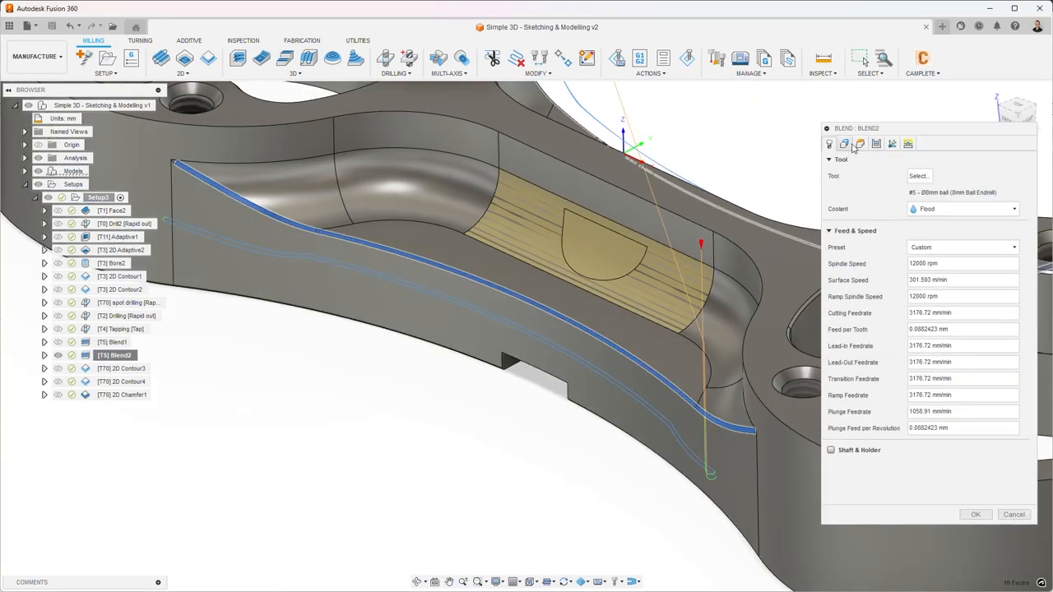
# - Inspect Blend2's 10 drive faces and open-chain drive curves along the channel edge
pyautogui.click(844, 143)
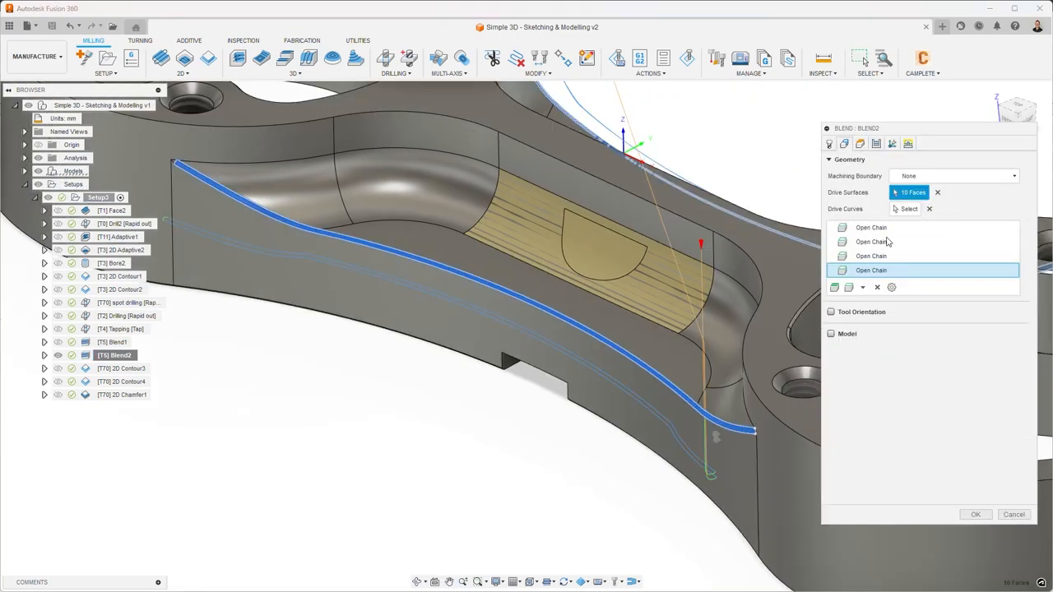
pyautogui.click(870, 227)
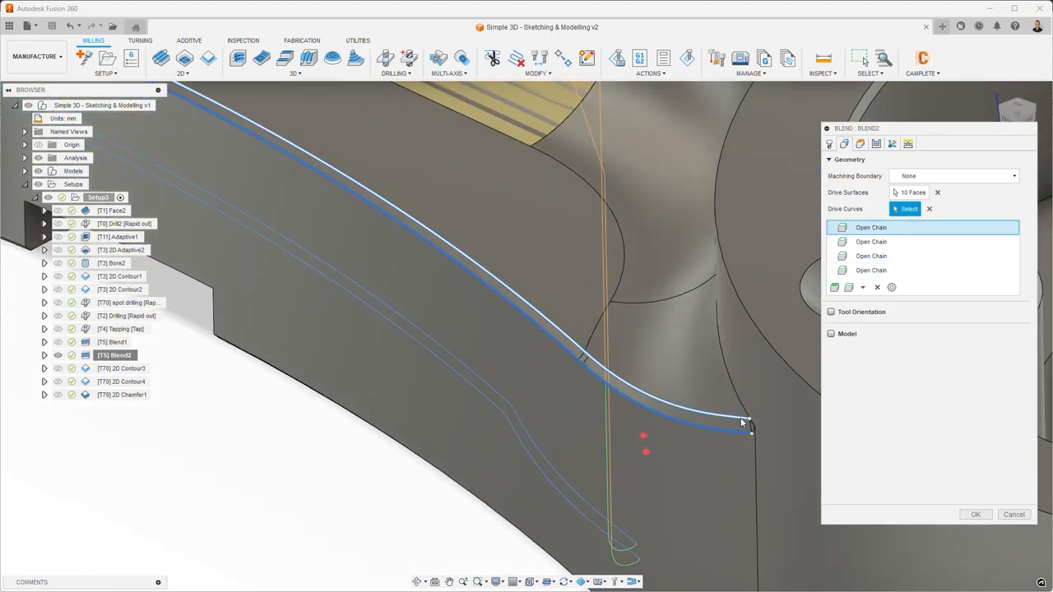
pyautogui.moveTo(736, 434)
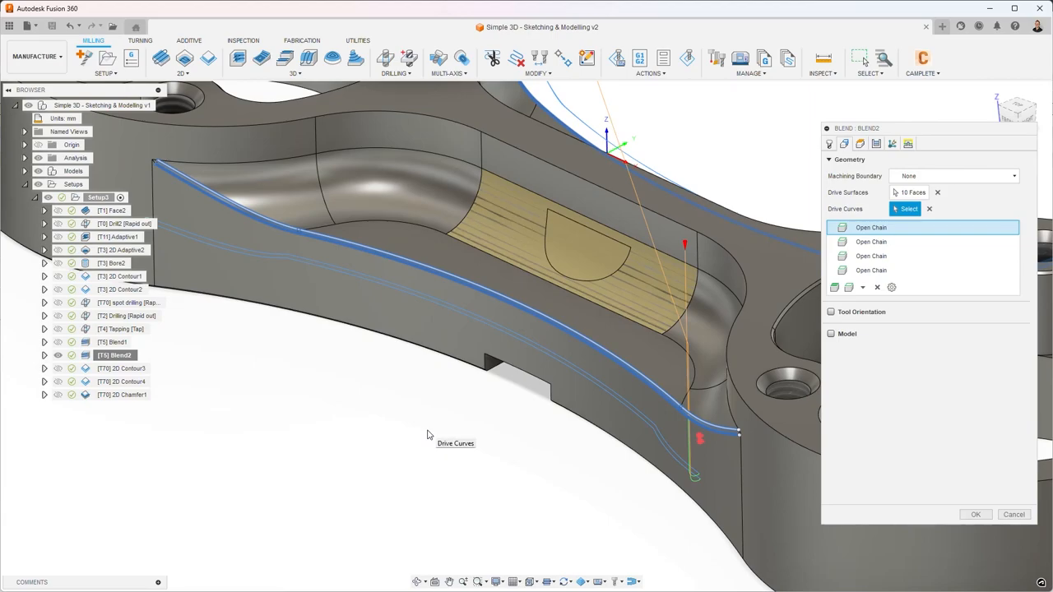
pyautogui.moveTo(909, 204)
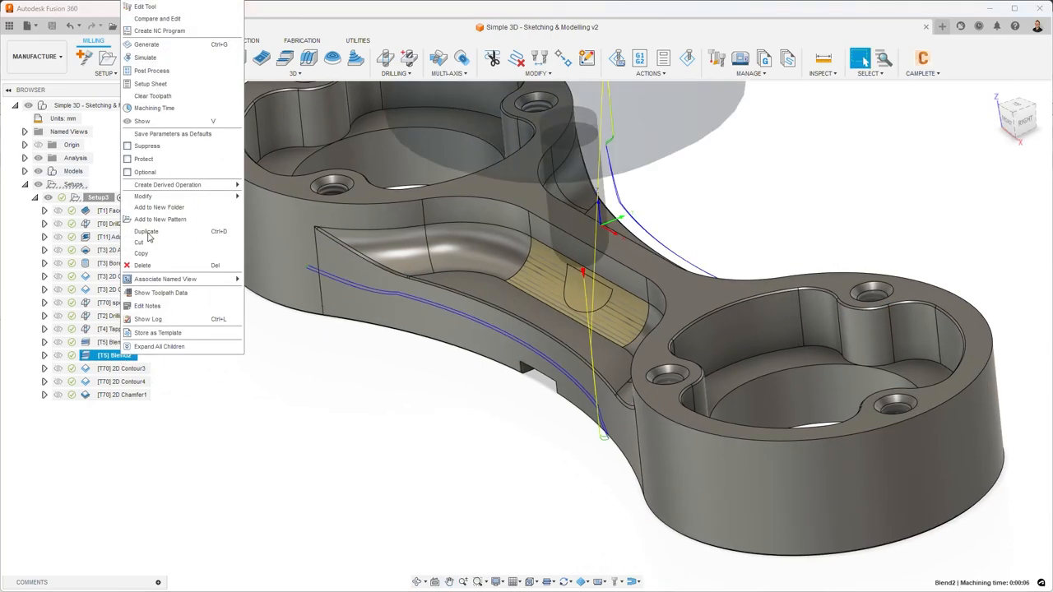
pyautogui.moveTo(151, 84)
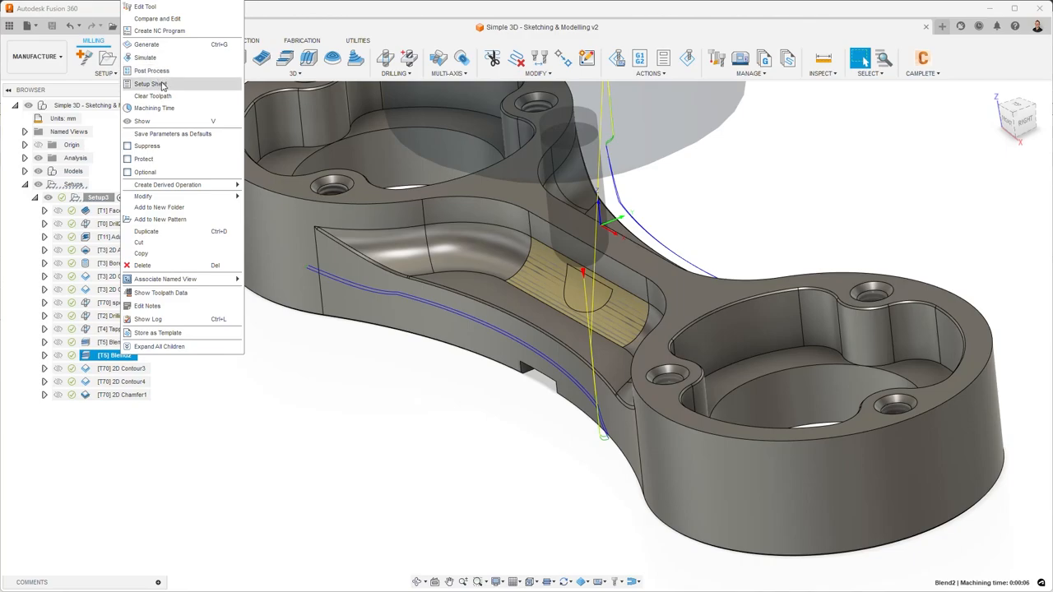
pyautogui.moveTo(164, 306)
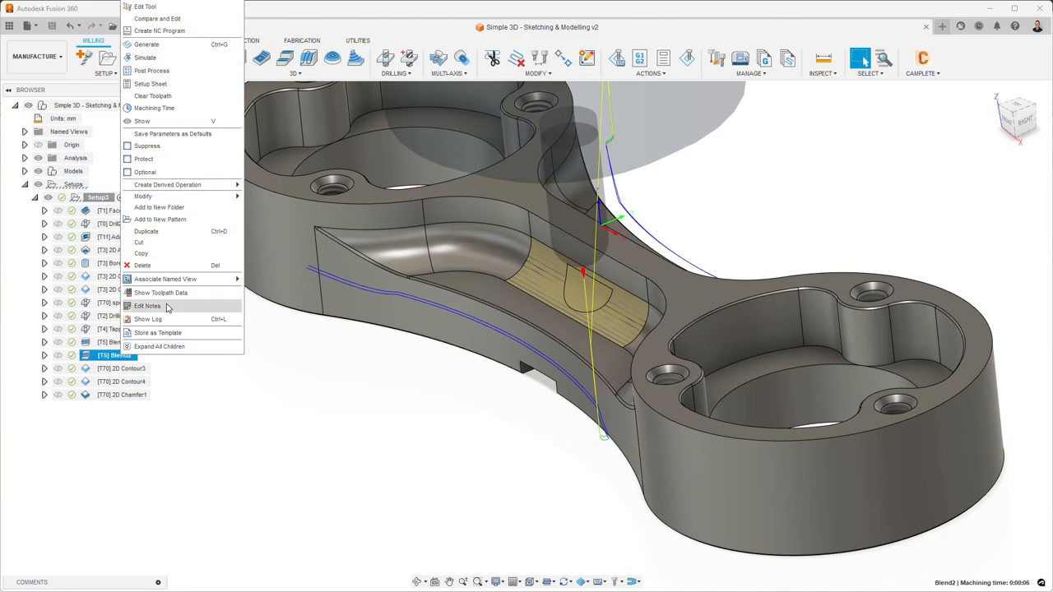
pyautogui.moveTo(161, 293)
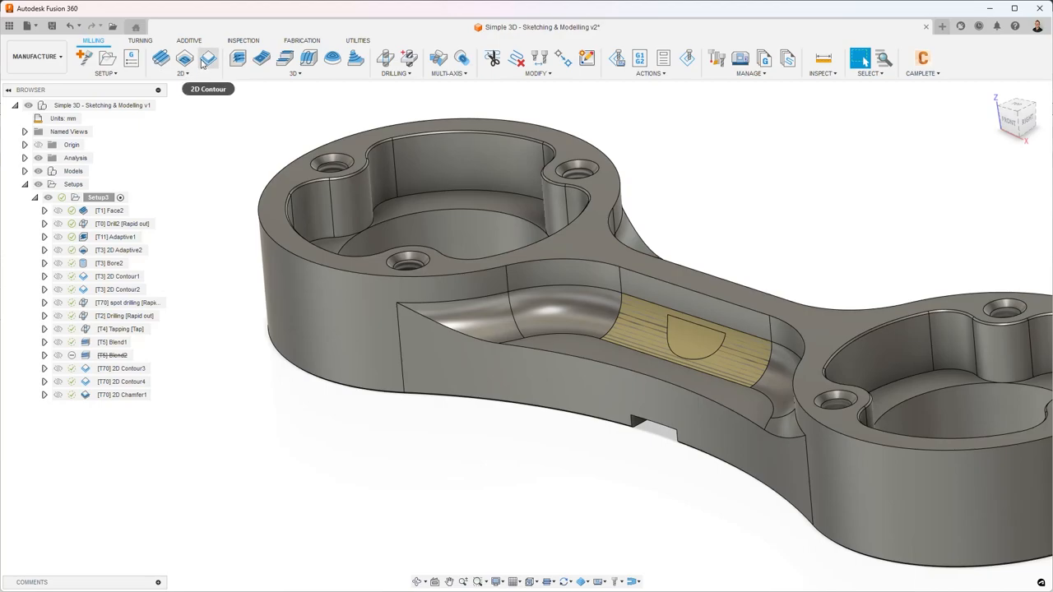
# - Create 2D Contour5 and enable chamfer passing in its pass settings
pyautogui.click(208, 57)
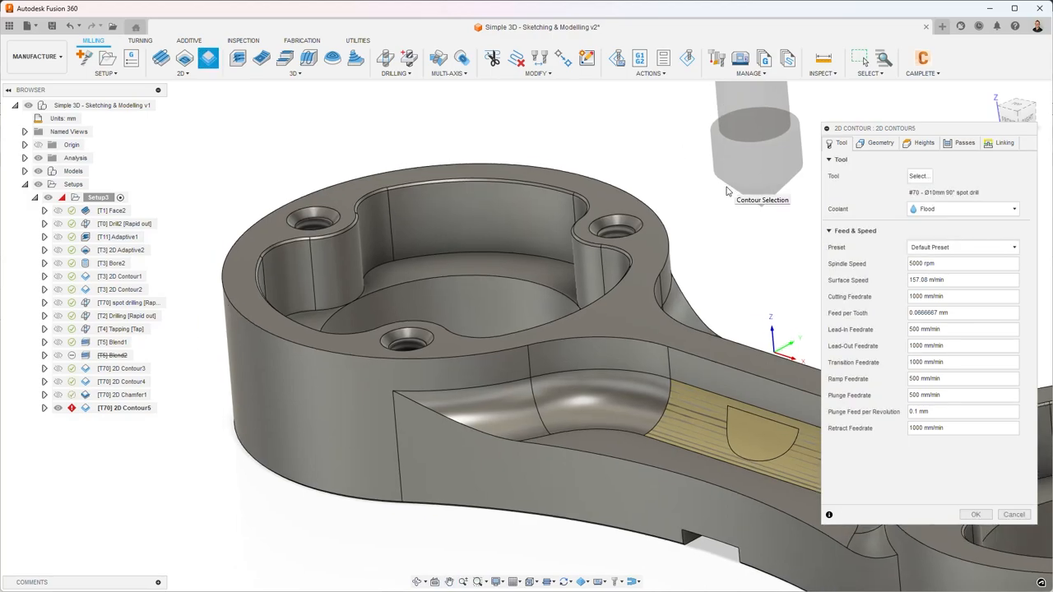
pyautogui.moveTo(727, 201)
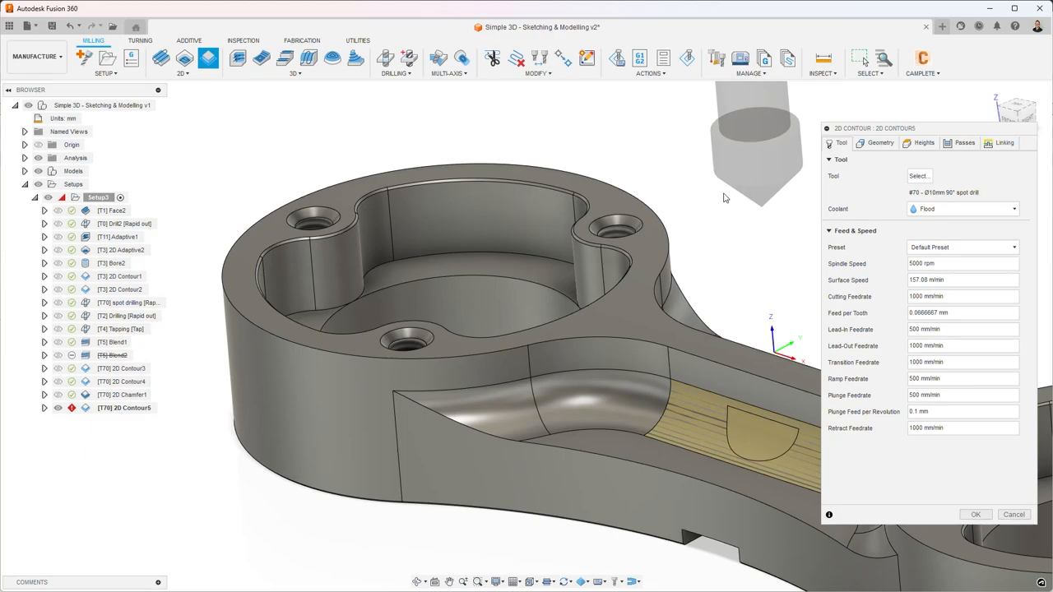
pyautogui.click(964, 142)
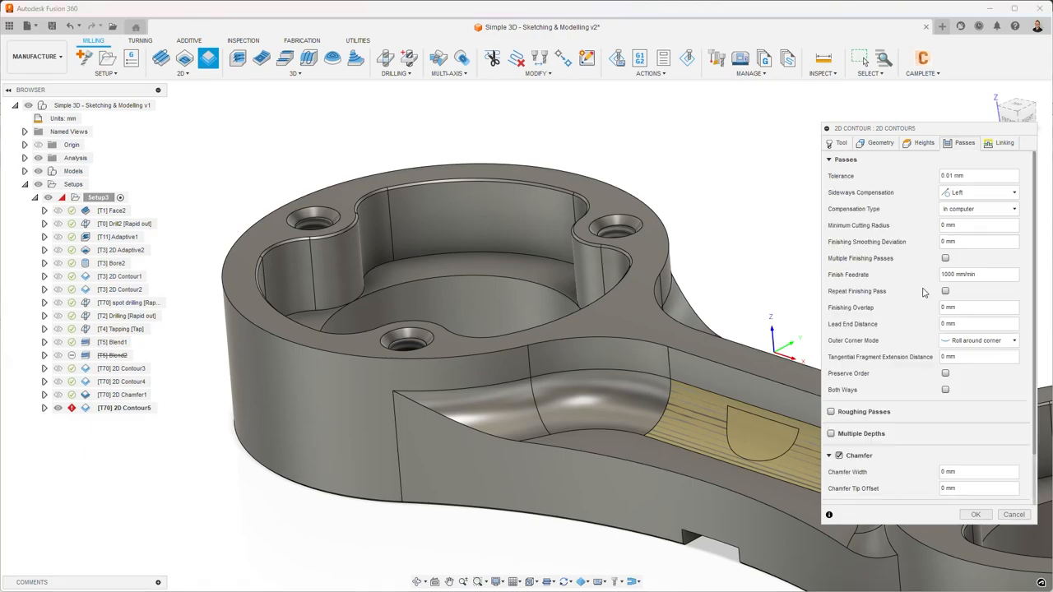
pyautogui.click(839, 455)
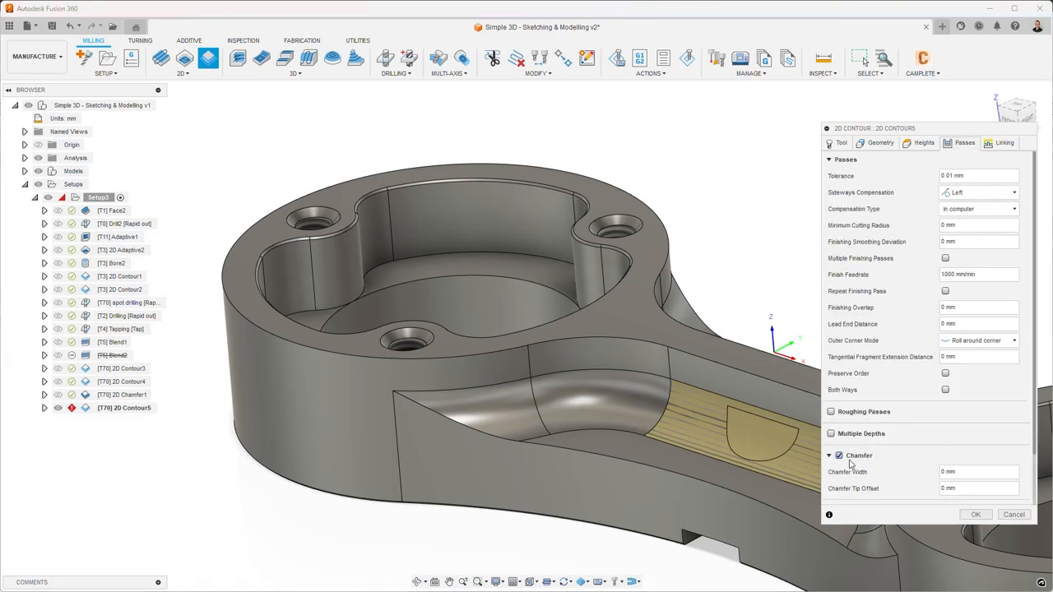
pyautogui.scroll(-3)
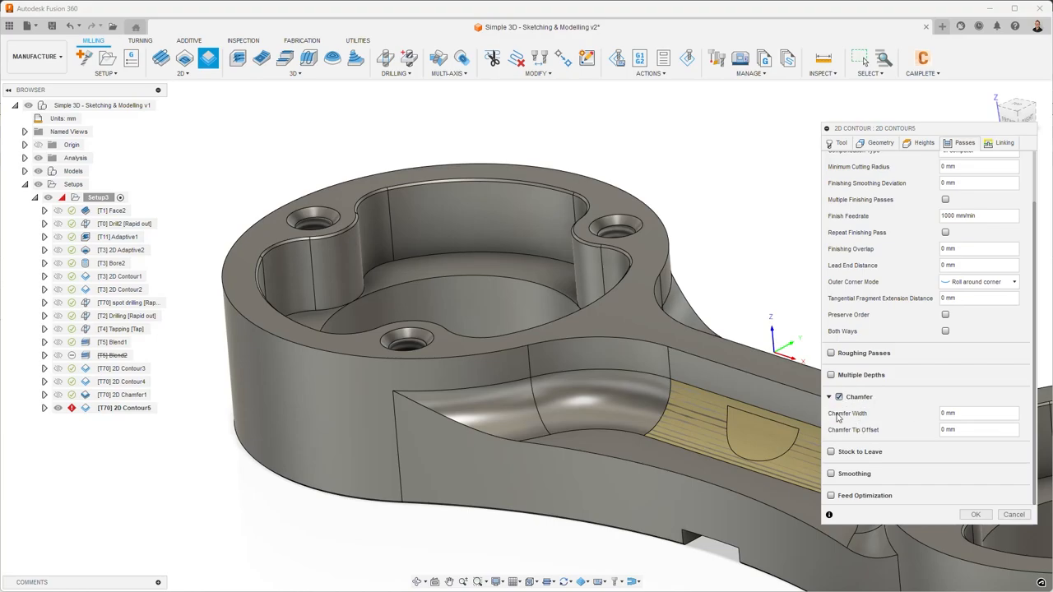
pyautogui.moveTo(894, 169)
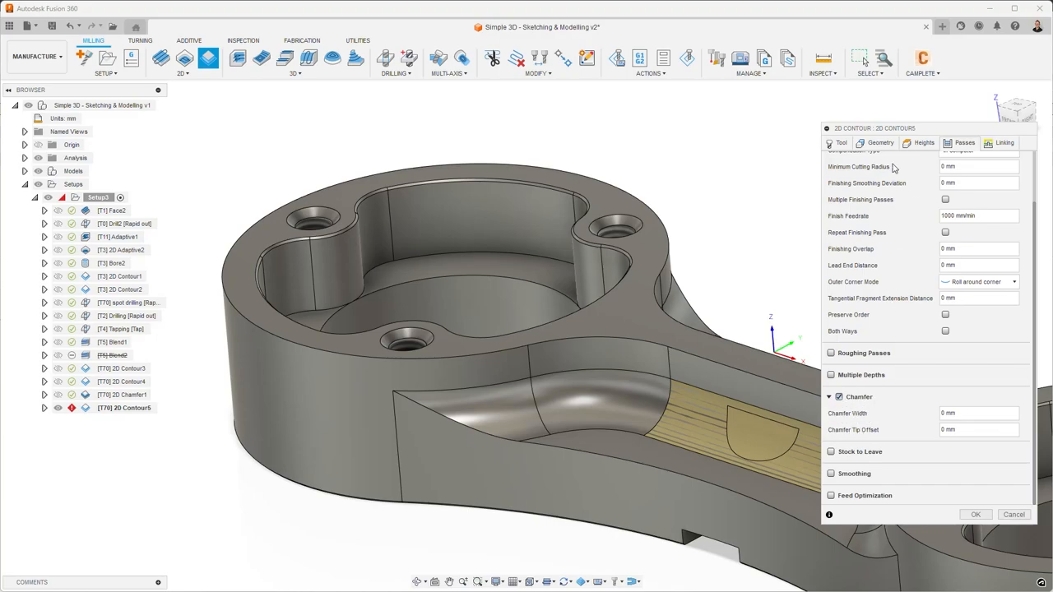
# - Review 2D Contour5's heights, then show its still-empty contour geometry selection
pyautogui.click(873, 104)
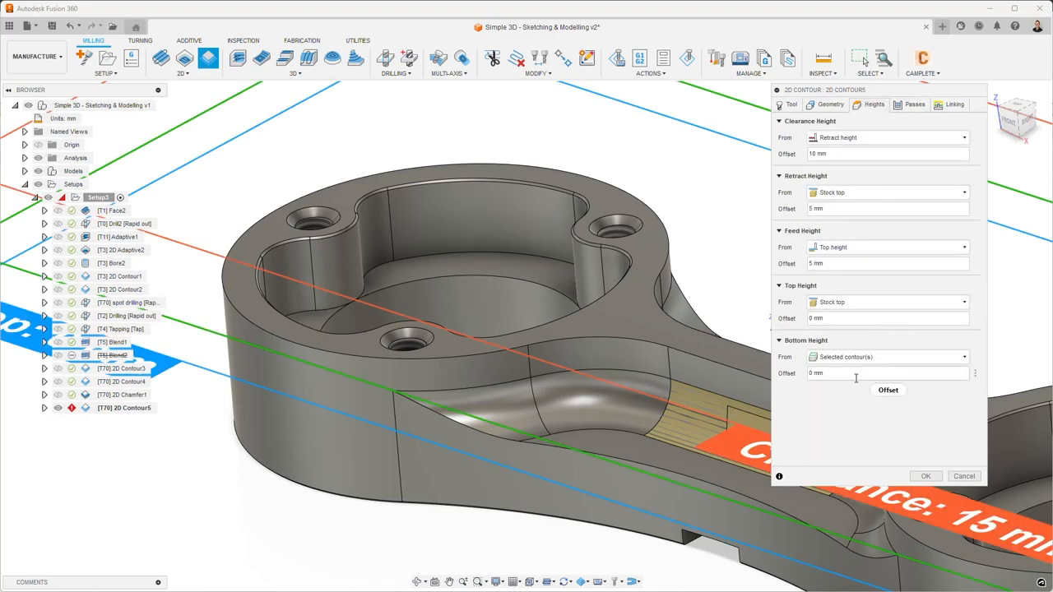
pyautogui.moveTo(772, 393)
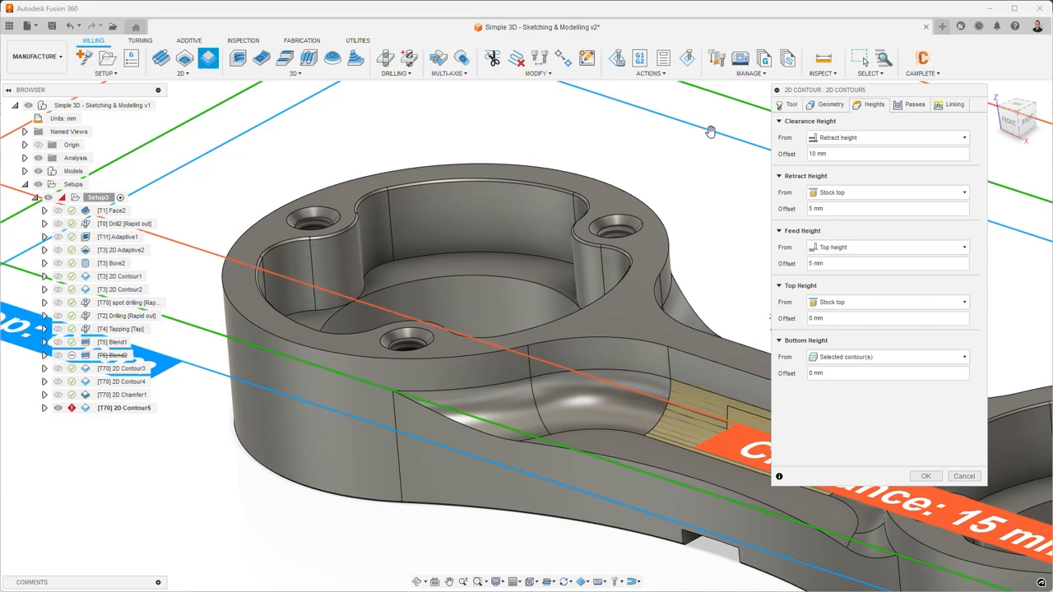
pyautogui.click(830, 104)
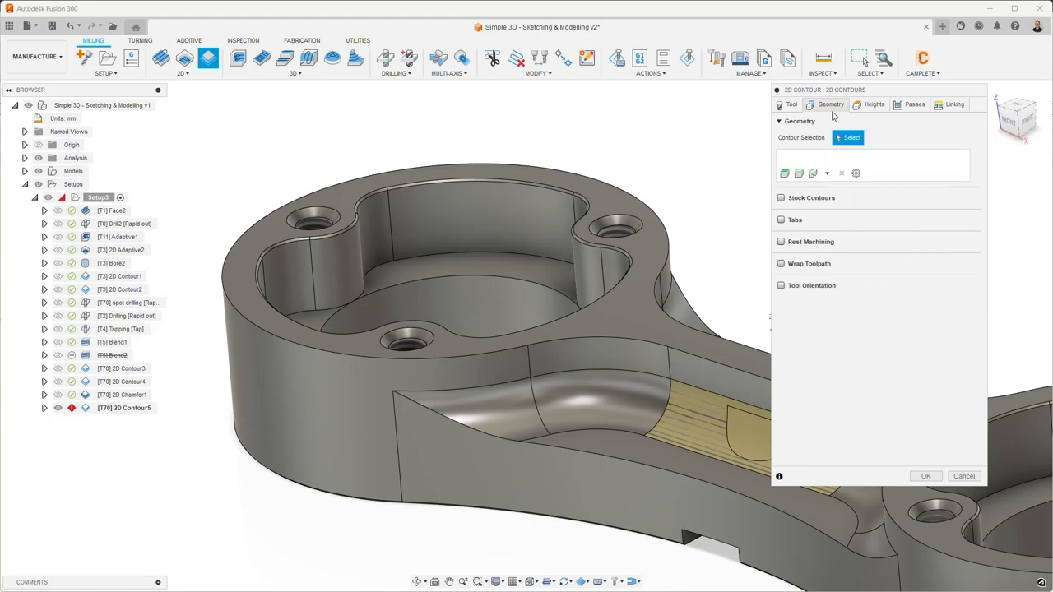
pyautogui.click(874, 104)
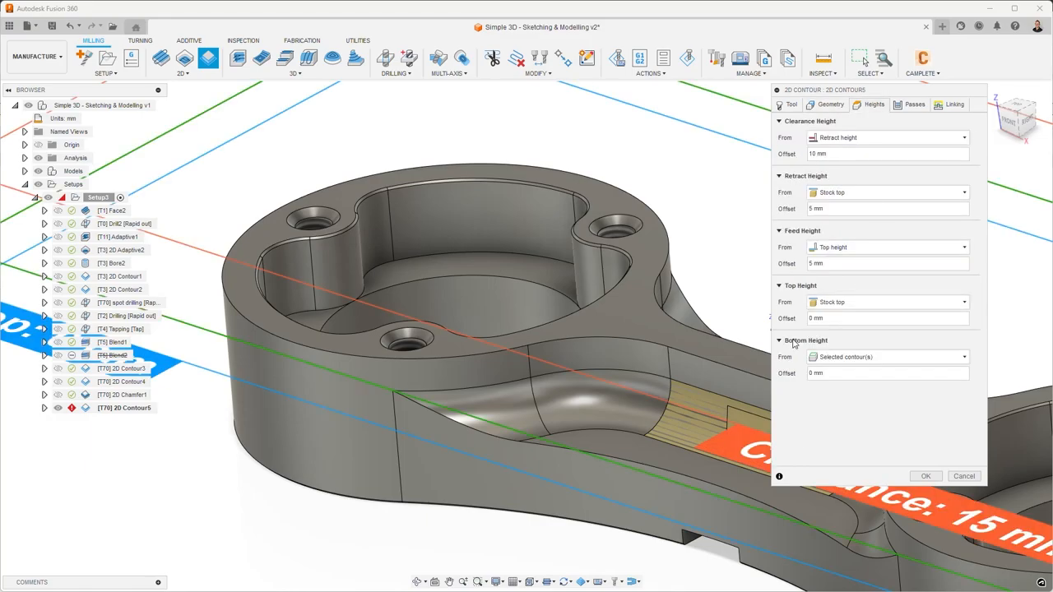
pyautogui.moveTo(496, 304)
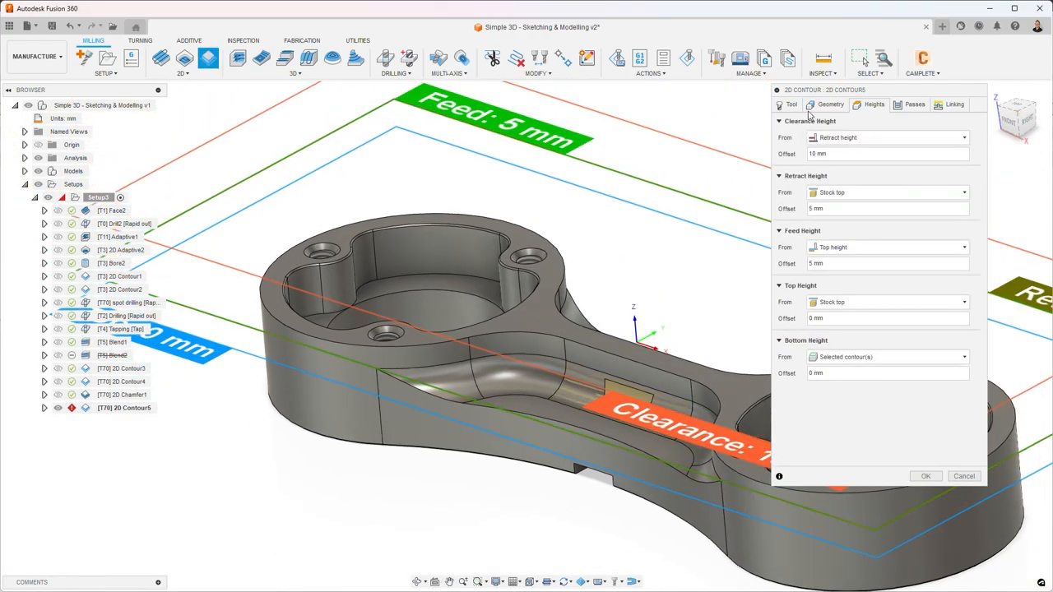
pyautogui.click(830, 104)
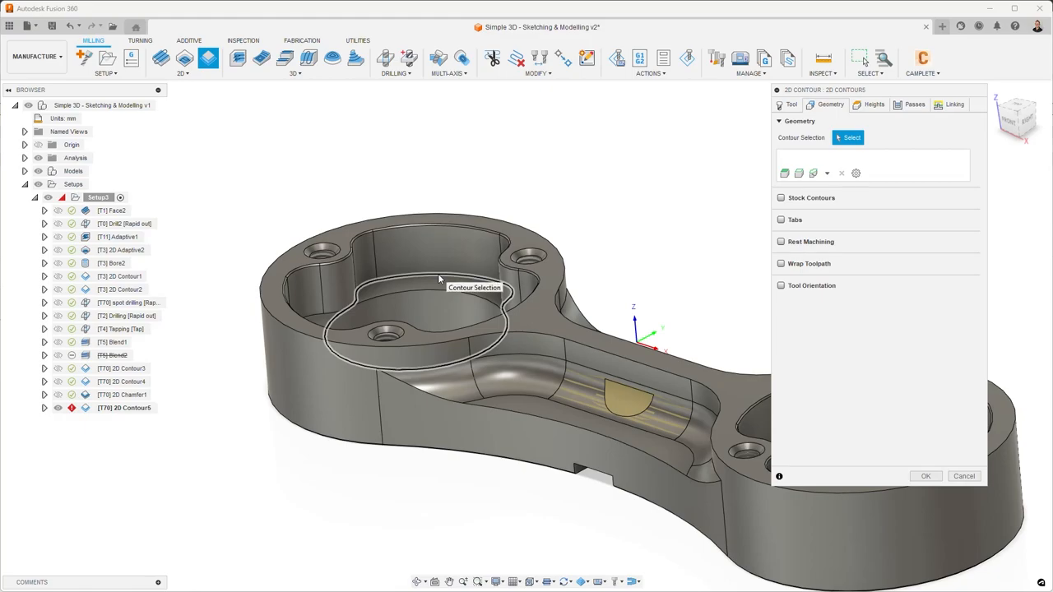
# - Select the part's outer top edge as a closed chain and confirm 2D Contour5
pyautogui.click(436, 280)
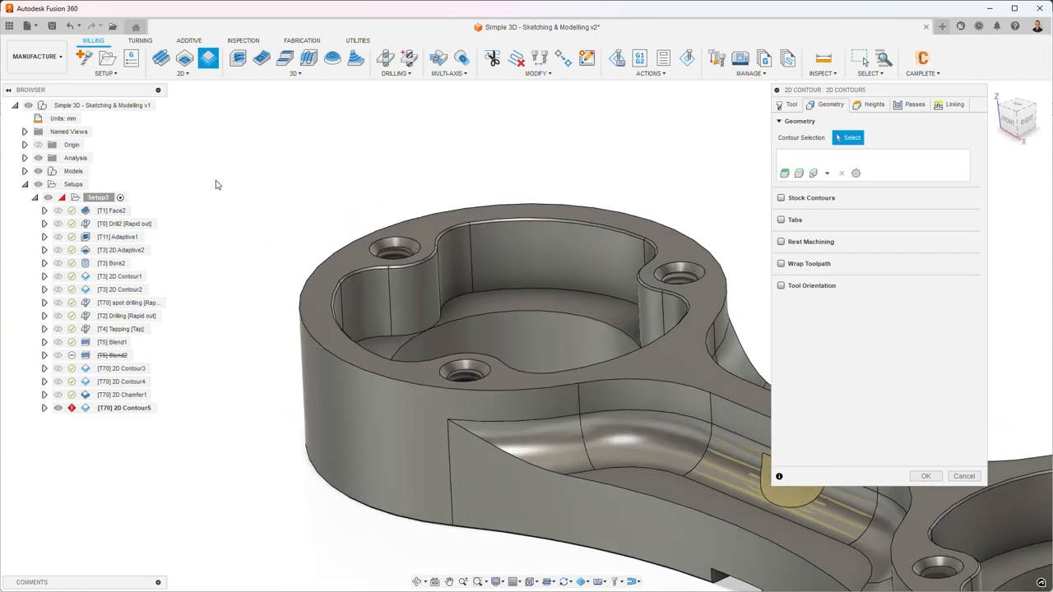
pyautogui.moveTo(251, 181)
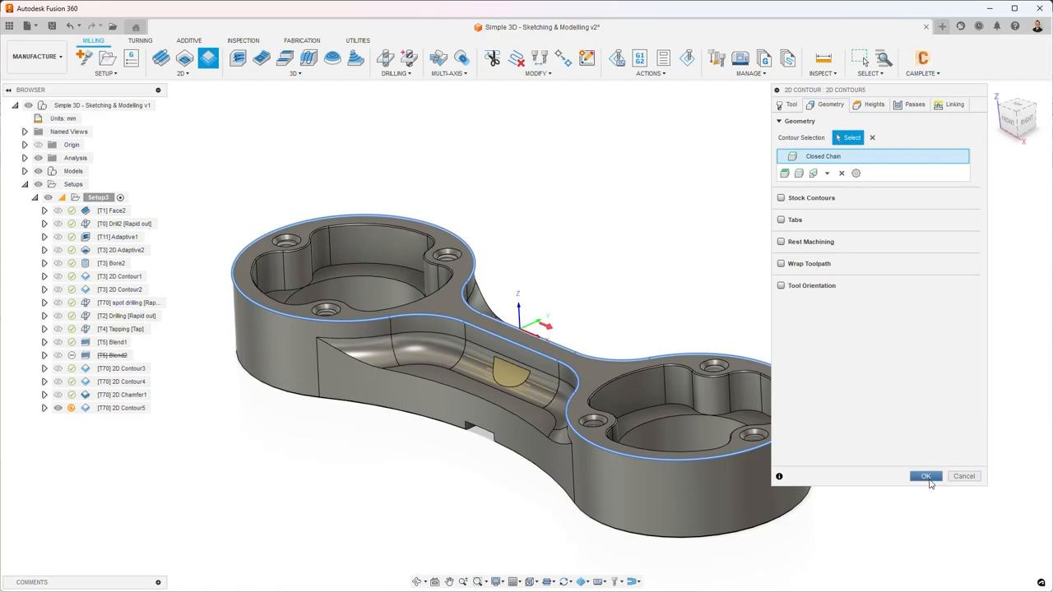
pyautogui.click(925, 476)
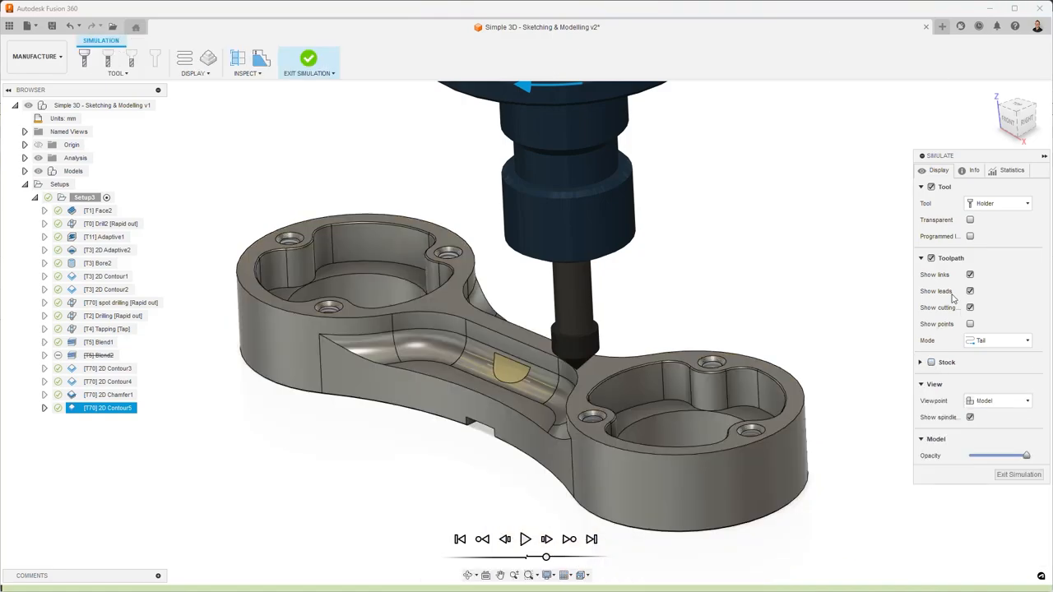
# - Exit the simulation to see 2D Contour5's outer-edge chamfer path, about 25 seconds
pyautogui.click(995, 341)
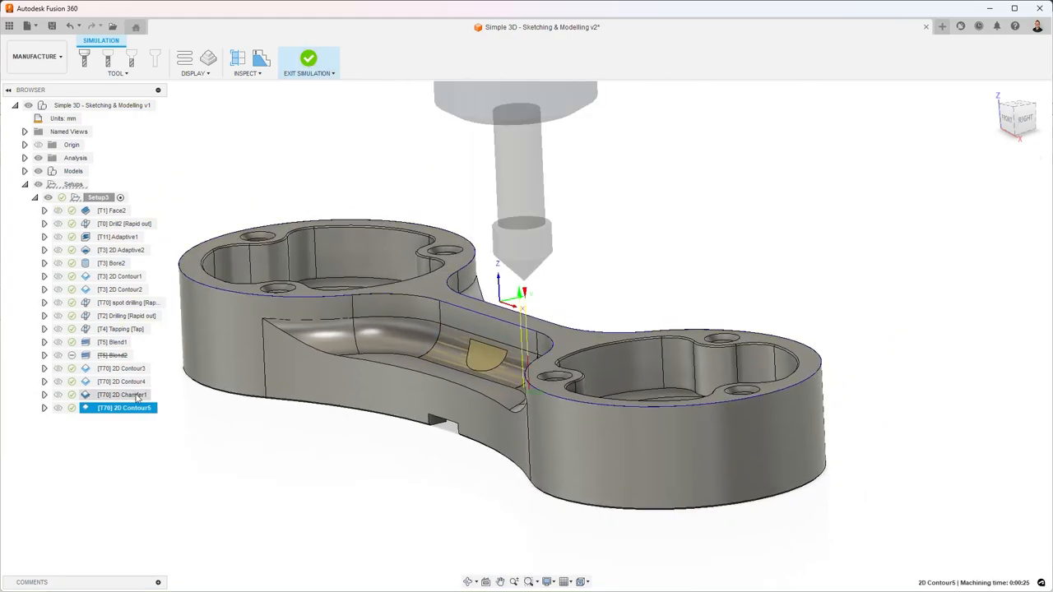
# - Edit 2D Contour5 and enter 3 mm as its Chamfer Tip Offset
pyautogui.rightClick(123, 407)
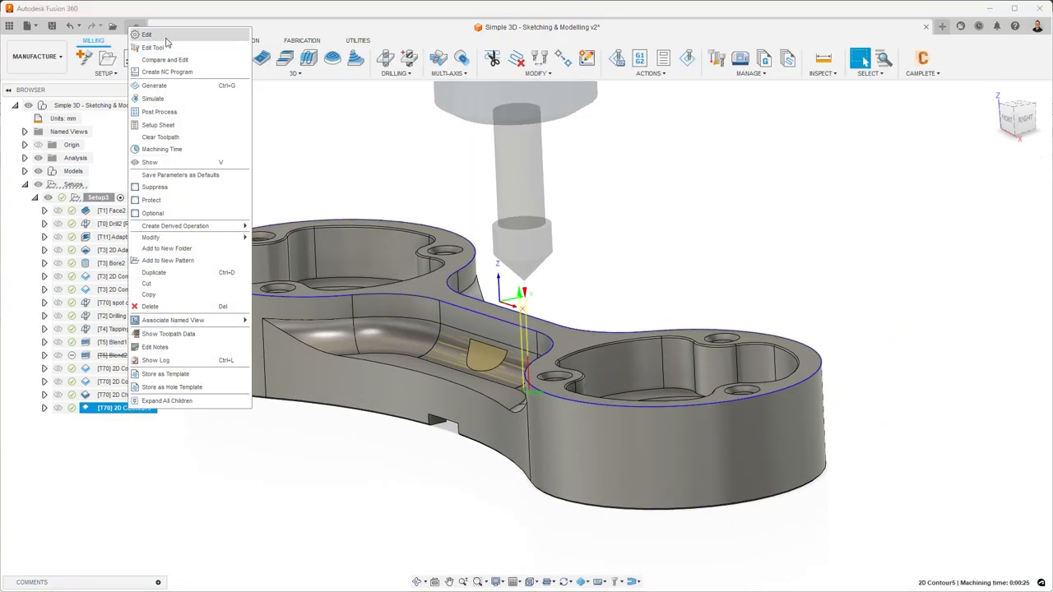
pyautogui.click(145, 34)
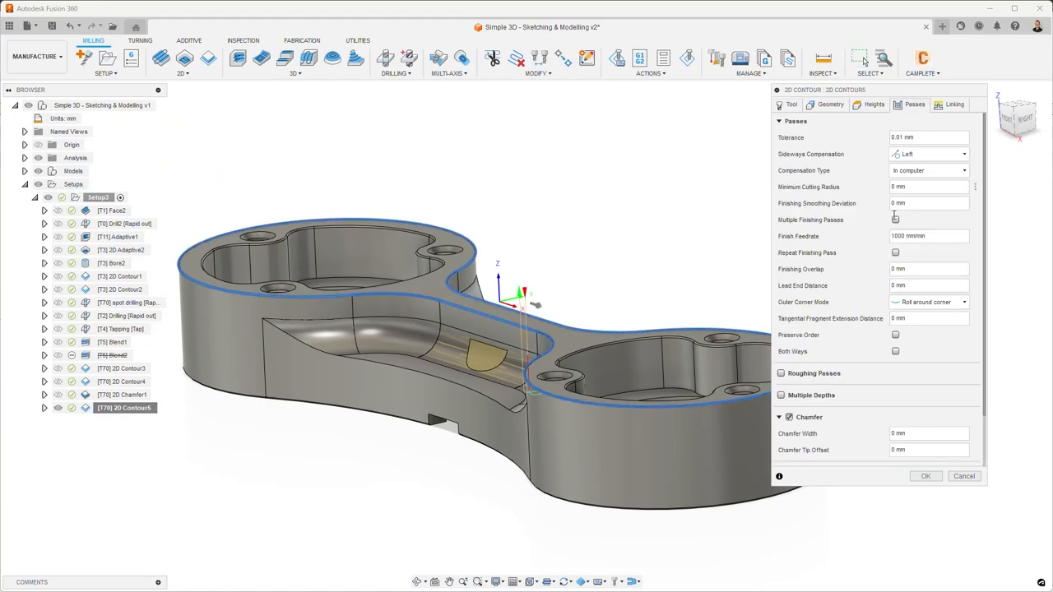
pyautogui.moveTo(919, 450)
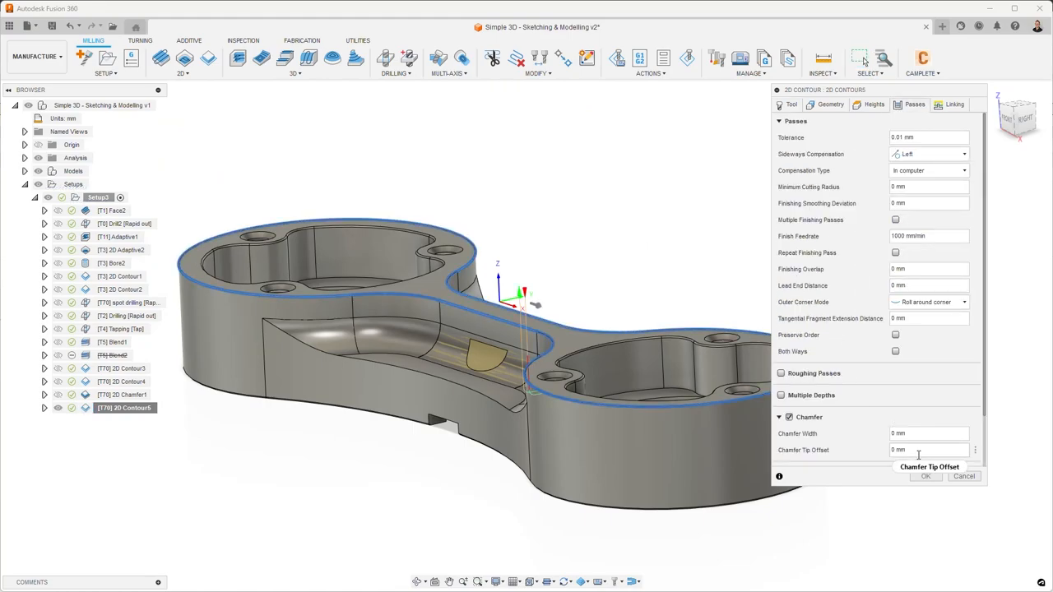
pyautogui.moveTo(930, 450)
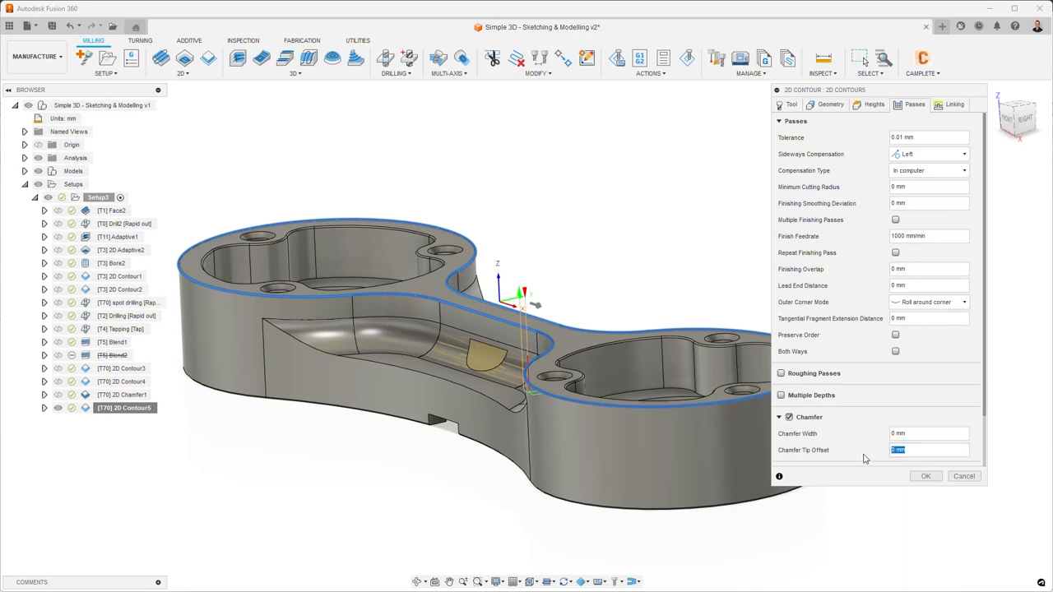
pyautogui.moveTo(851, 455)
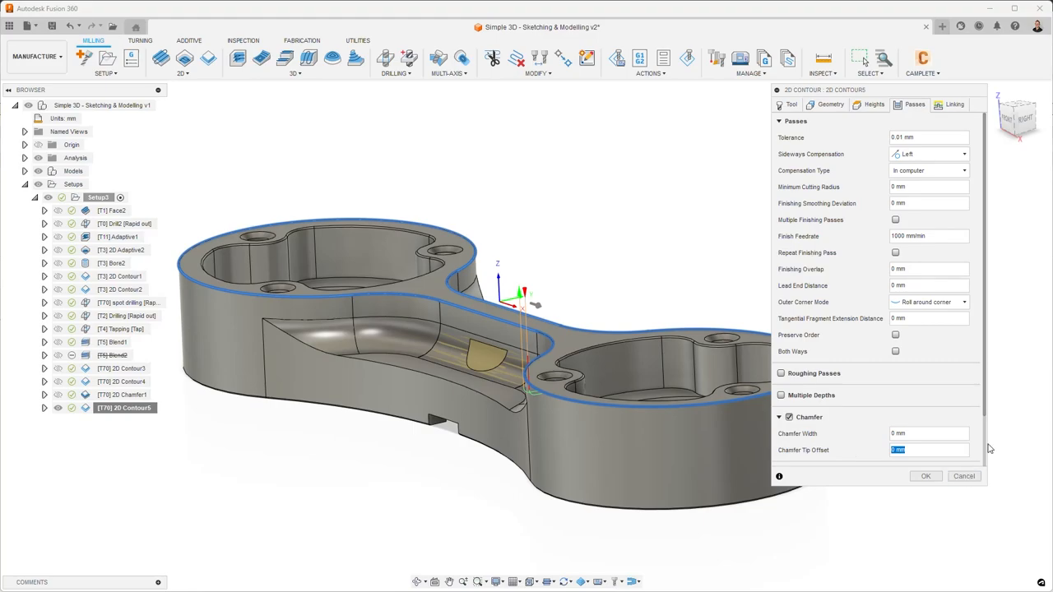
pyautogui.scroll(-3)
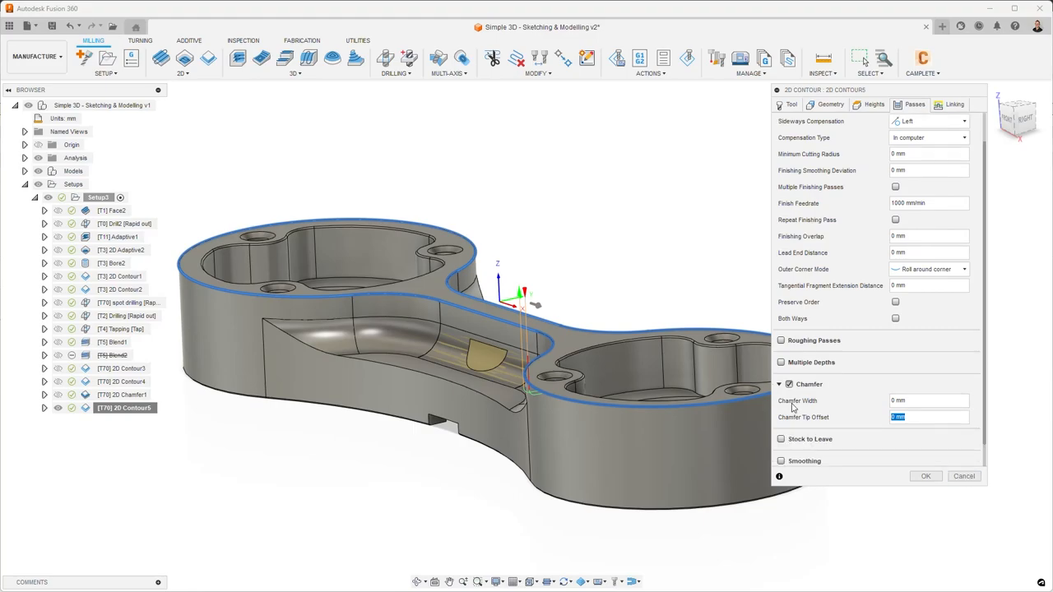
pyautogui.moveTo(878, 425)
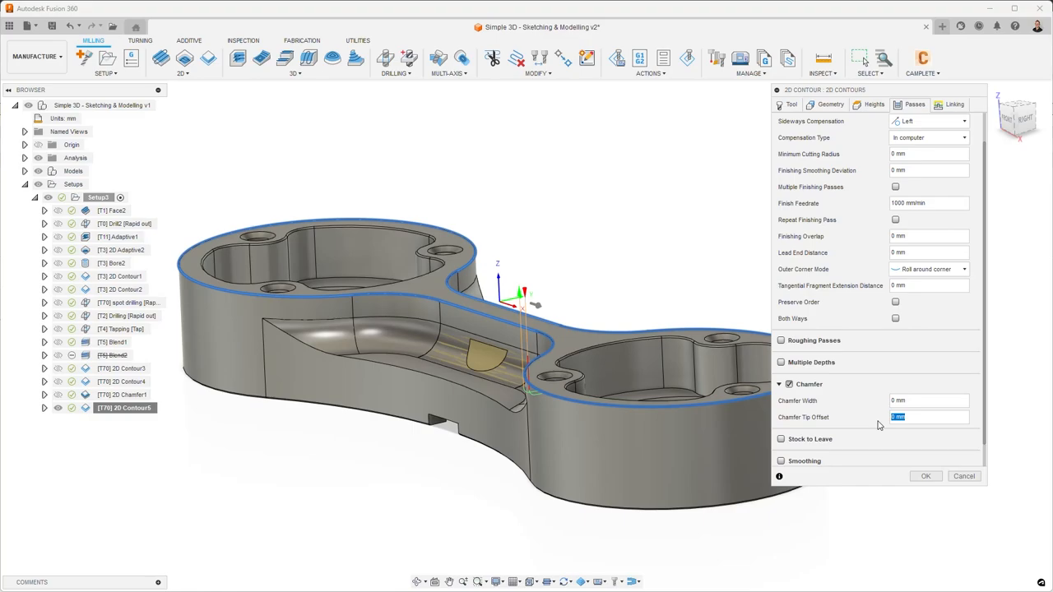
pyautogui.write('3')
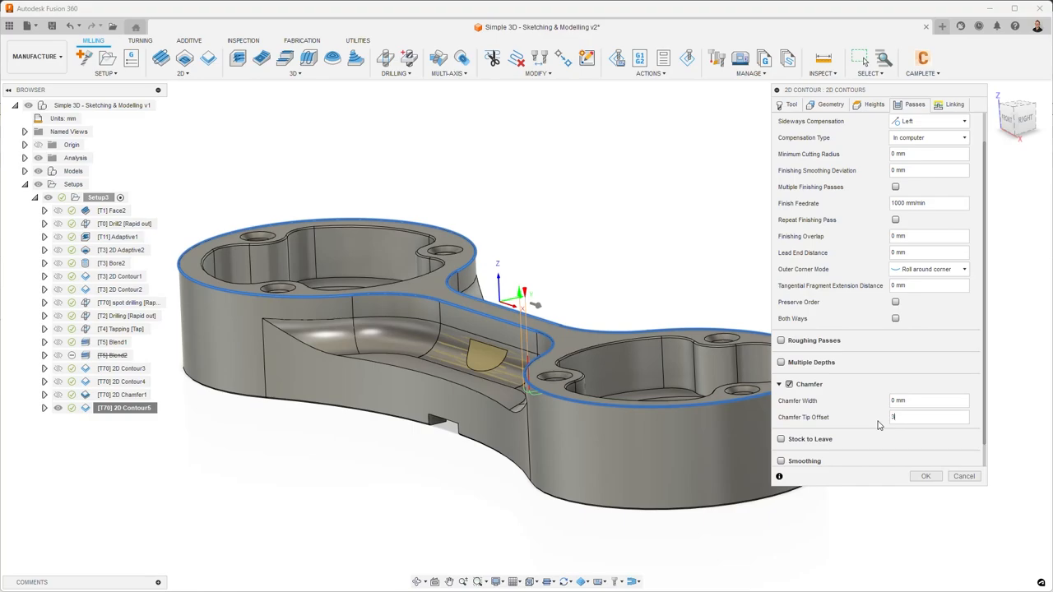
pyautogui.click(925, 475)
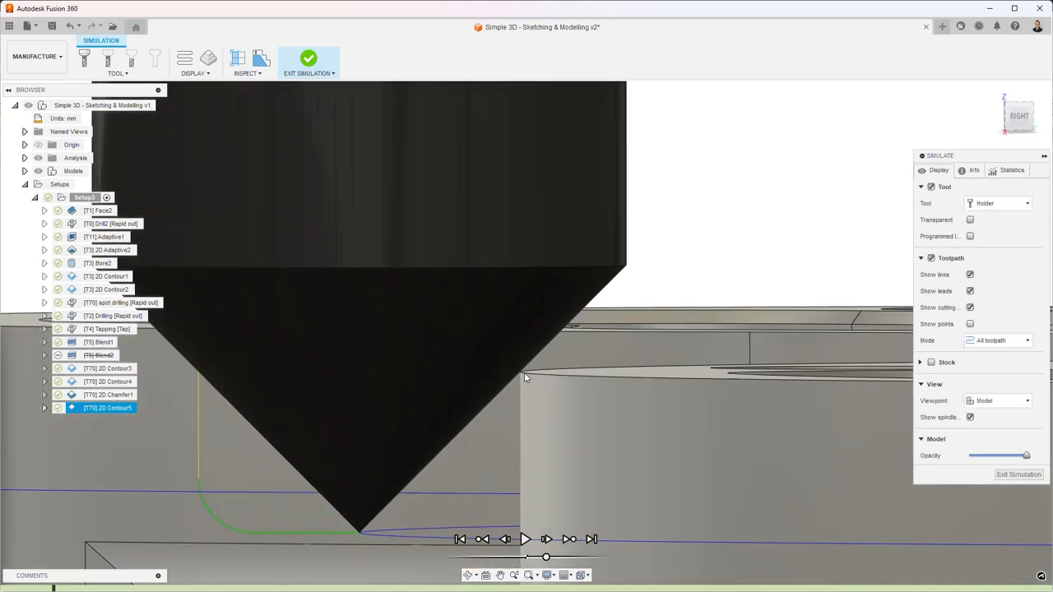
pyautogui.moveTo(514, 384)
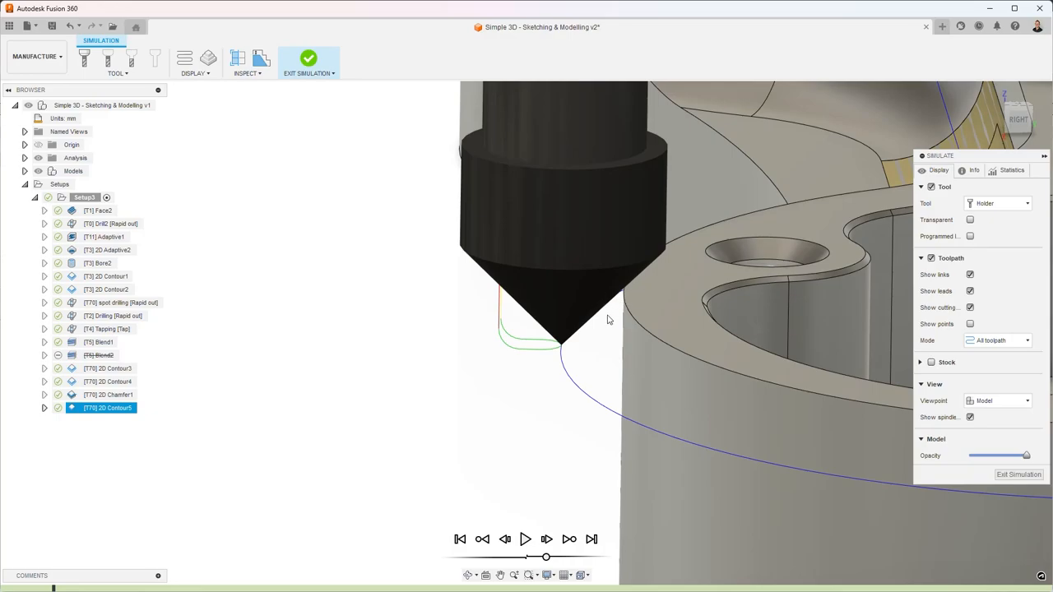
pyautogui.moveTo(589, 333)
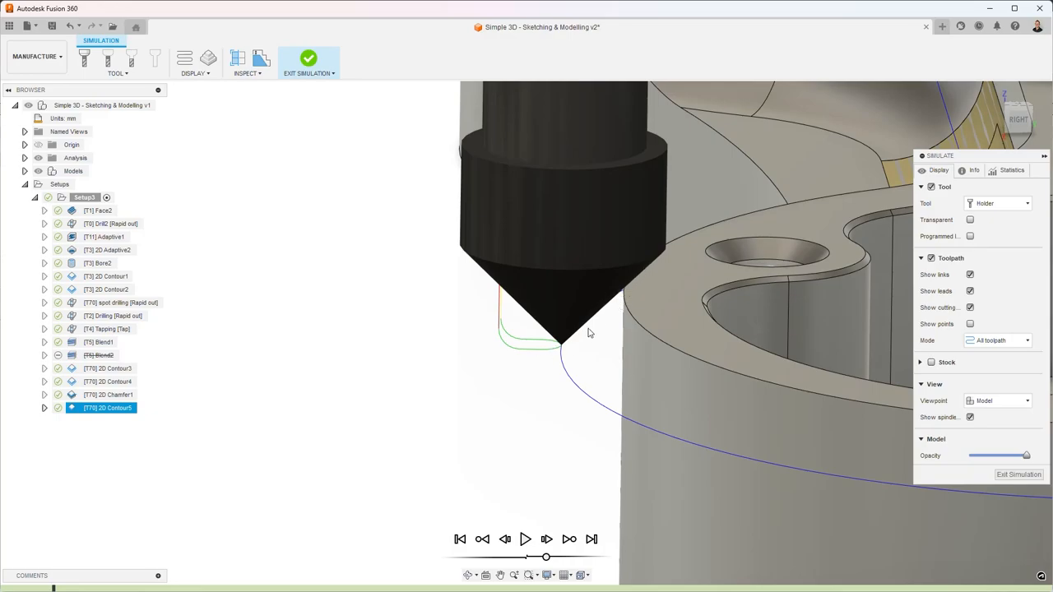
pyautogui.moveTo(560, 352)
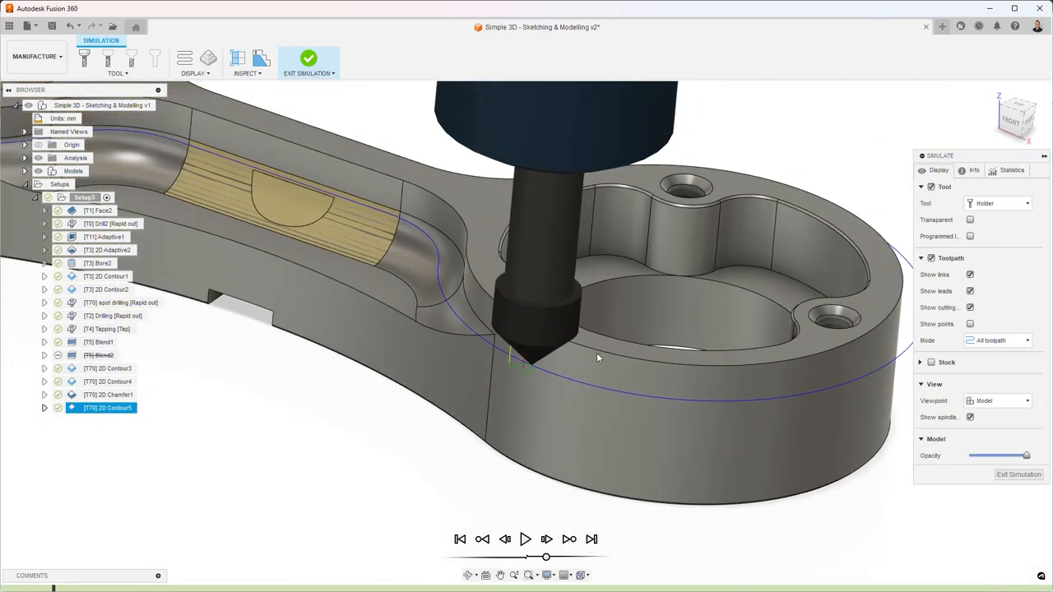
# - Leave the simulation, edit 2D Contour5, and enter 0.25 as the chamfer width
pyautogui.click(309, 61)
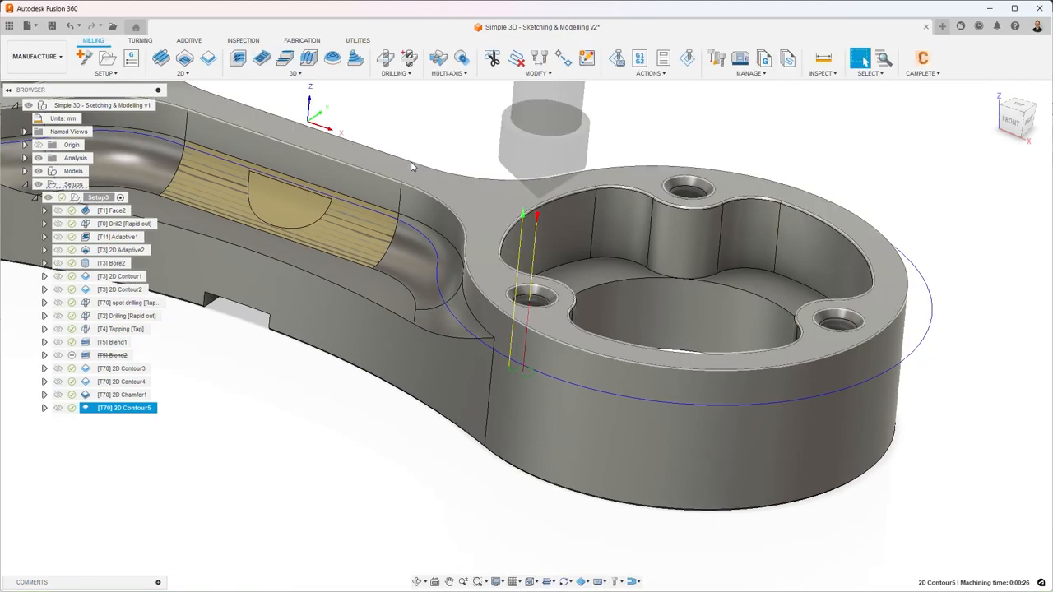
pyautogui.rightClick(123, 407)
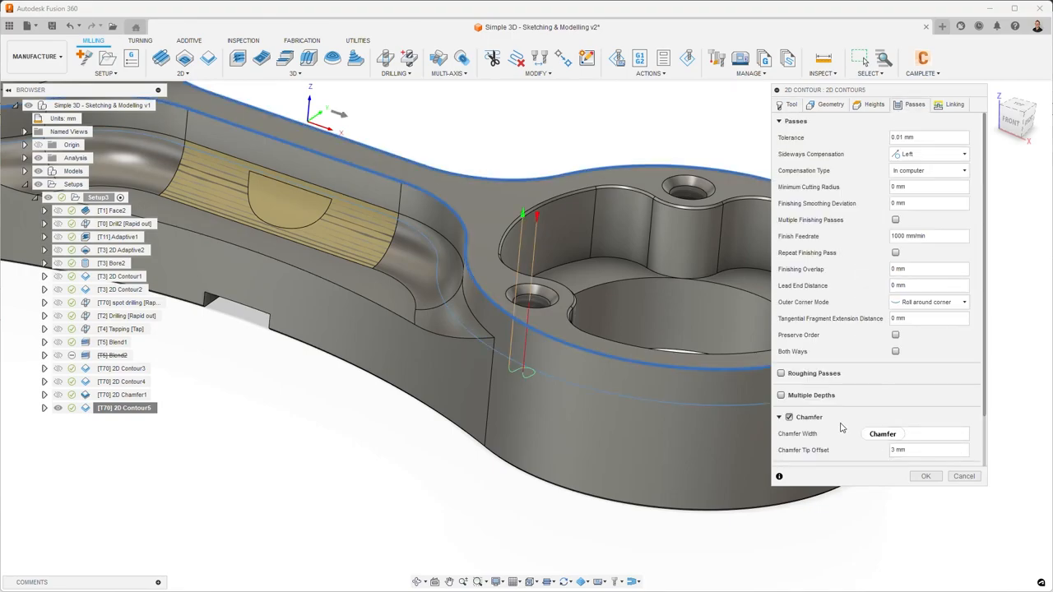
pyautogui.write('25')
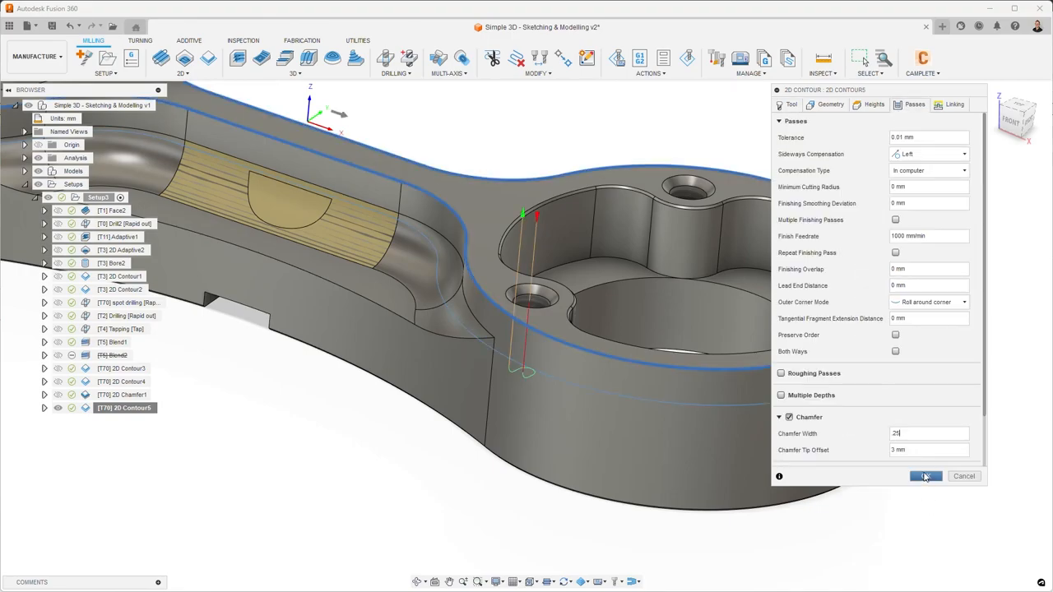
pyautogui.click(925, 476)
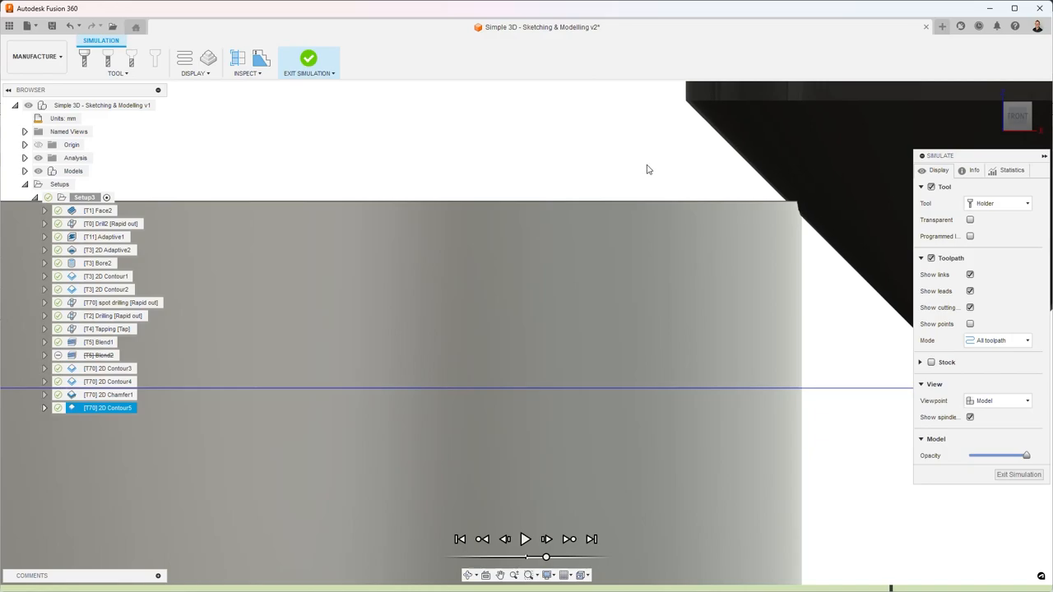
pyautogui.moveTo(539, 167)
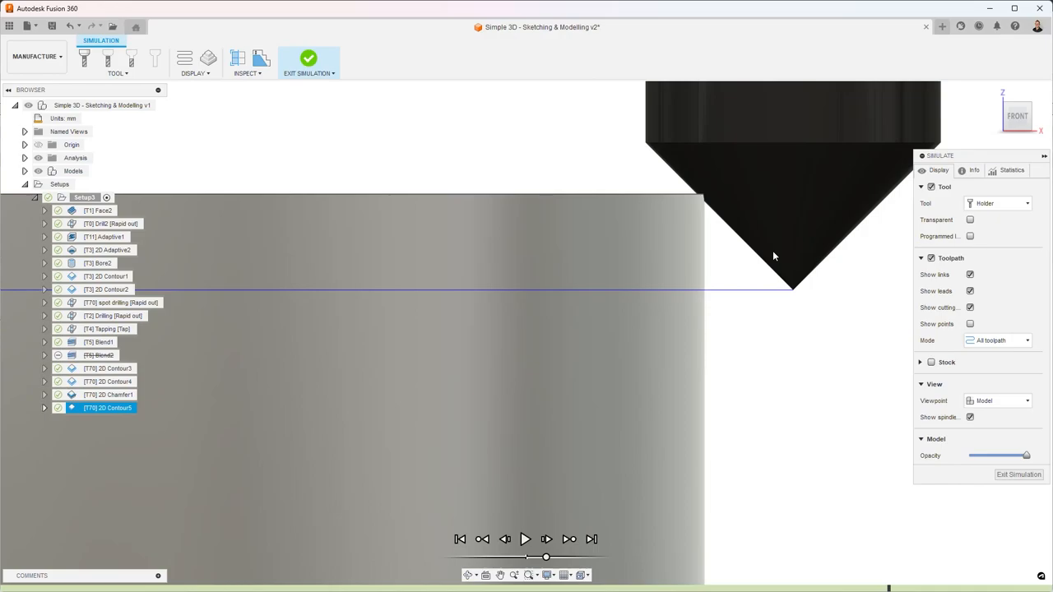
pyautogui.moveTo(743, 277)
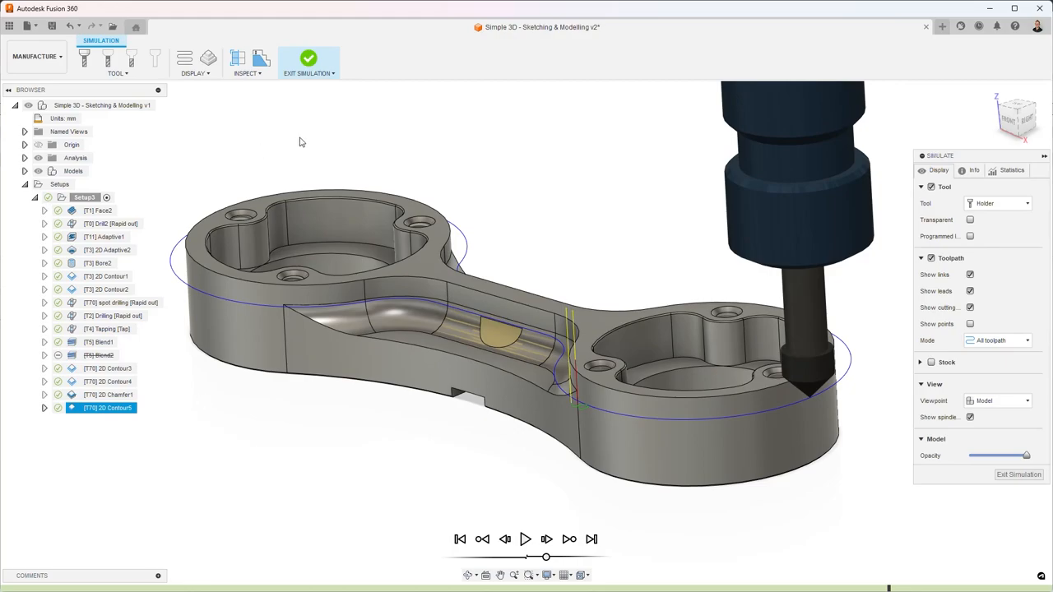
# - Close the chamfer simulation after inspecting the tool tip on the outer edge
pyautogui.click(309, 61)
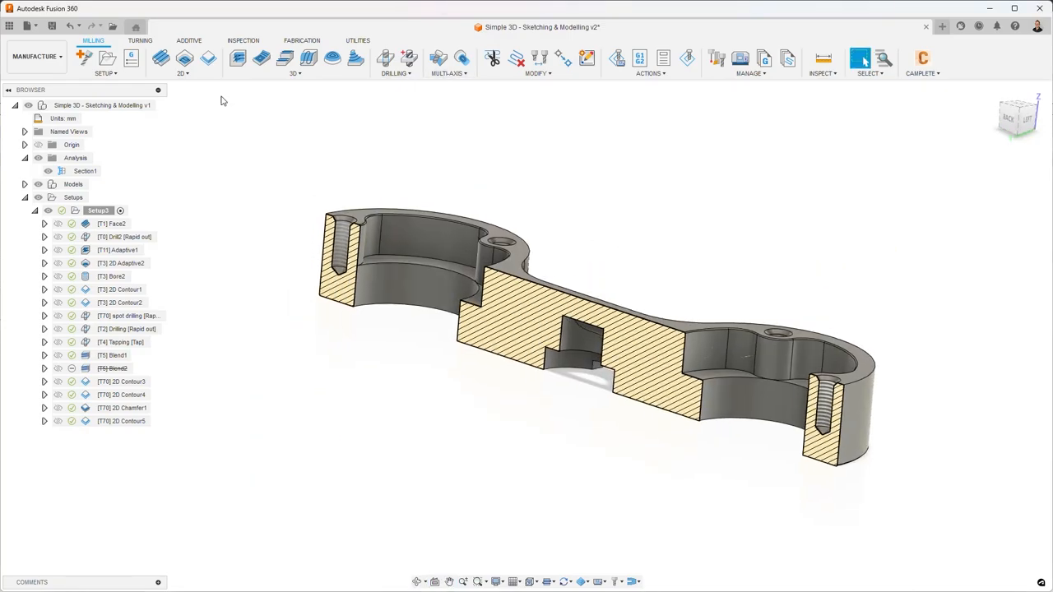
# - Retarget the copy 2D Contour5 (2) to the pocket's inner closed chain and simulate it
pyautogui.click(121, 421)
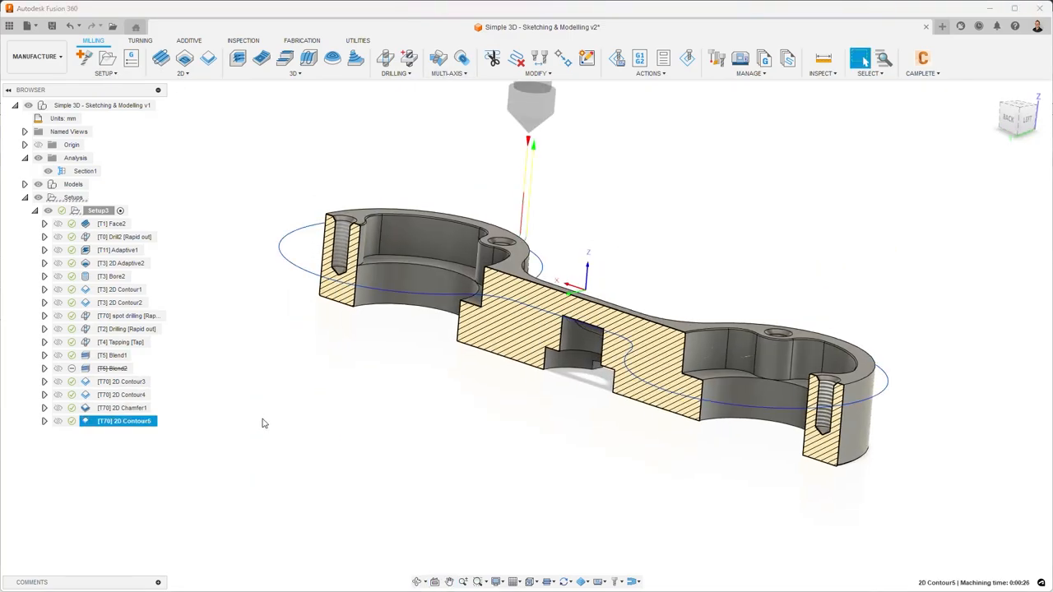
pyautogui.rightClick(124, 421)
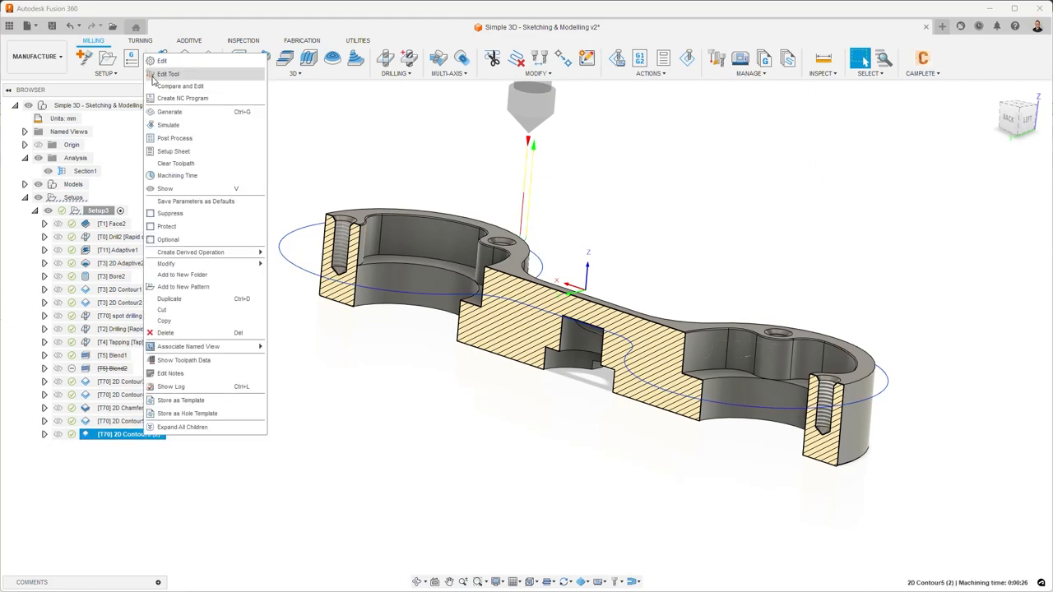
pyautogui.click(168, 74)
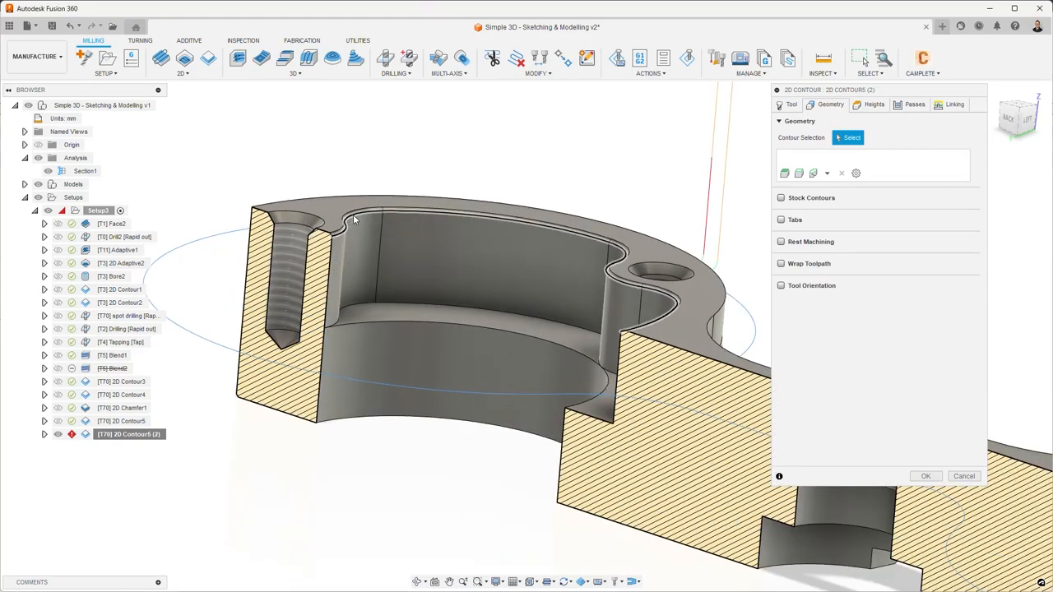
pyautogui.click(354, 218)
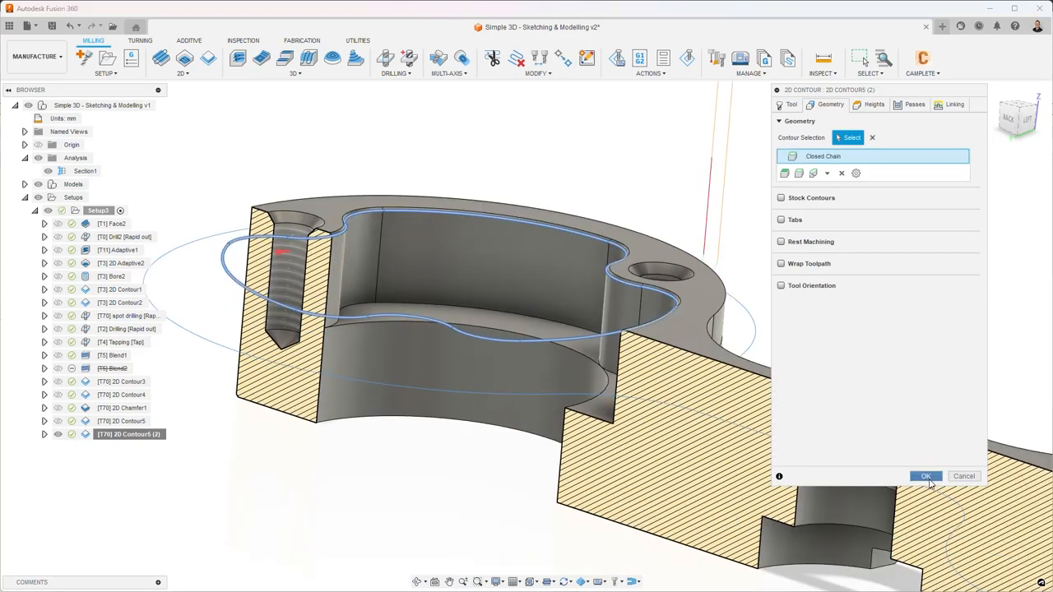
pyautogui.click(925, 477)
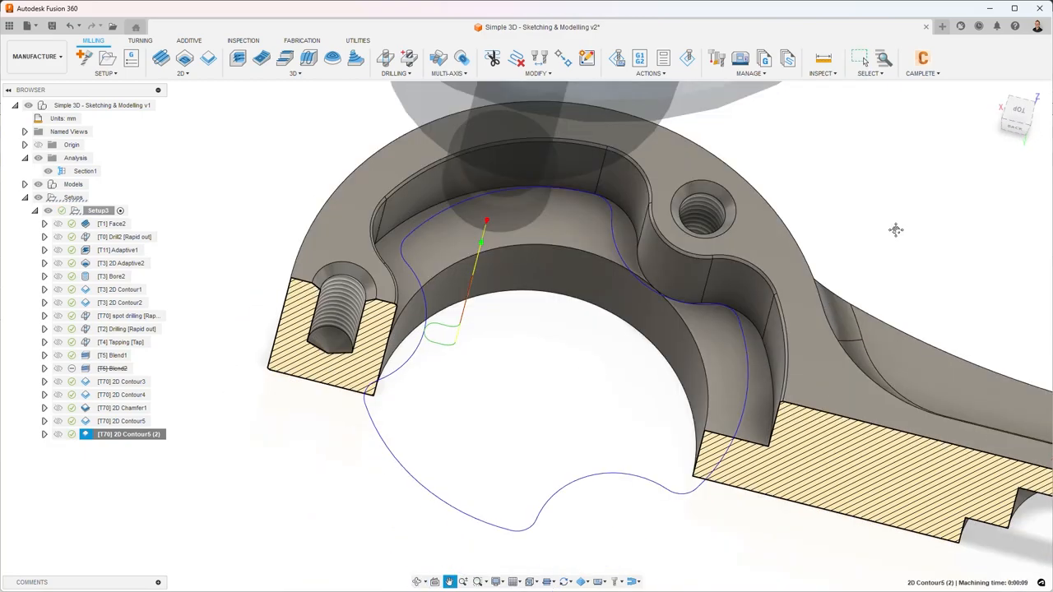
pyautogui.click(687, 58)
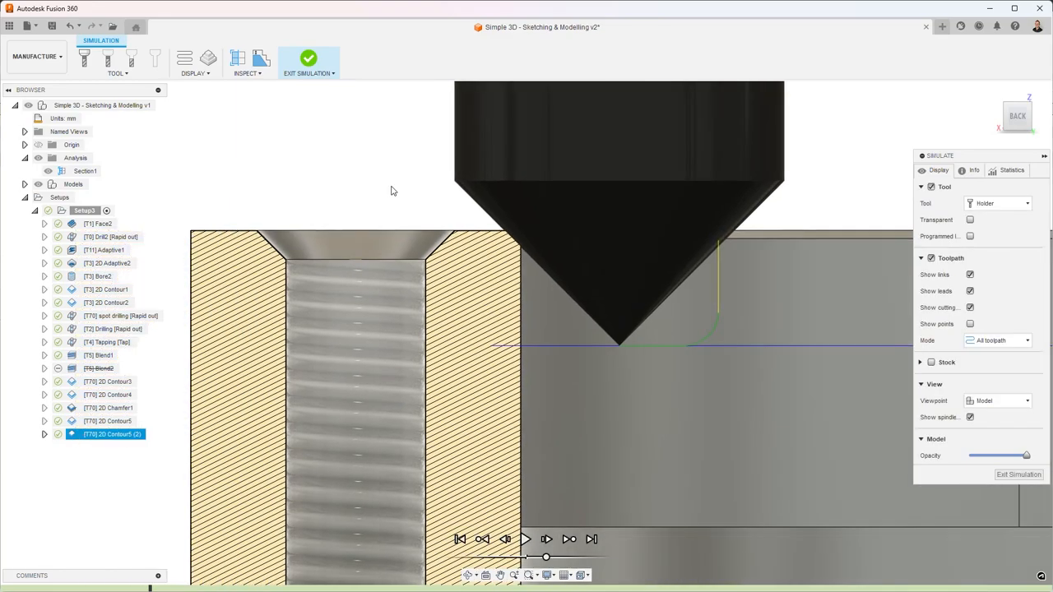
pyautogui.moveTo(420, 205)
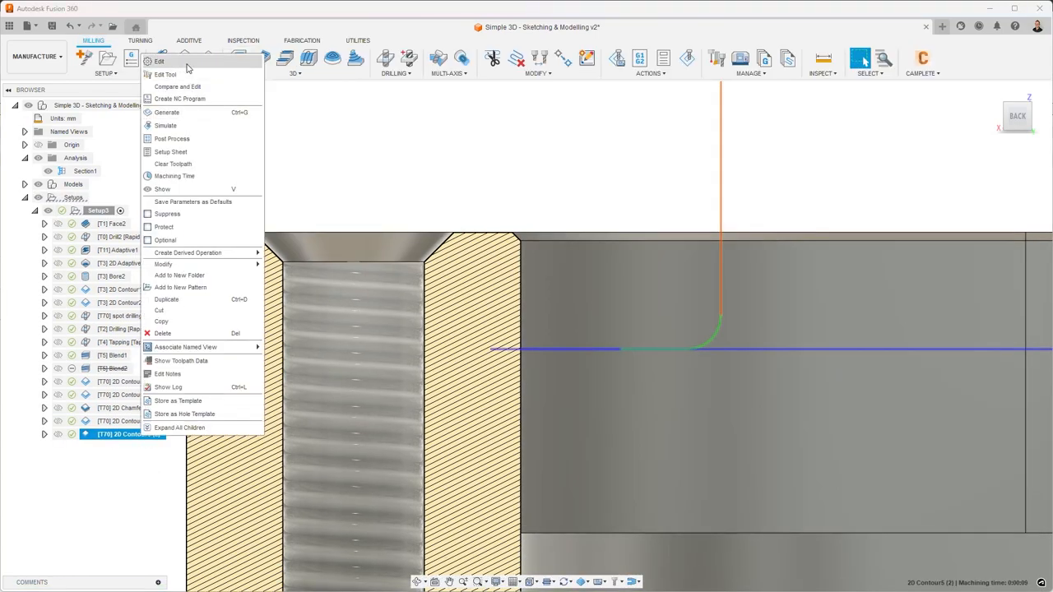
# - Change 2D Contour5 (2)'s chamfer width to 0 in its Passes settings and confirm
pyautogui.click(159, 61)
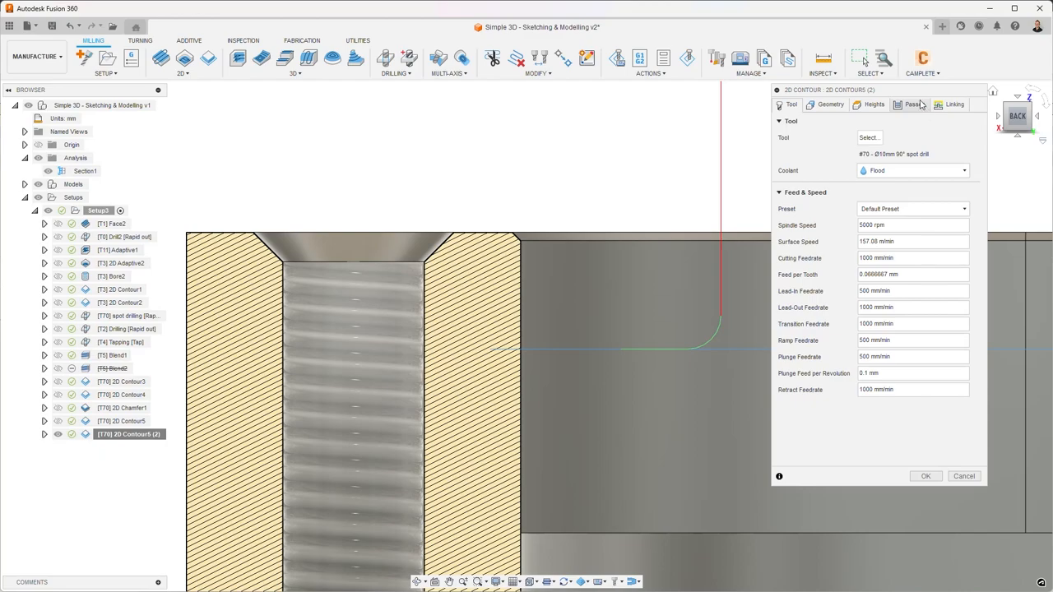
pyautogui.click(912, 104)
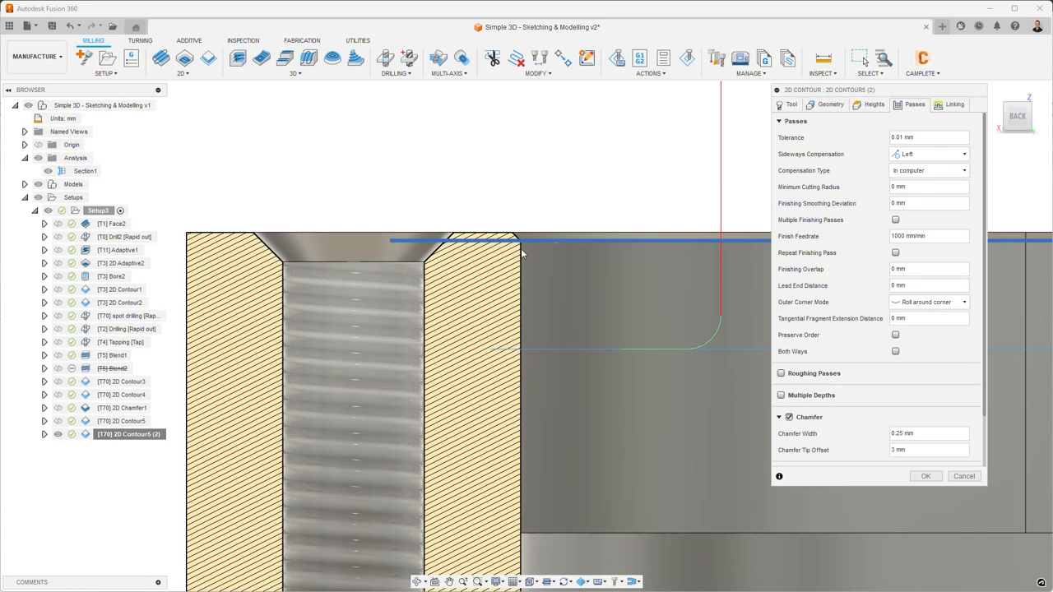
pyautogui.moveTo(533, 245)
pyautogui.write('0')
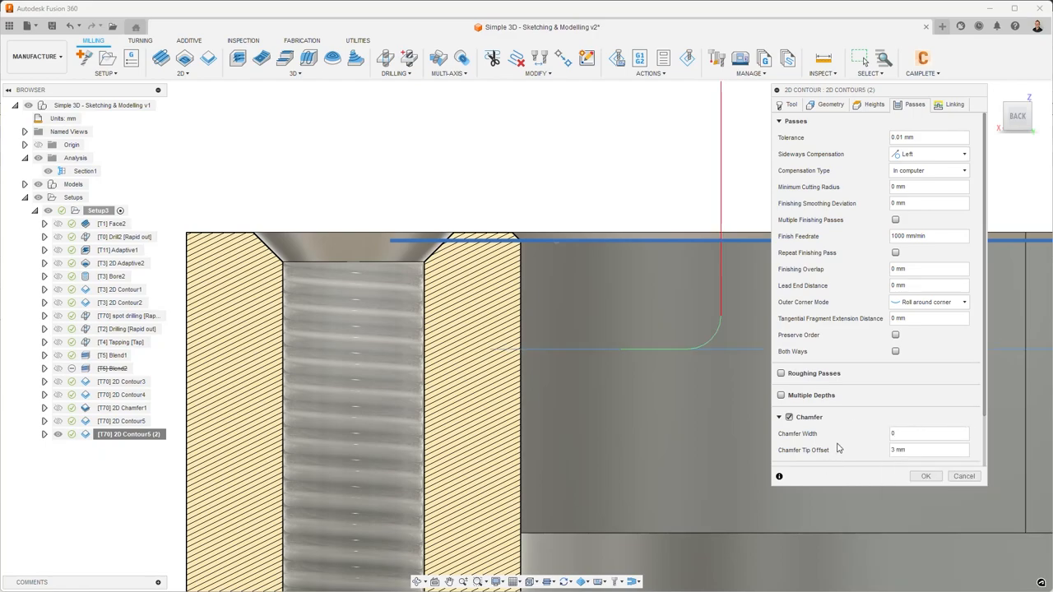
pyautogui.moveTo(864, 478)
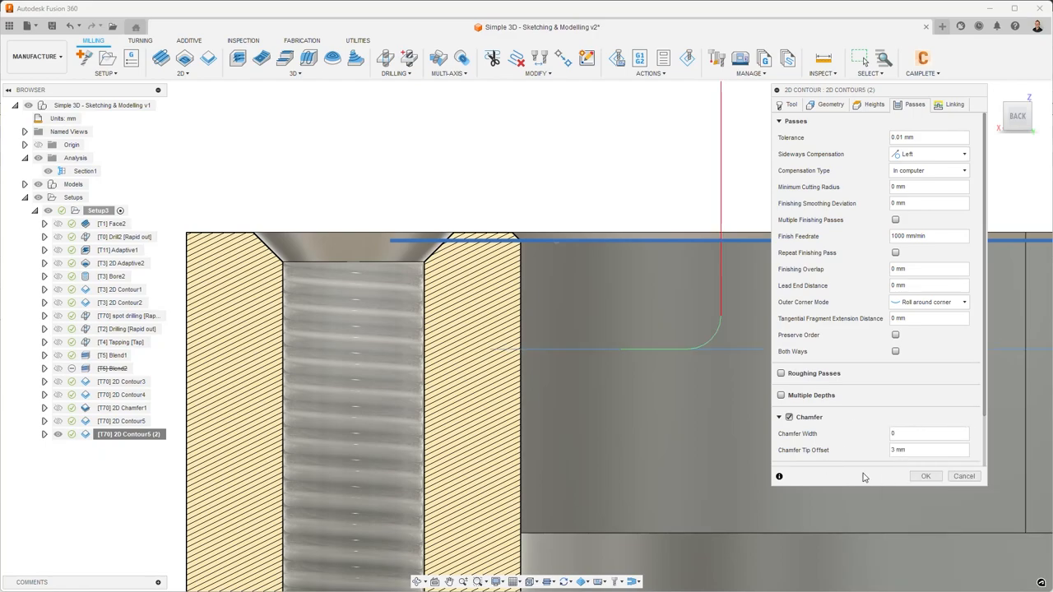
pyautogui.click(924, 475)
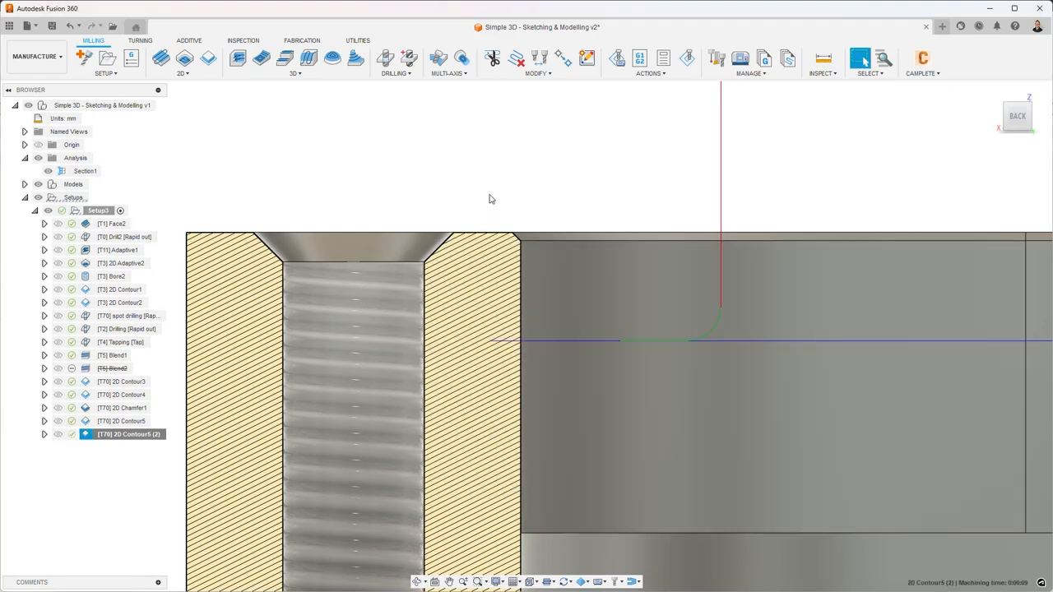
pyautogui.moveTo(549, 141)
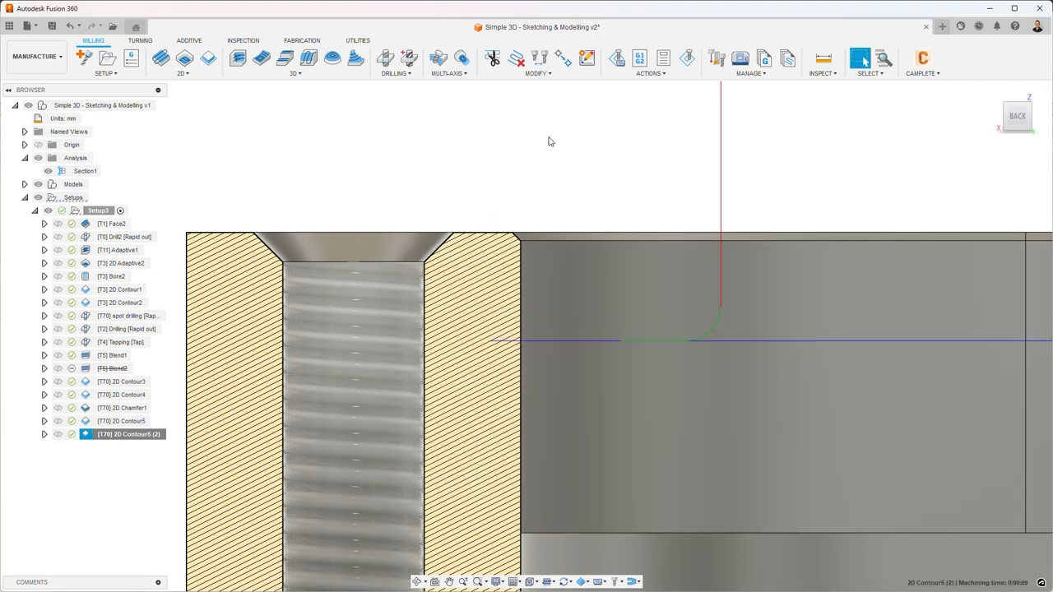
pyautogui.moveTo(543, 157)
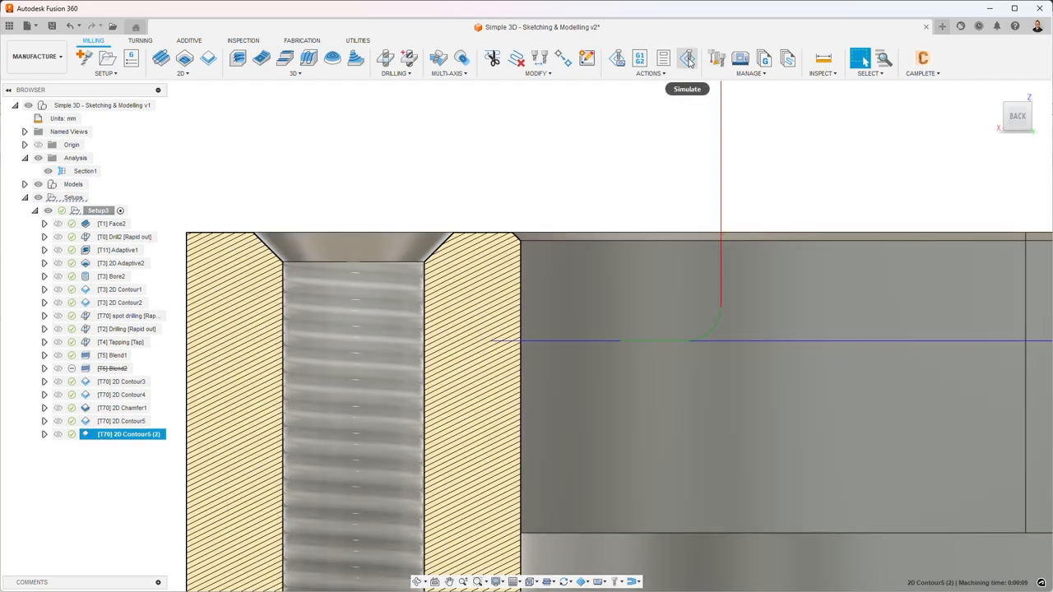
pyautogui.click(687, 58)
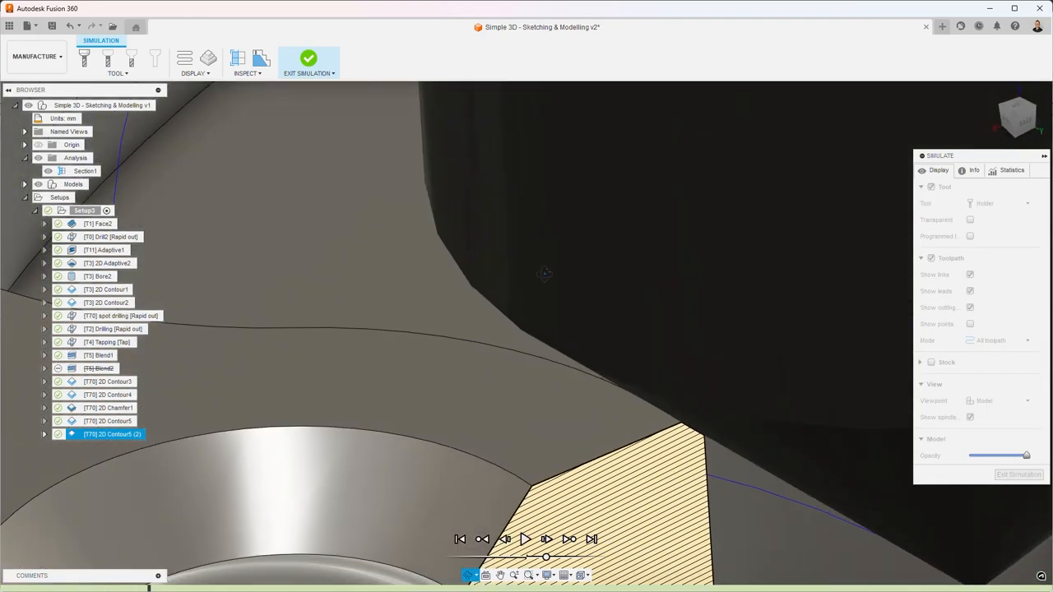
pyautogui.moveTo(543, 272); pyautogui.dragTo(543, 260)
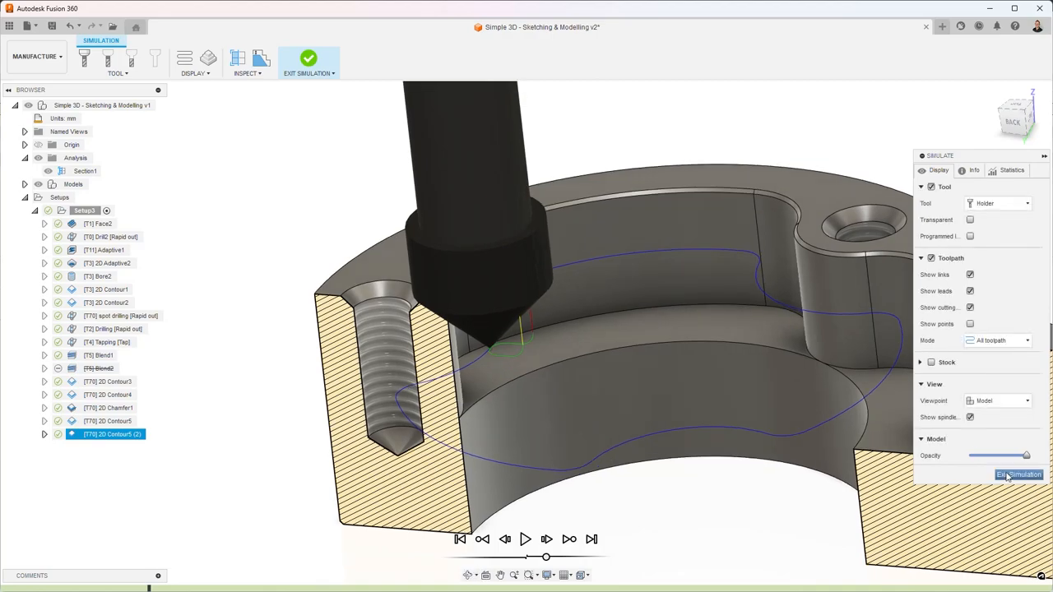
pyautogui.click(1019, 475)
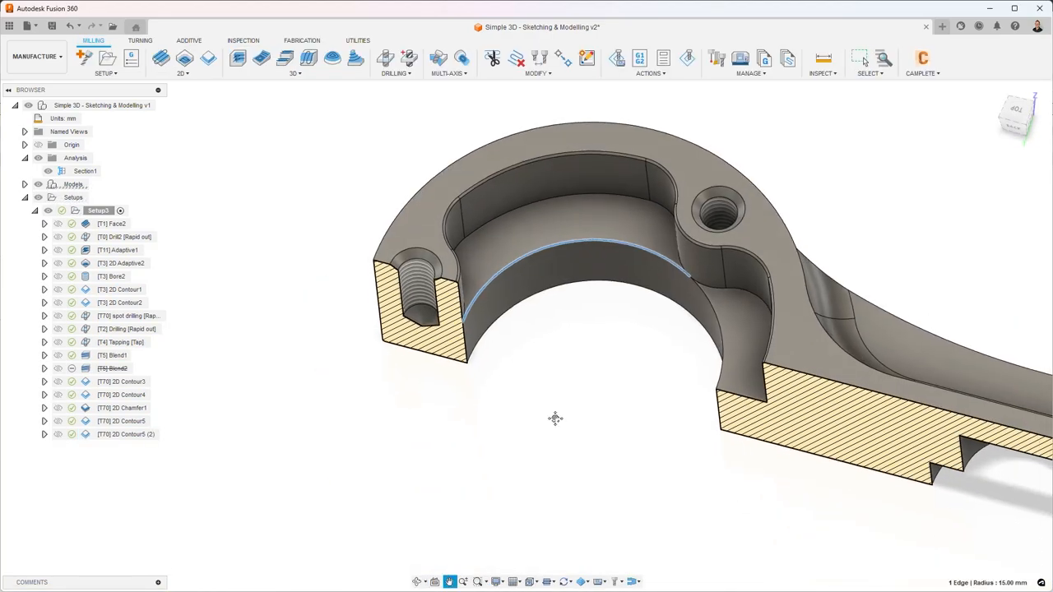
# - Rename the operation to 'Modelled Chamfer' and reselect 2D Contour Deburr (2)'s bore edge geometry
pyautogui.click(124, 434)
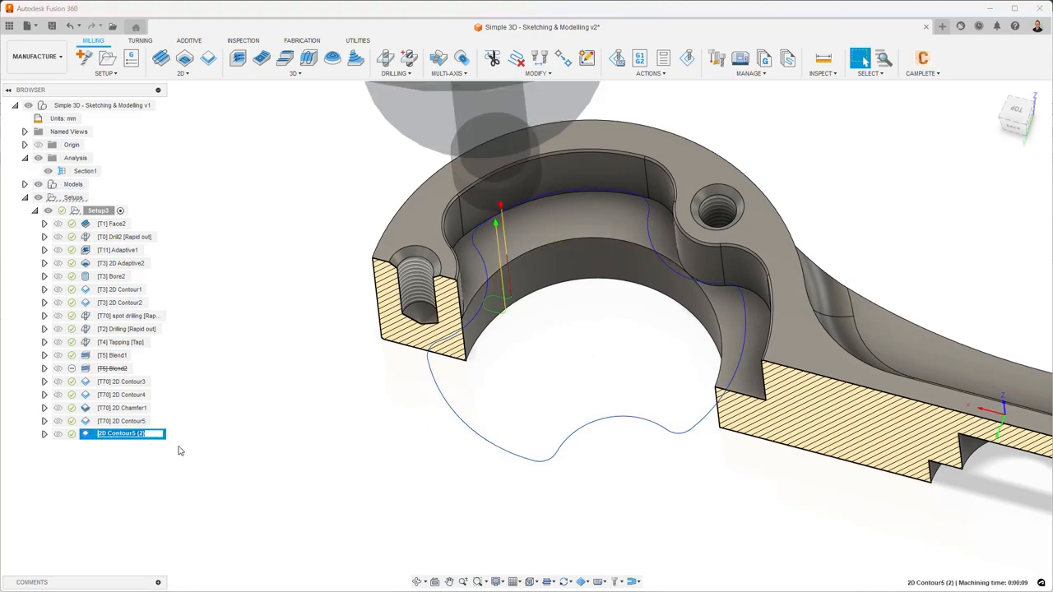
pyautogui.write('Modelled Chamfer')
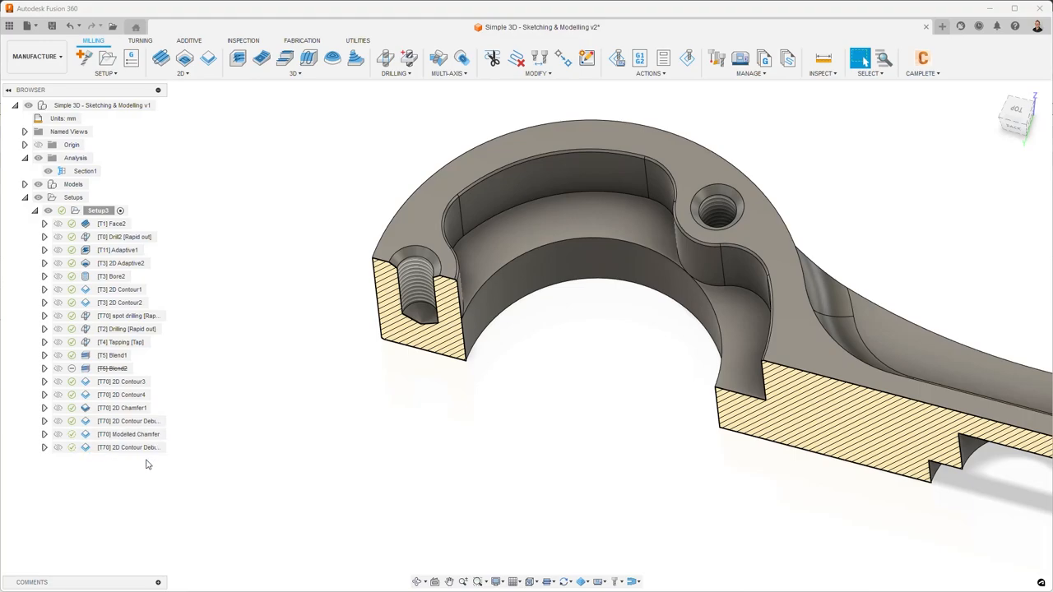
pyautogui.click(124, 446)
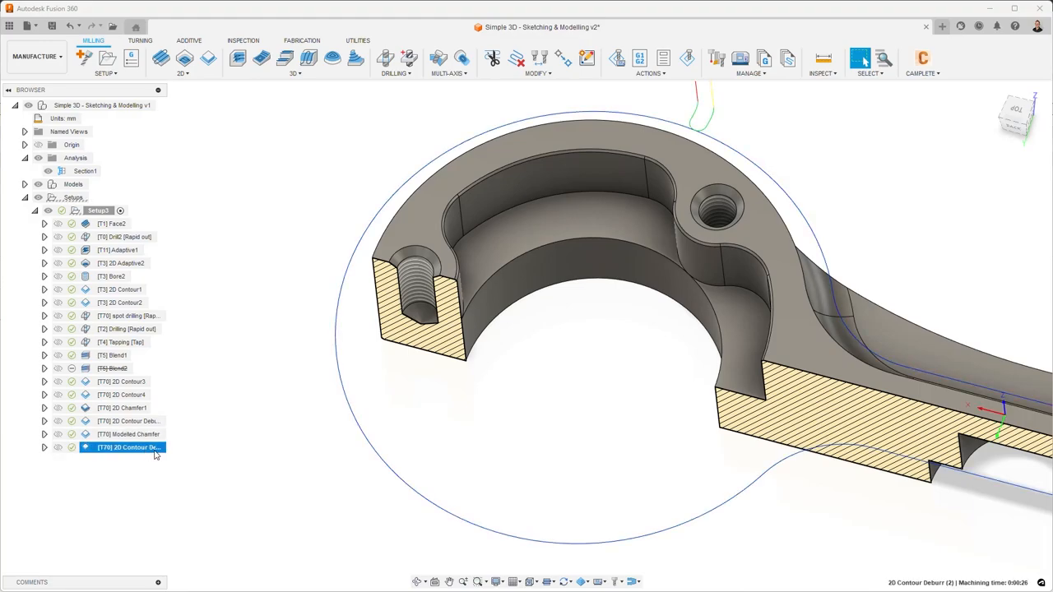
pyautogui.doubleClick(128, 447)
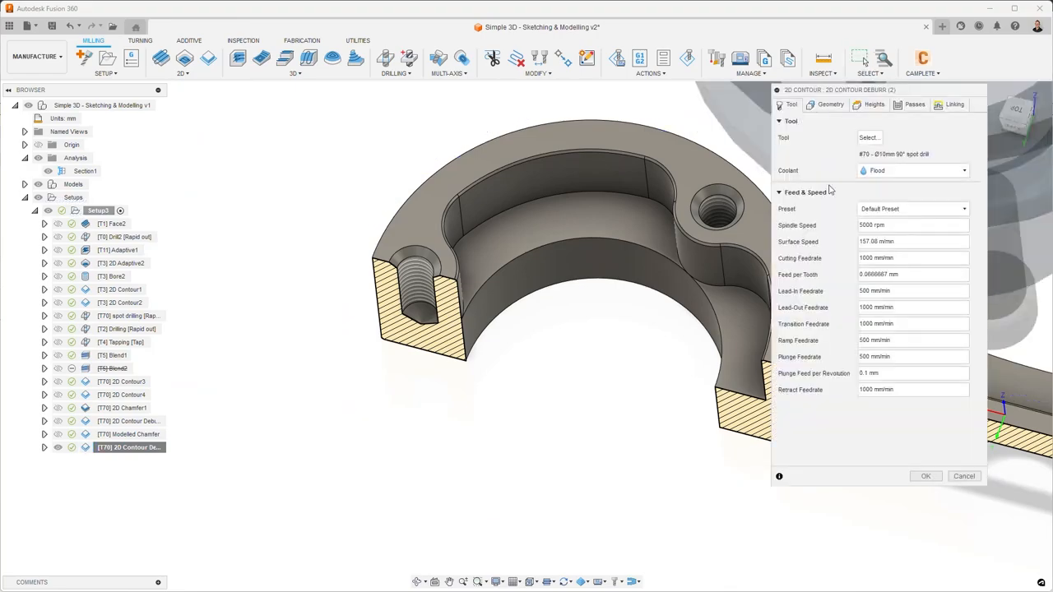
pyautogui.click(829, 104)
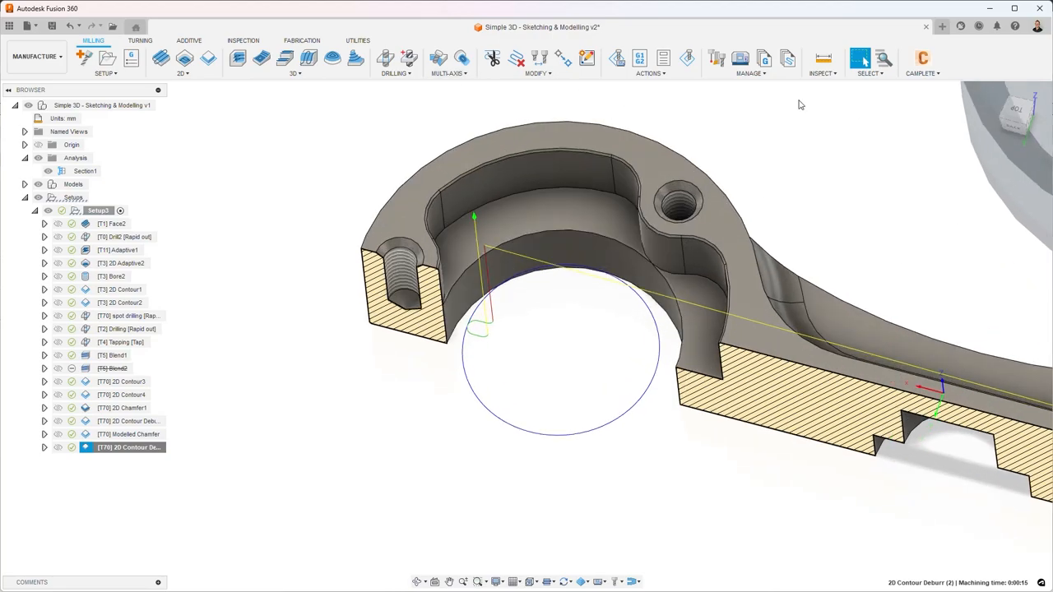
# - Simulate the 2D Contour Deburr (2) toolpath and exit the simulation
pyautogui.click(129, 447)
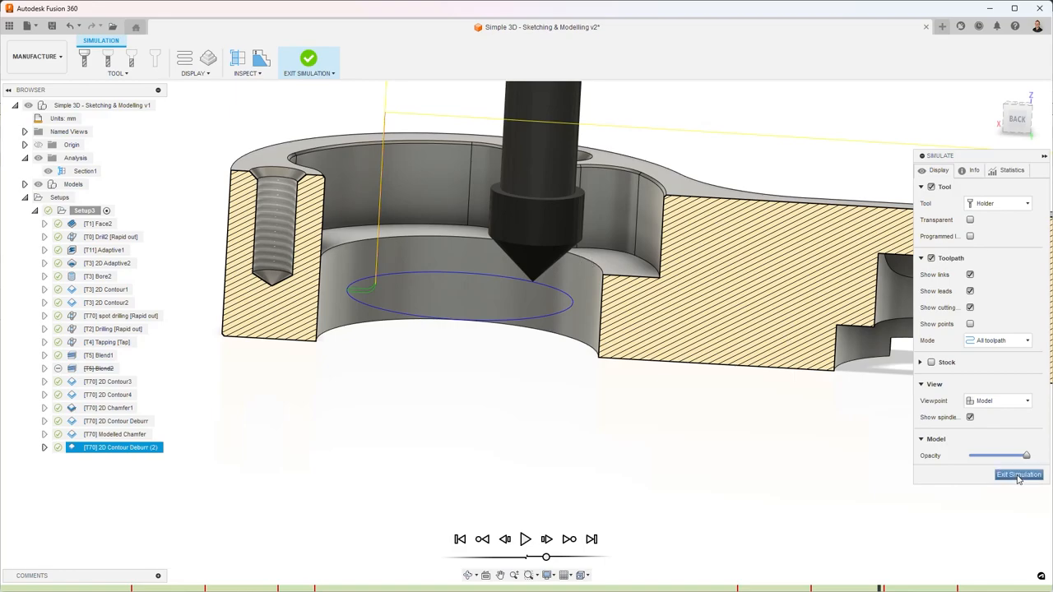
pyautogui.click(1018, 475)
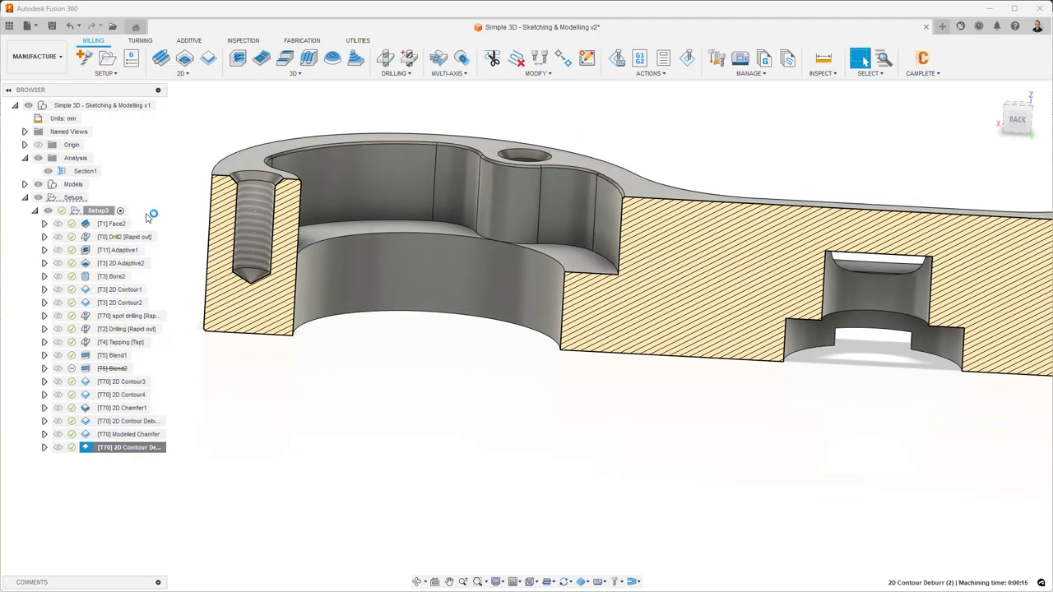
pyautogui.click(182, 72)
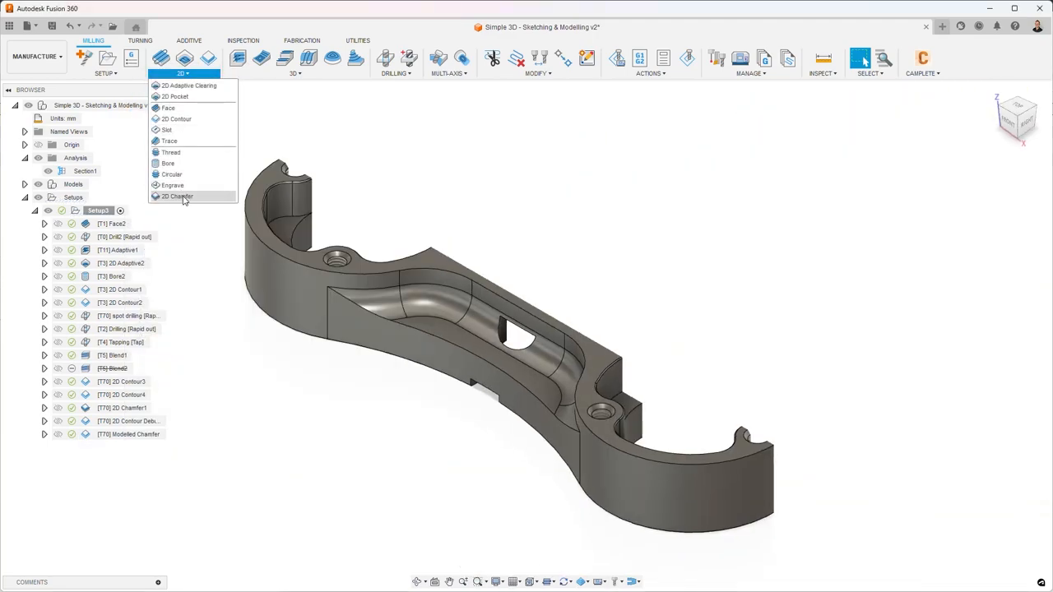
pyautogui.moveTo(177, 196)
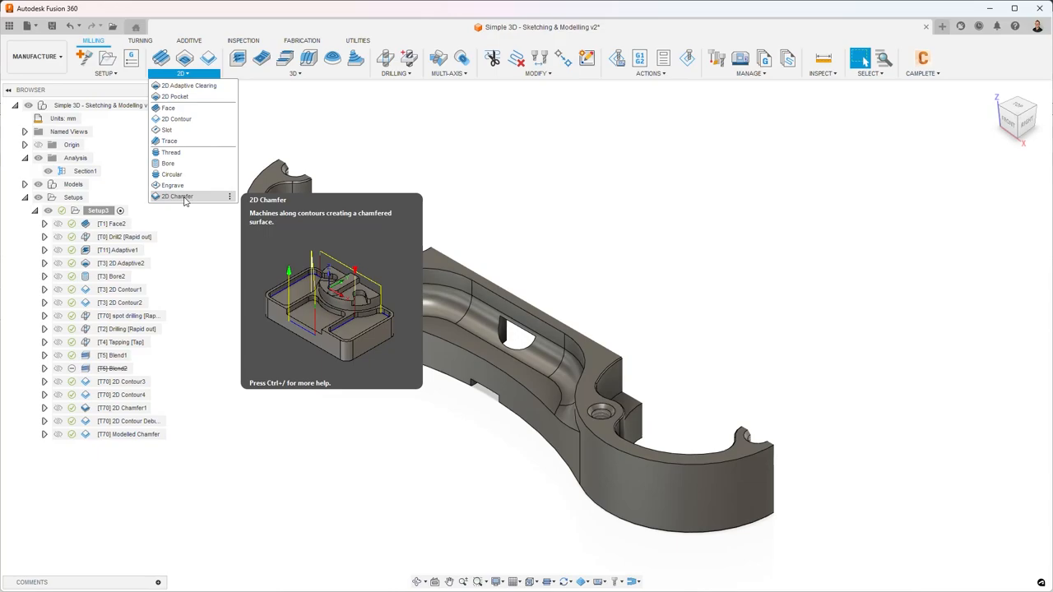
# - Create 2D Chamfer2 on the two bore edge chains with the default 1 mm tip offset
pyautogui.click(176, 195)
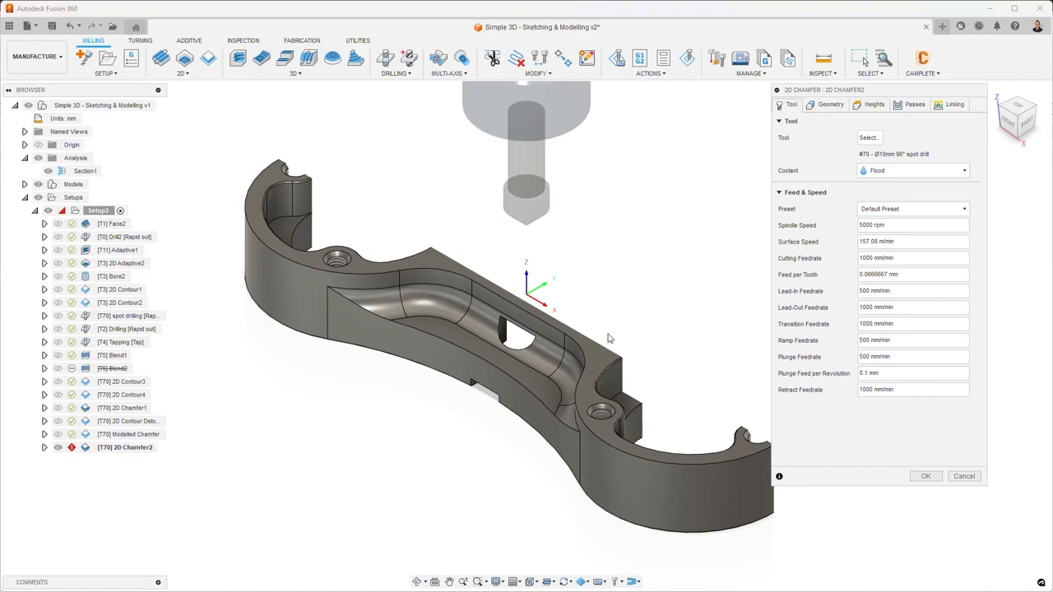
pyautogui.click(181, 63)
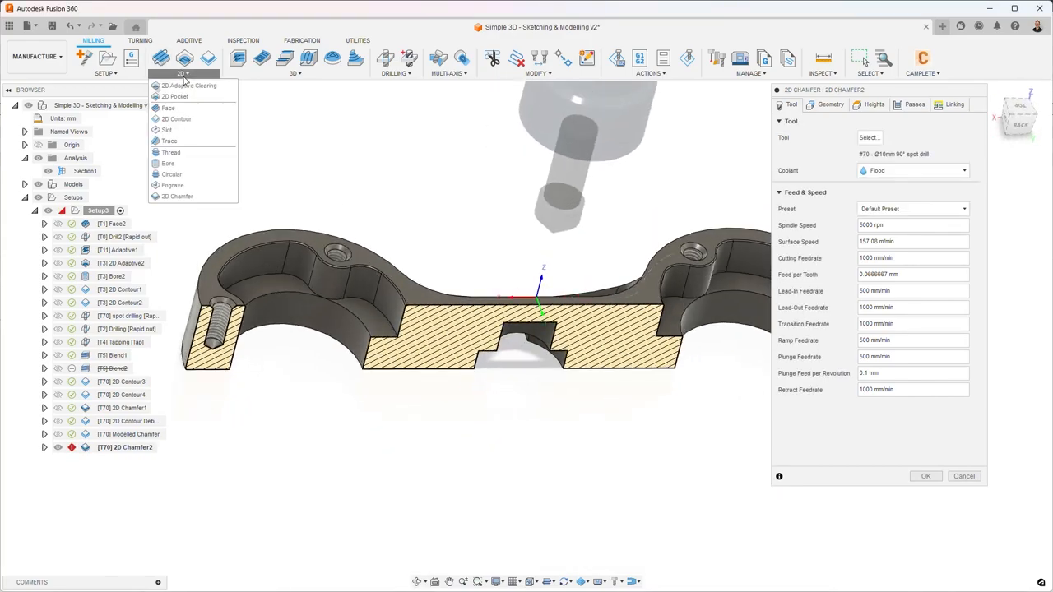
pyautogui.moveTo(461, 213)
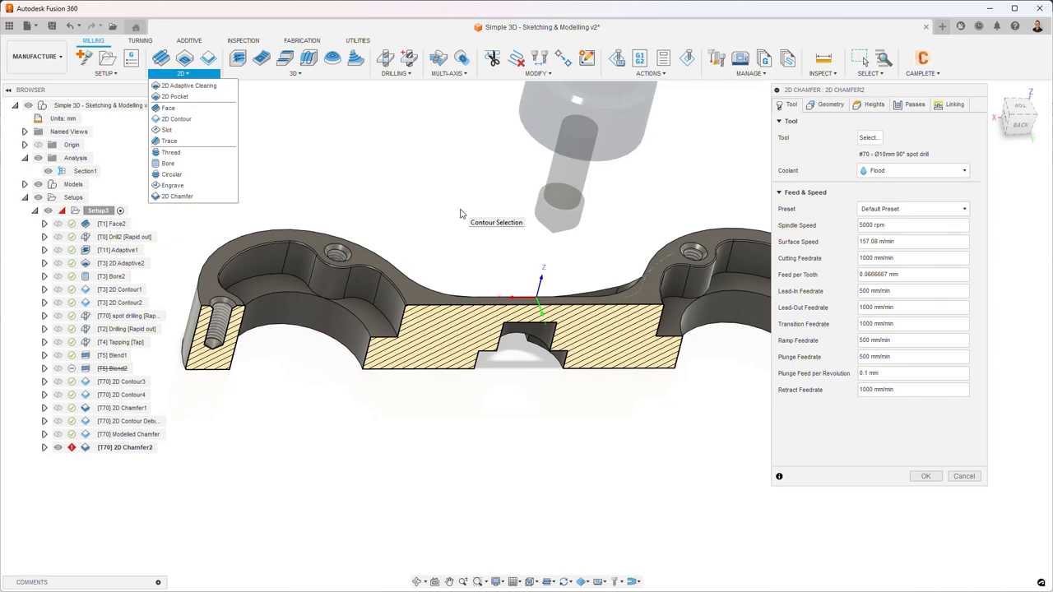
pyautogui.moveTo(523, 219)
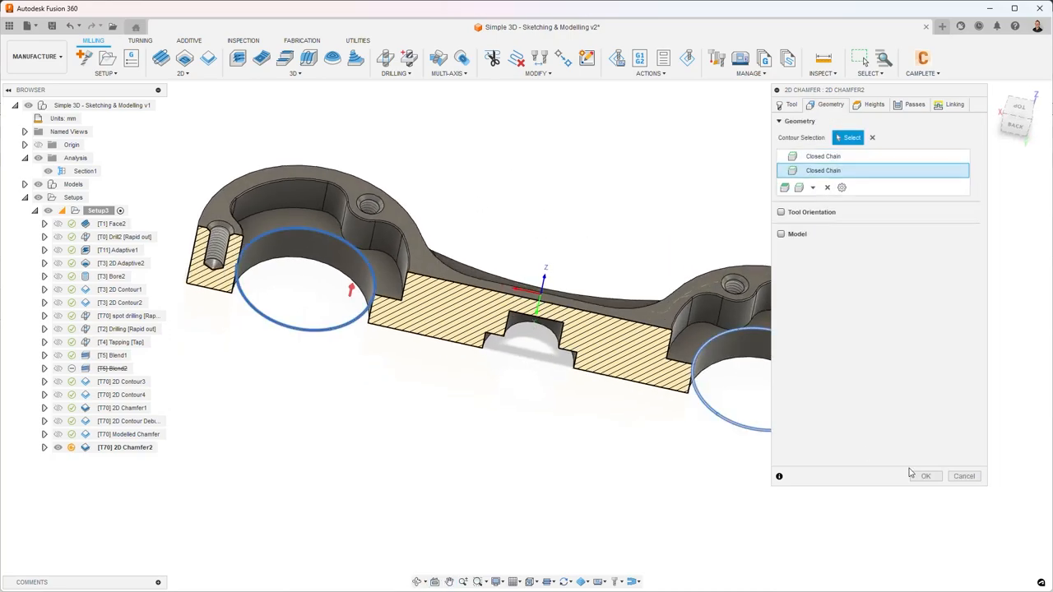
pyautogui.click(914, 104)
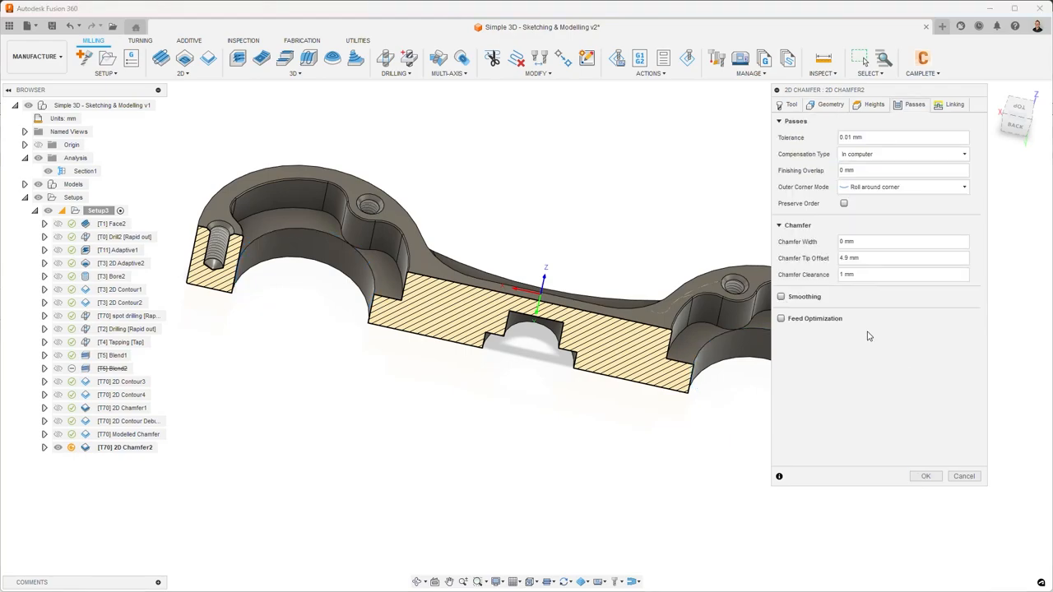
pyautogui.moveTo(979, 261)
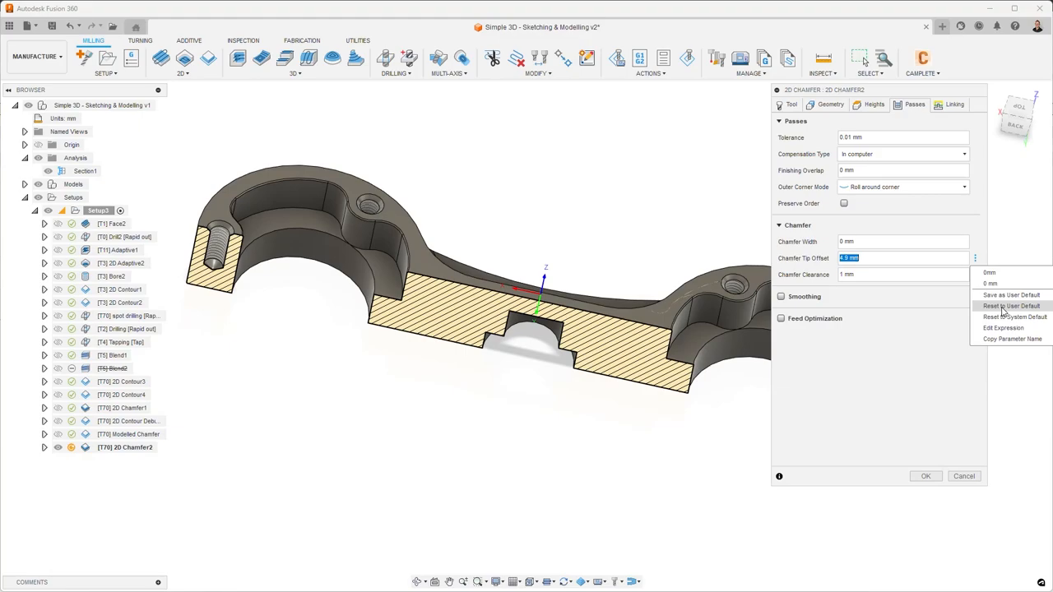
pyautogui.click(1011, 306)
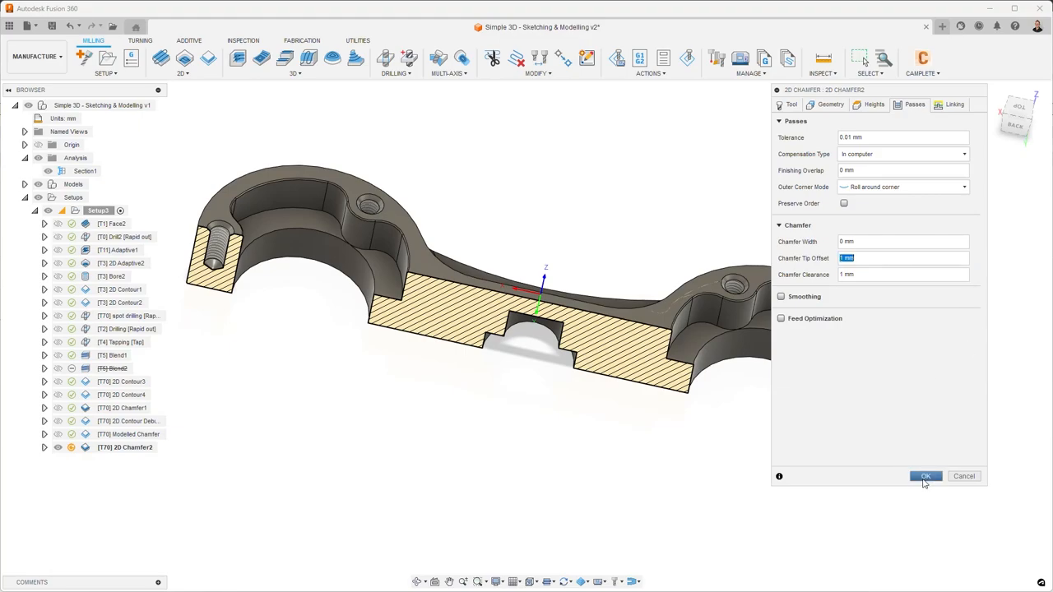
pyautogui.click(924, 475)
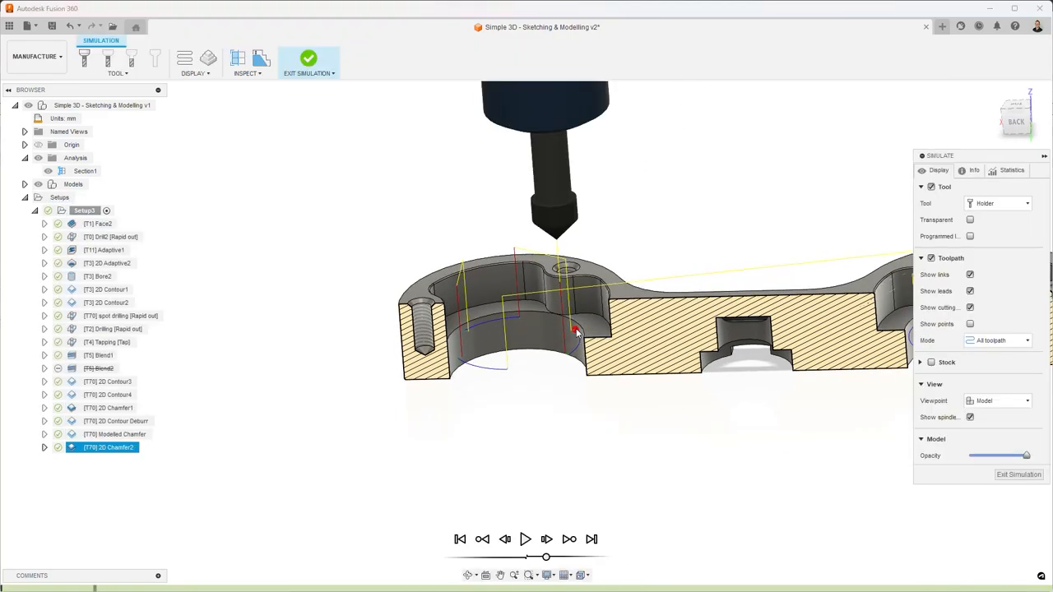
# - Zoom into the bore section view and exit the 2D Chamfer2 simulation
pyautogui.moveTo(575, 329); pyautogui.dragTo(623, 403)
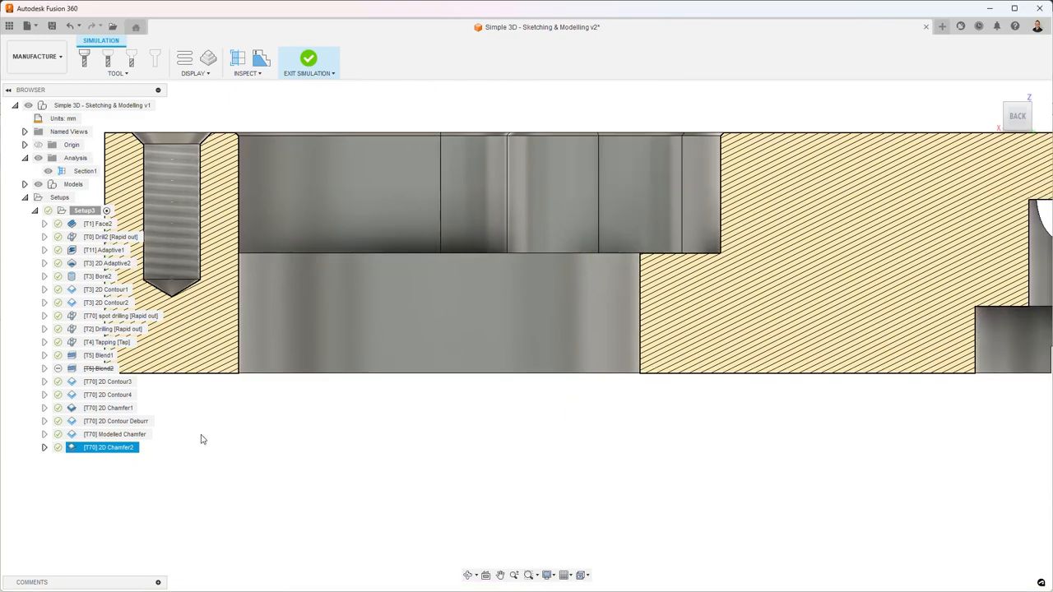
pyautogui.click(309, 63)
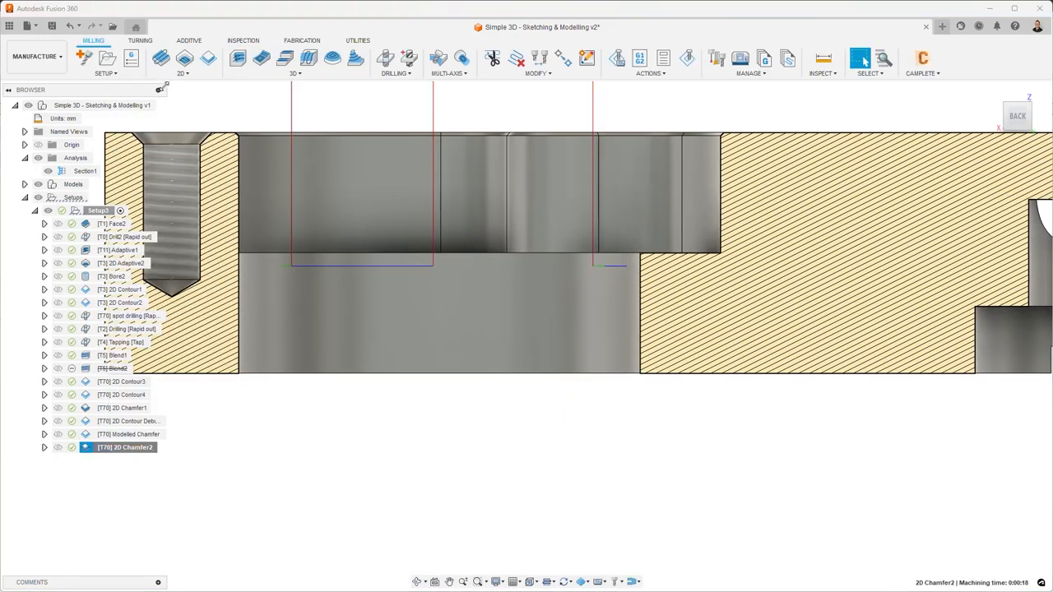
# - Give 2D Chamfer2 a 0.25 mm chamfer width and review its simulated bore-edge cut
pyautogui.doubleClick(125, 447)
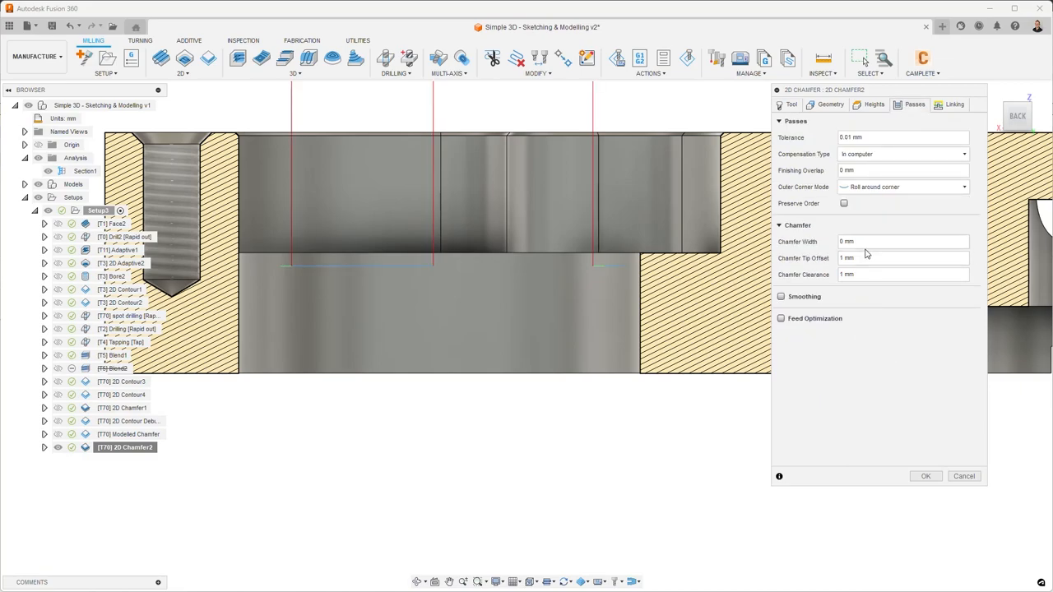
pyautogui.write('25')
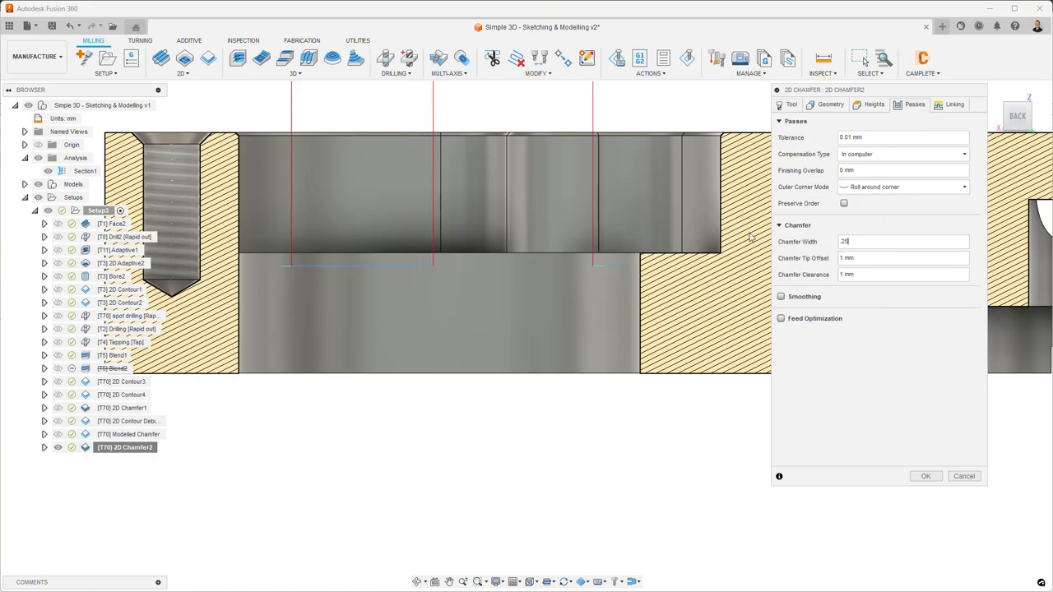
pyautogui.click(926, 476)
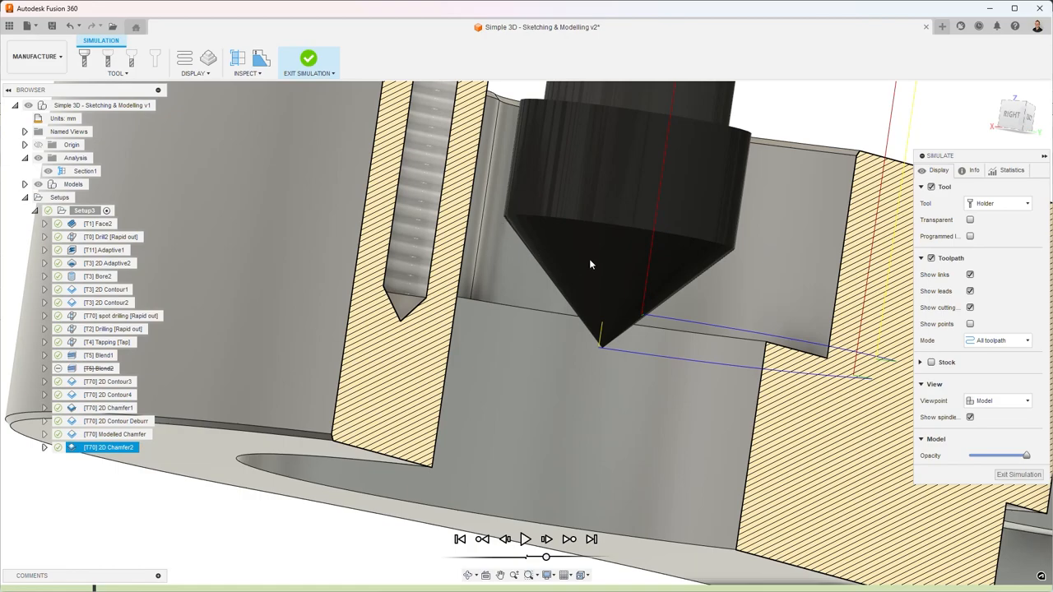
pyautogui.moveTo(520, 187)
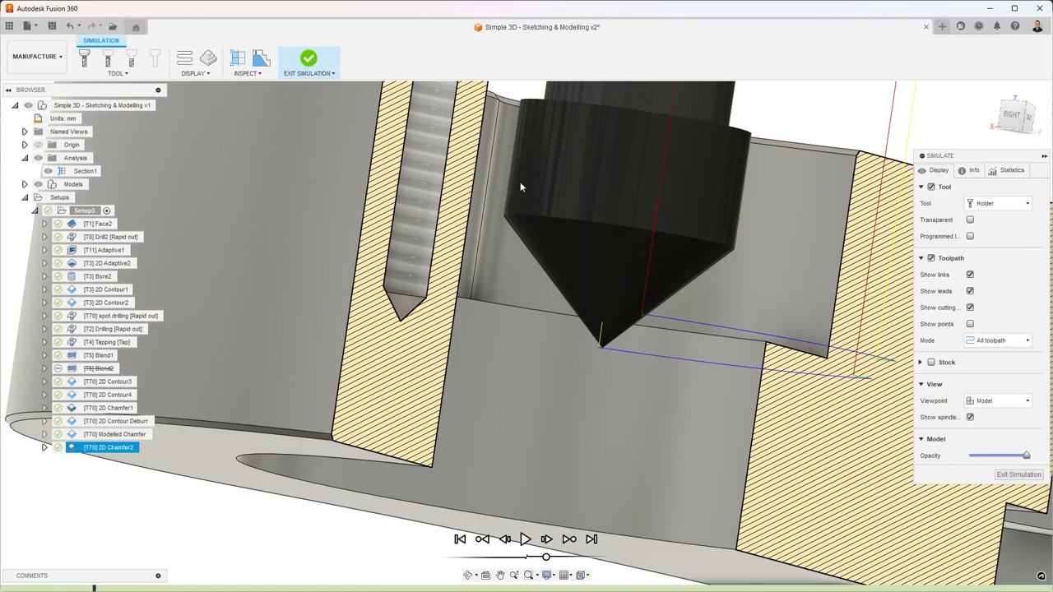
pyautogui.moveTo(520, 131)
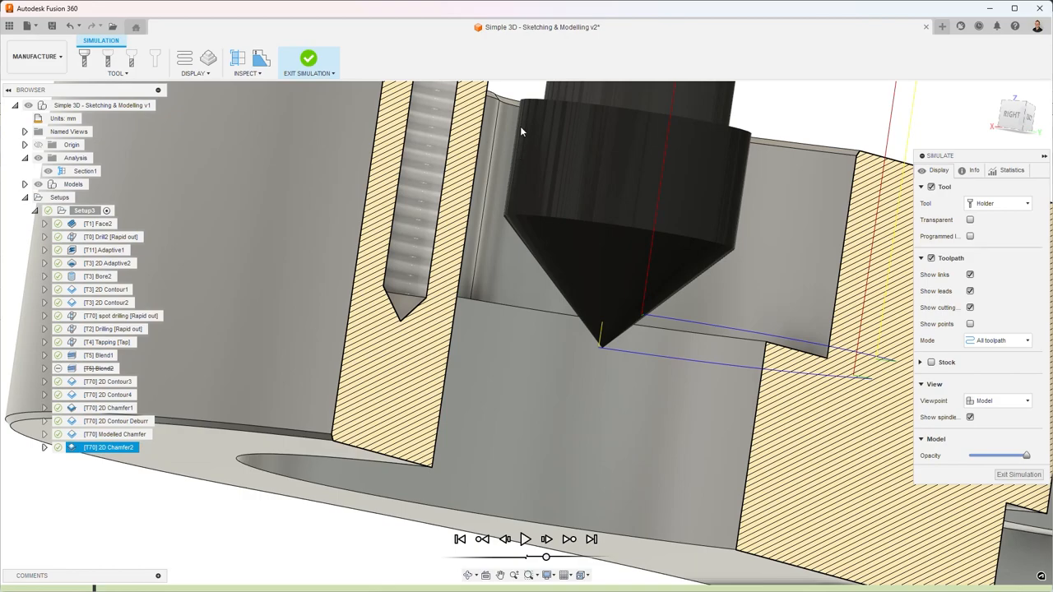
pyautogui.moveTo(519, 246)
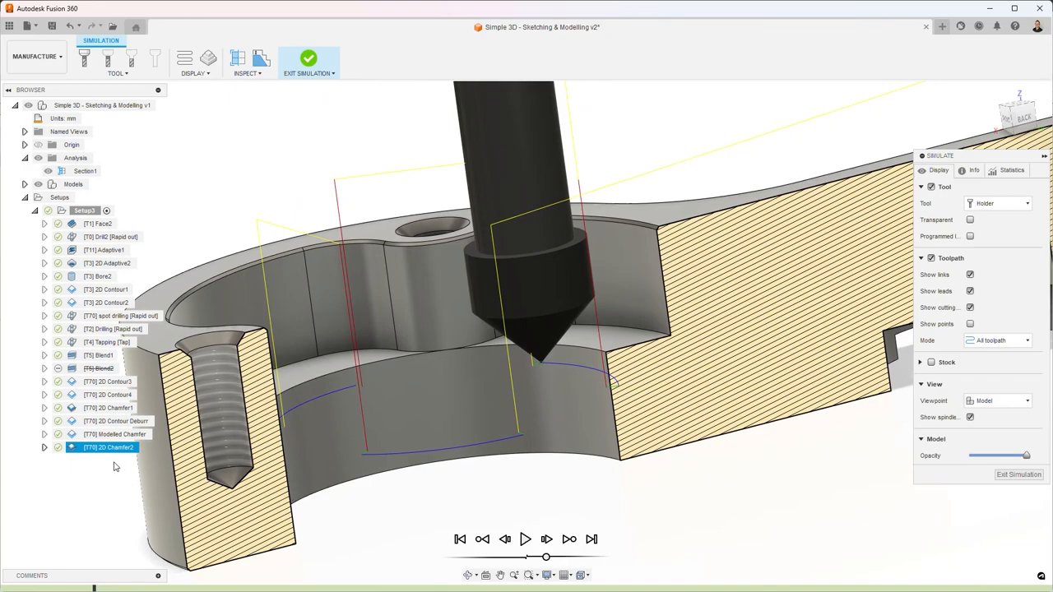
pyautogui.rightClick(109, 447)
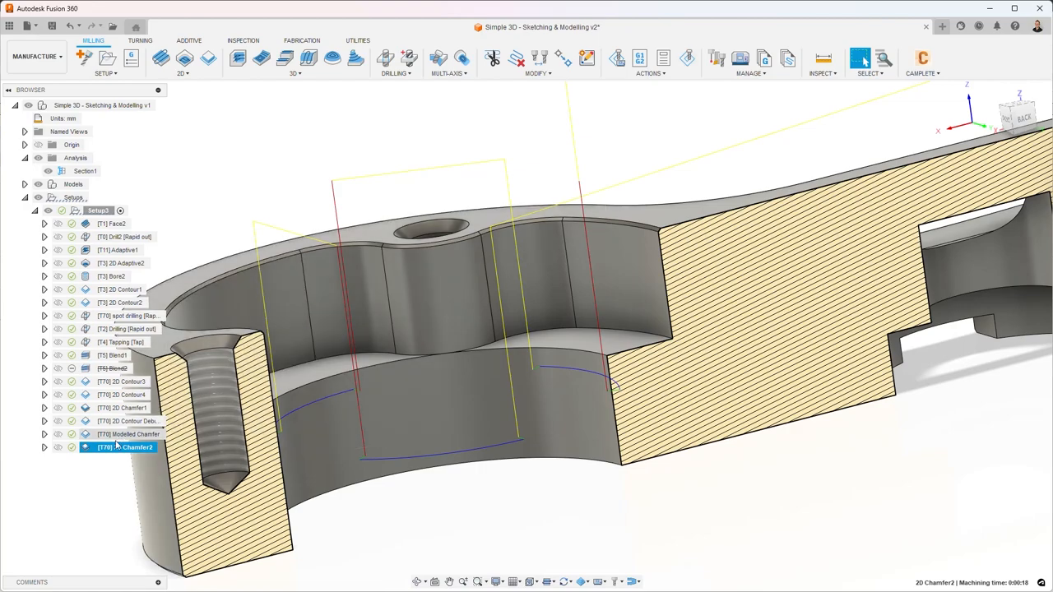
# - Reopen 2D Chamfer2's Passes settings and begin entering a 0.1 chamfer clearance
pyautogui.doubleClick(125, 446)
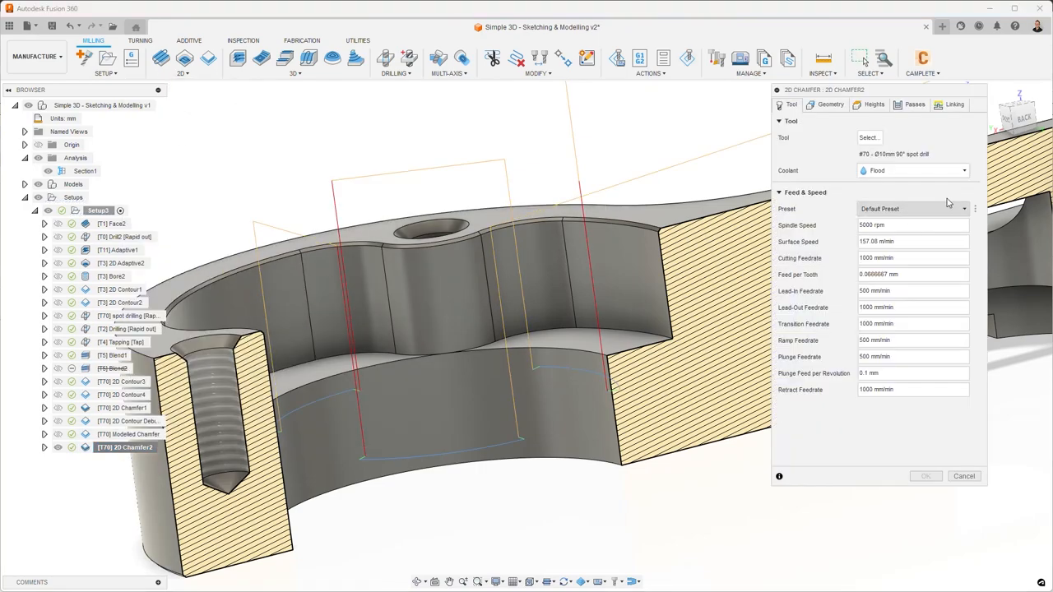
pyautogui.click(914, 104)
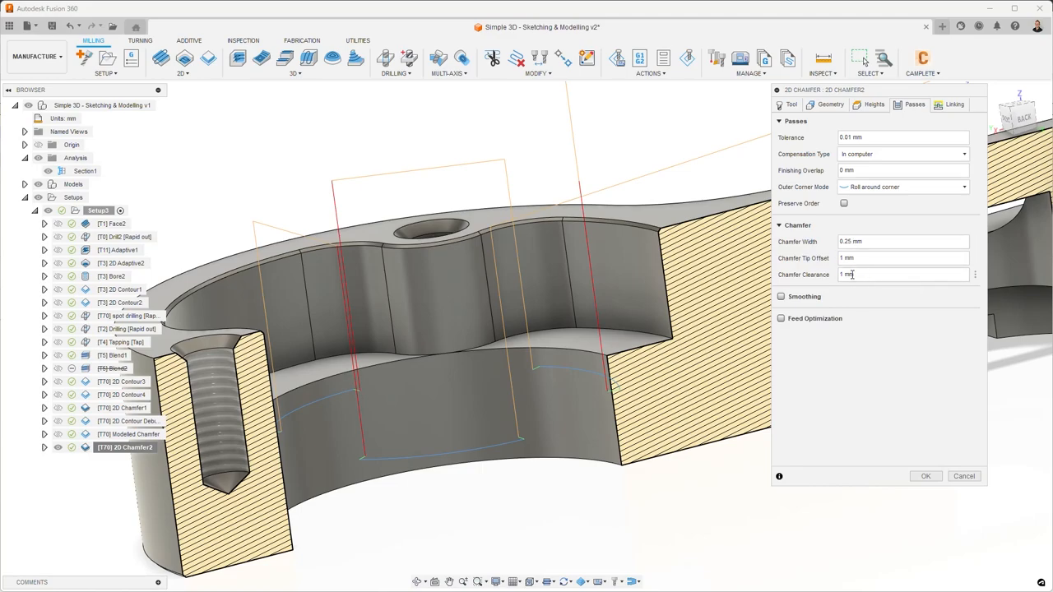
pyautogui.click(900, 274)
pyautogui.write('.1')
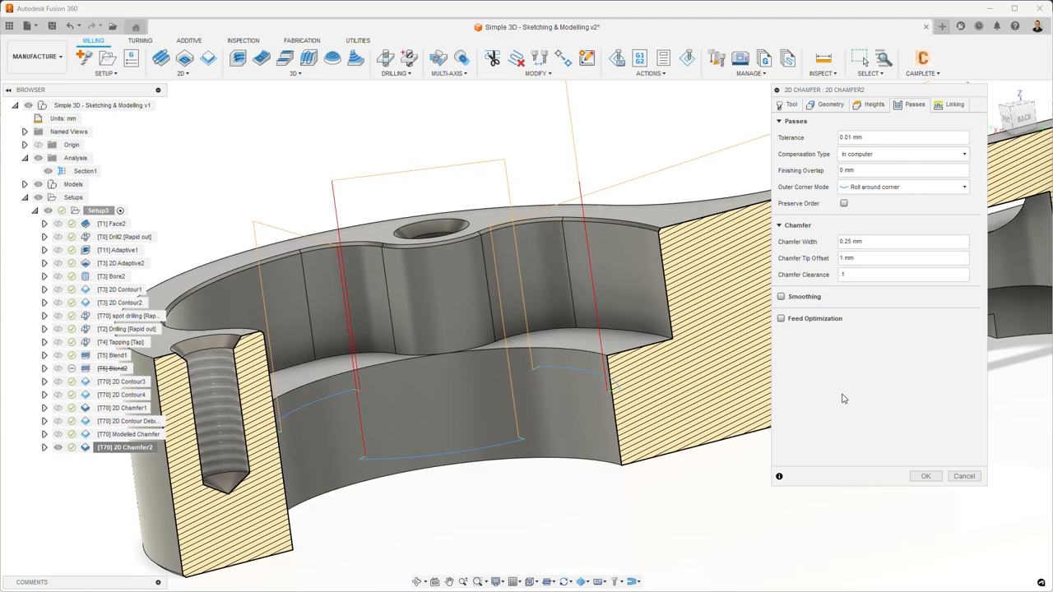
pyautogui.moveTo(403, 287)
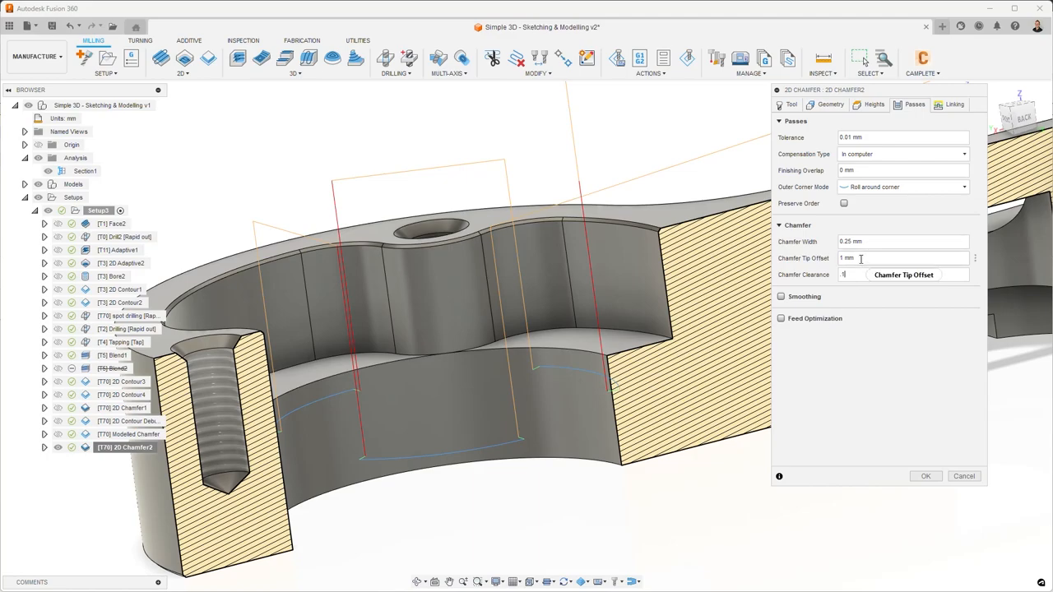
# - Set Chamfer Tip Offset to (tool_diameter-tool_tipDiameter)/2-chamferWidth-0.1mm, evaluating to 4.65 mm
pyautogui.click(974, 258)
pyautogui.write('(')
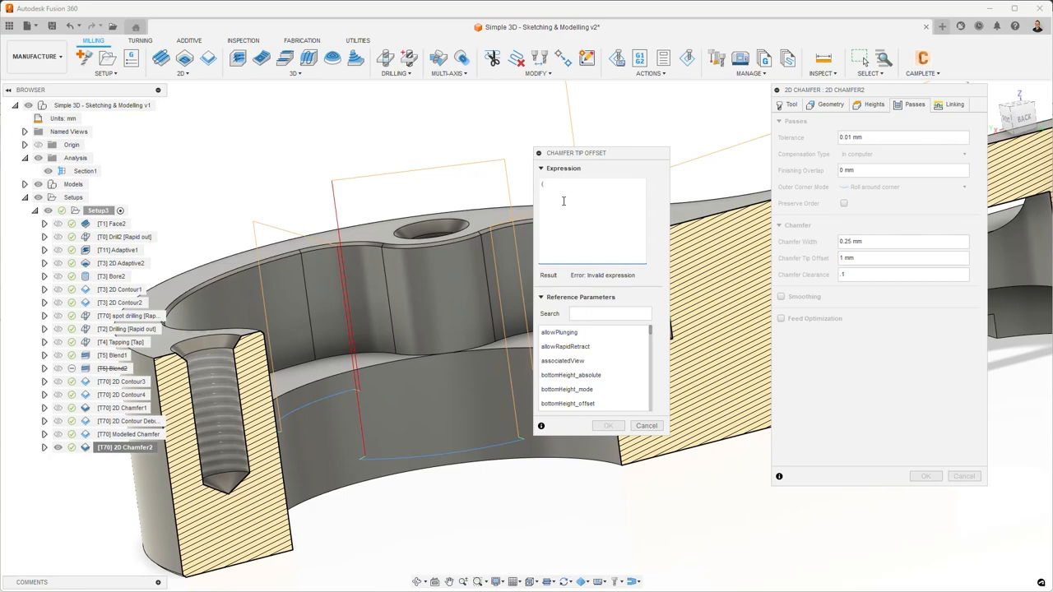
pyautogui.write('tool_')
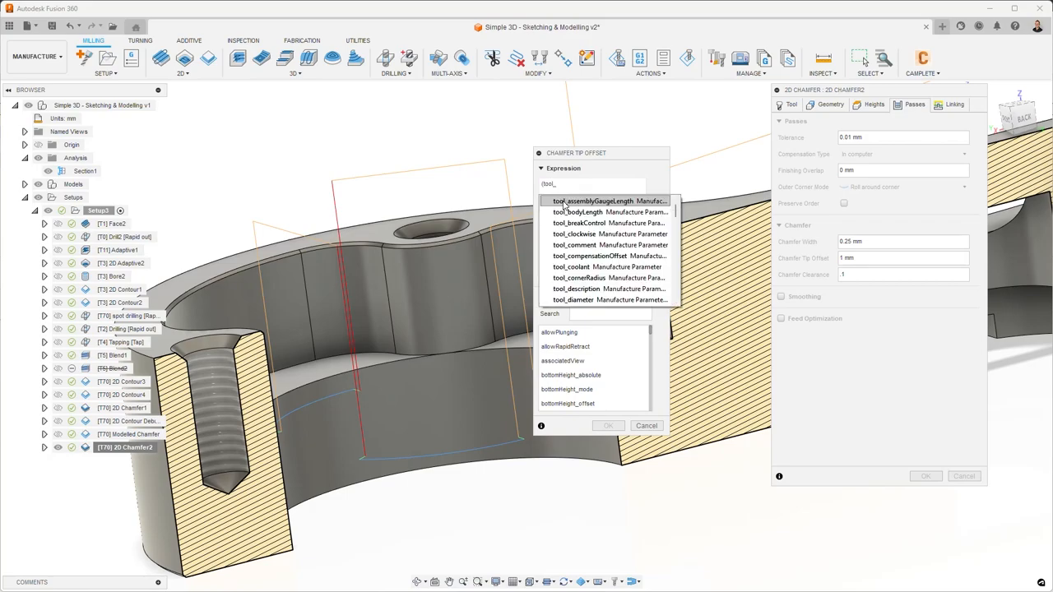
pyautogui.click(577, 300)
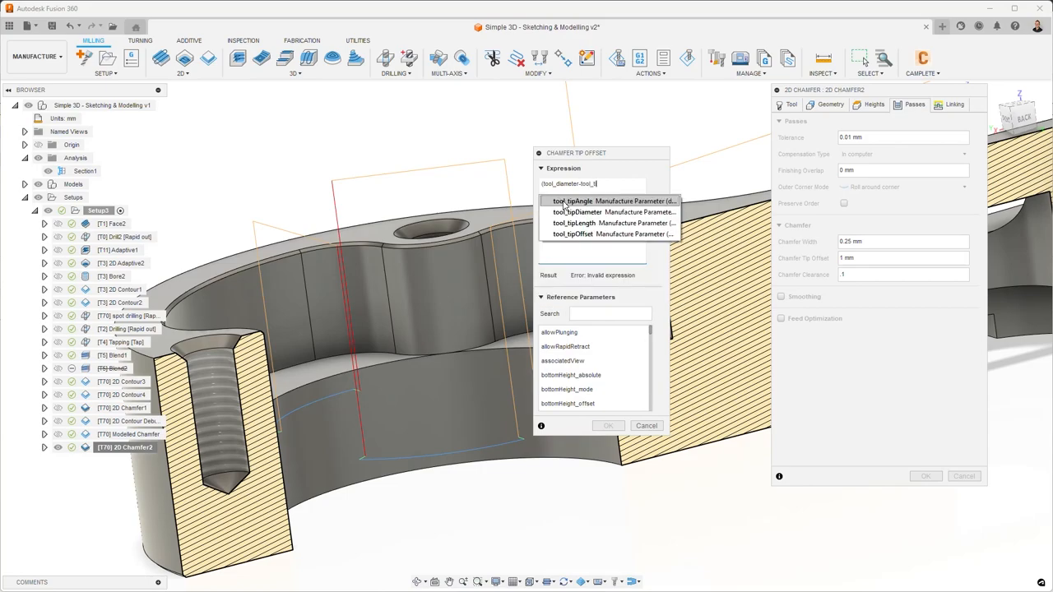
pyautogui.click(576, 212)
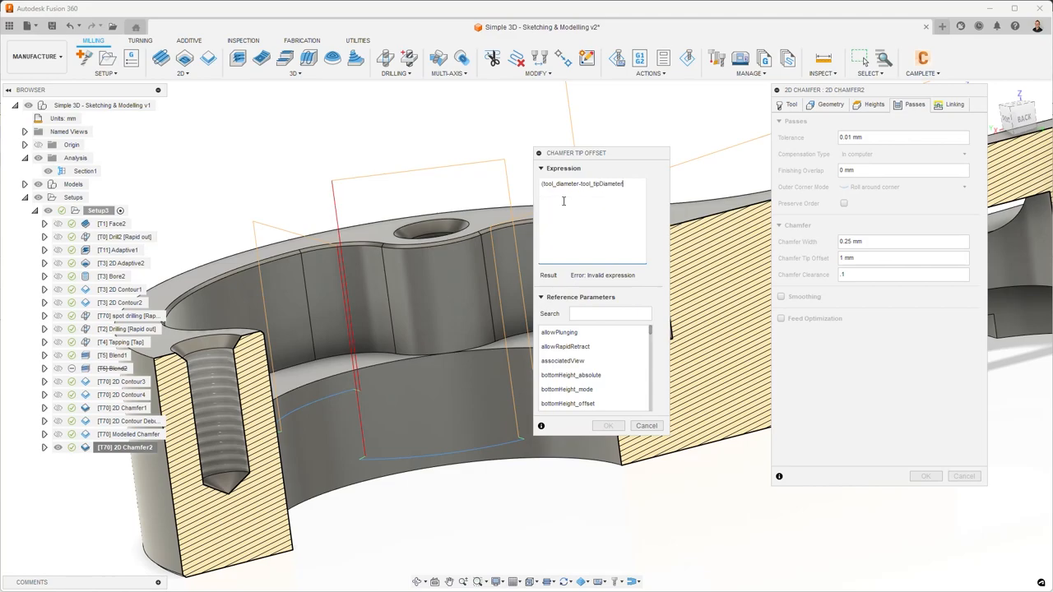
pyautogui.write('/2')
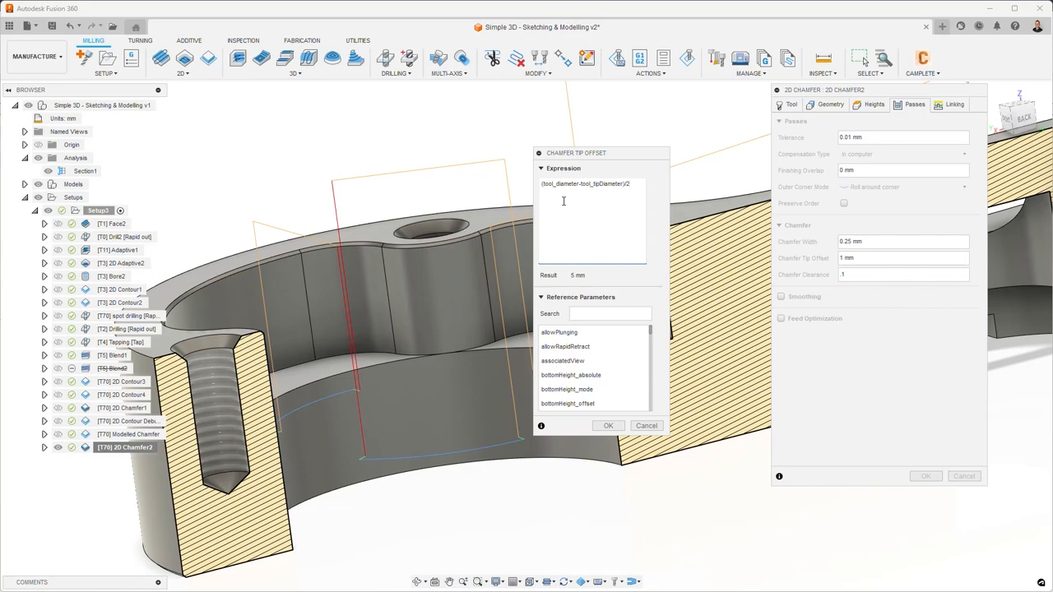
pyautogui.write('-cham')
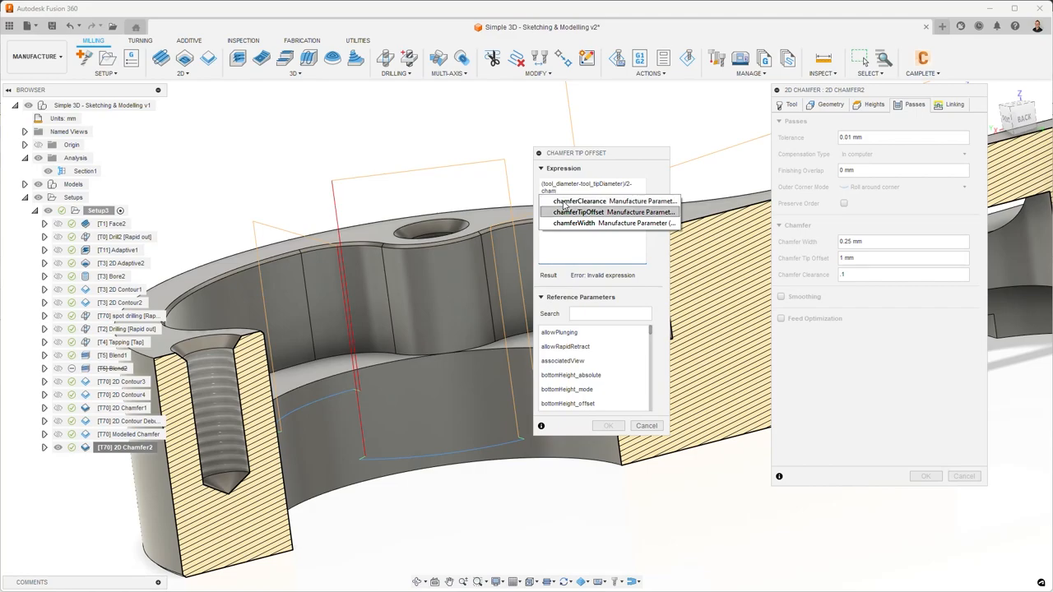
pyautogui.click(573, 223)
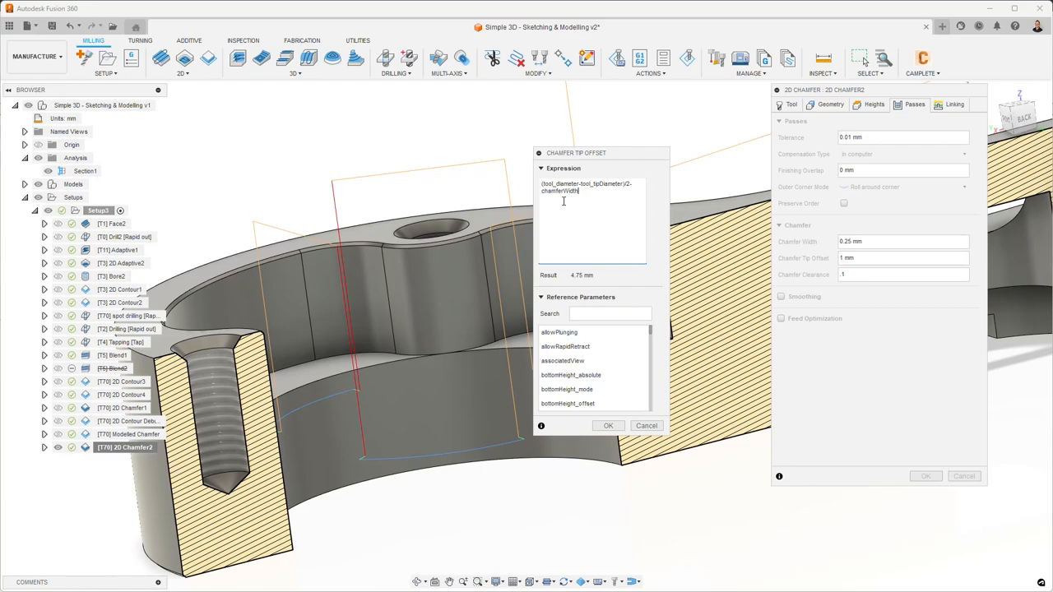
pyautogui.write('-0')
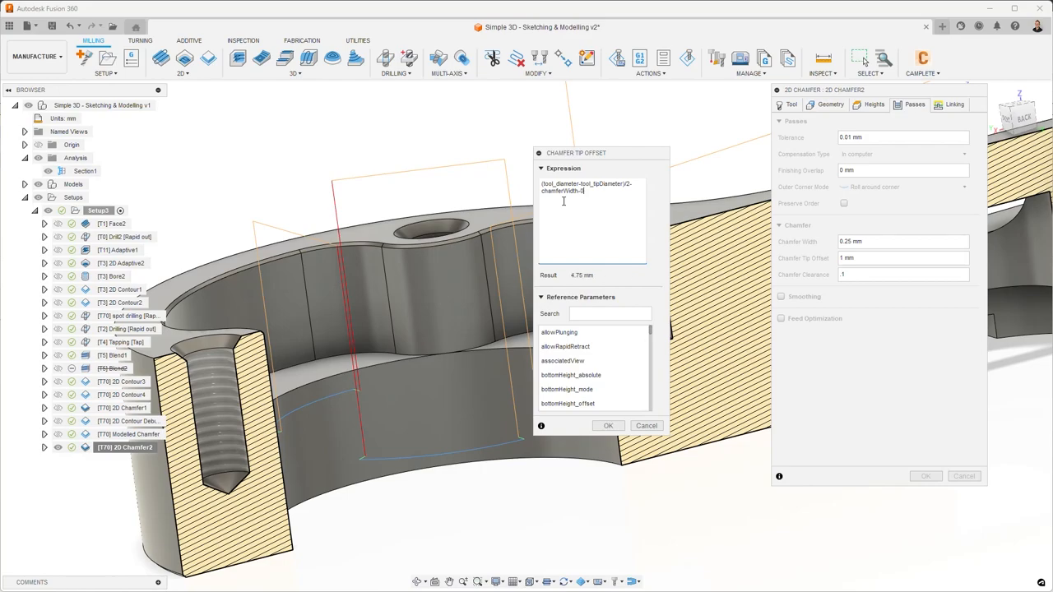
pyautogui.write('0.1mm')
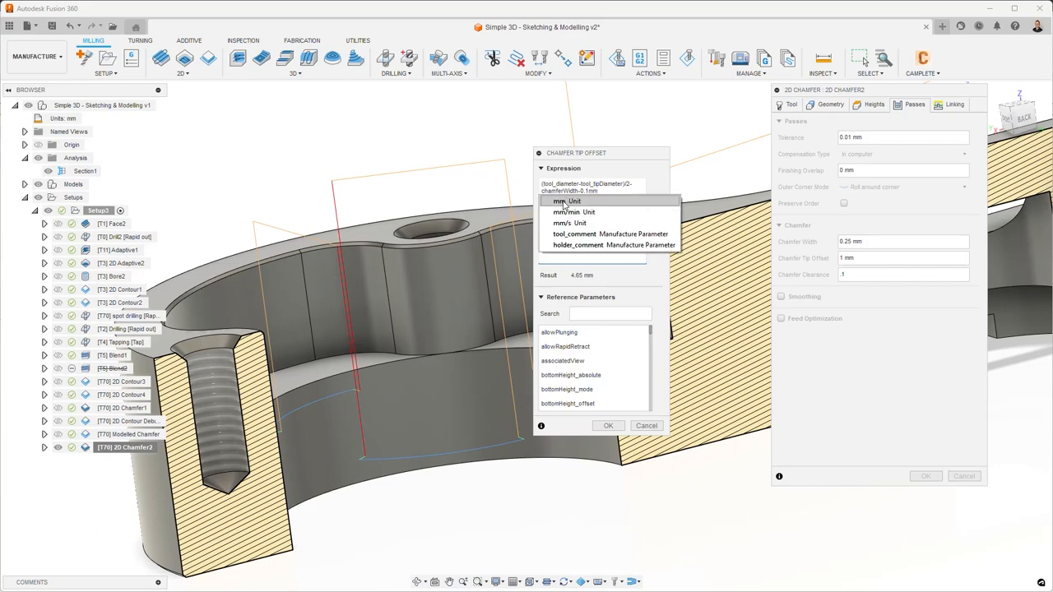
pyautogui.click(607, 425)
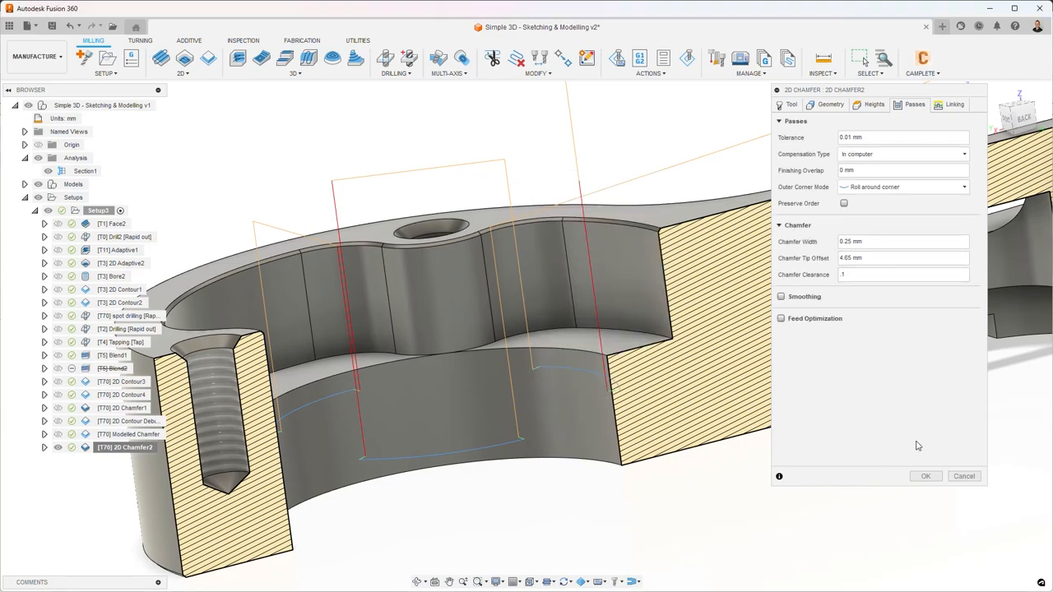
pyautogui.click(924, 475)
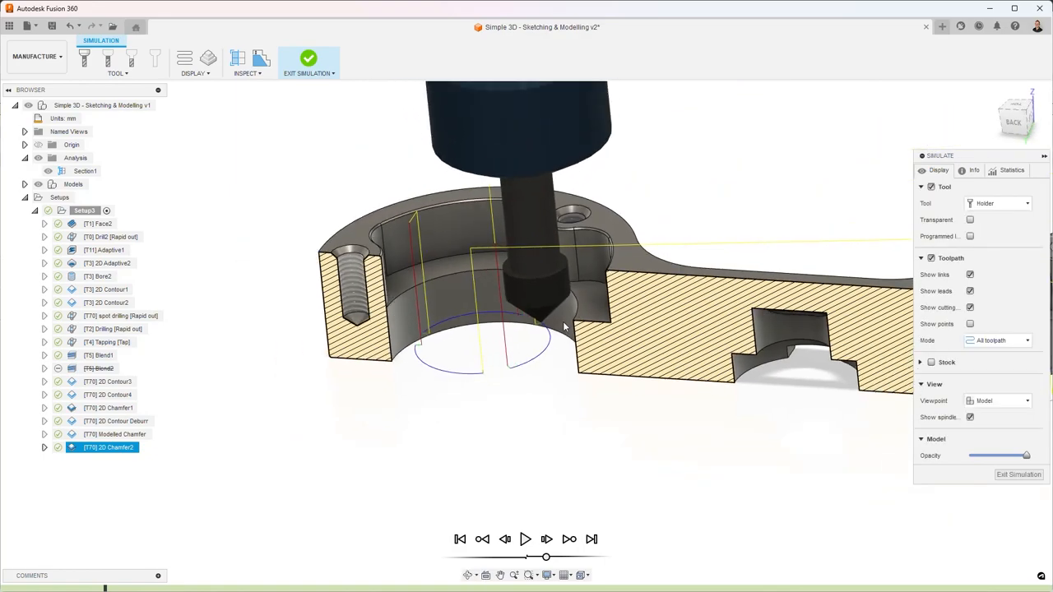
pyautogui.click(107, 446)
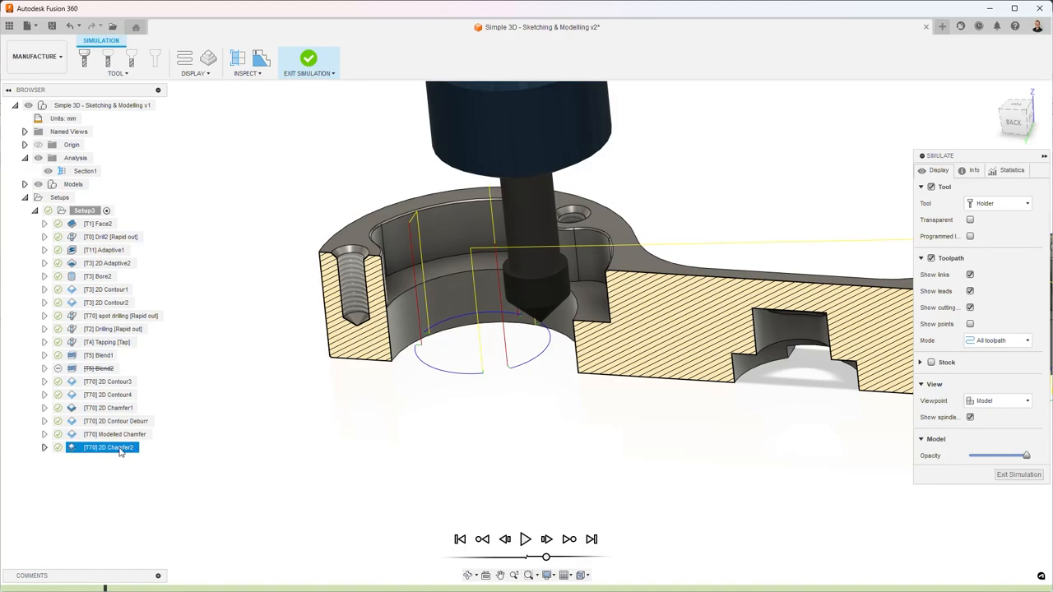
pyautogui.moveTo(426, 382)
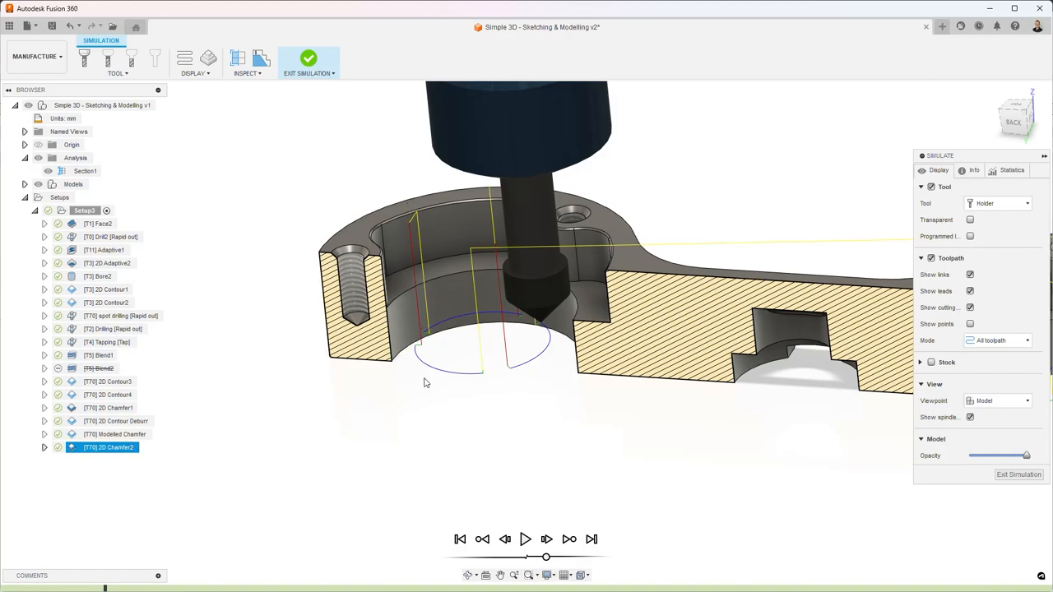
pyautogui.moveTo(424, 391)
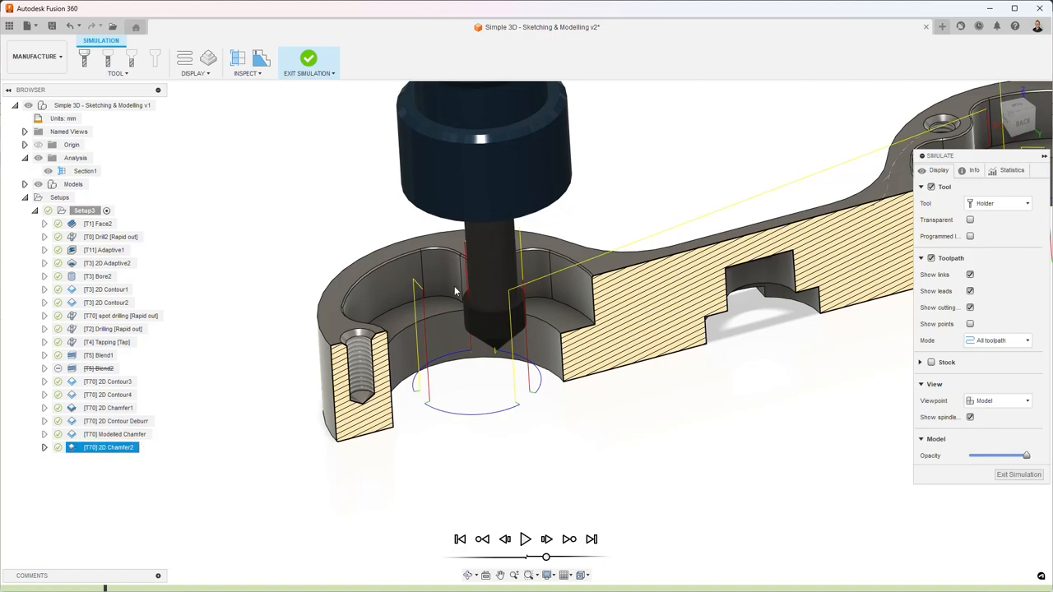
pyautogui.moveTo(249, 507)
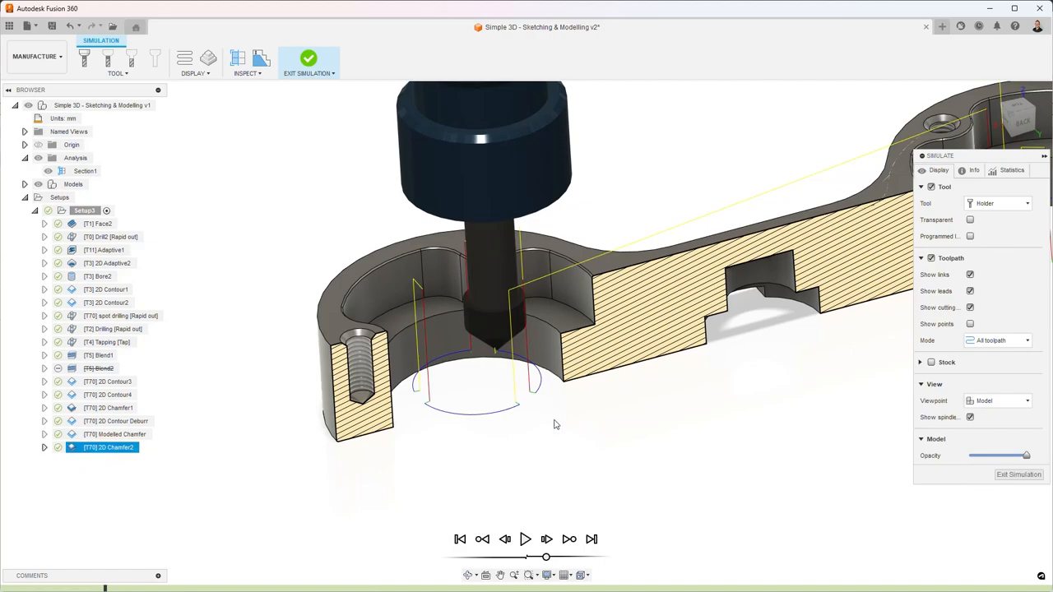
pyautogui.moveTo(538, 321)
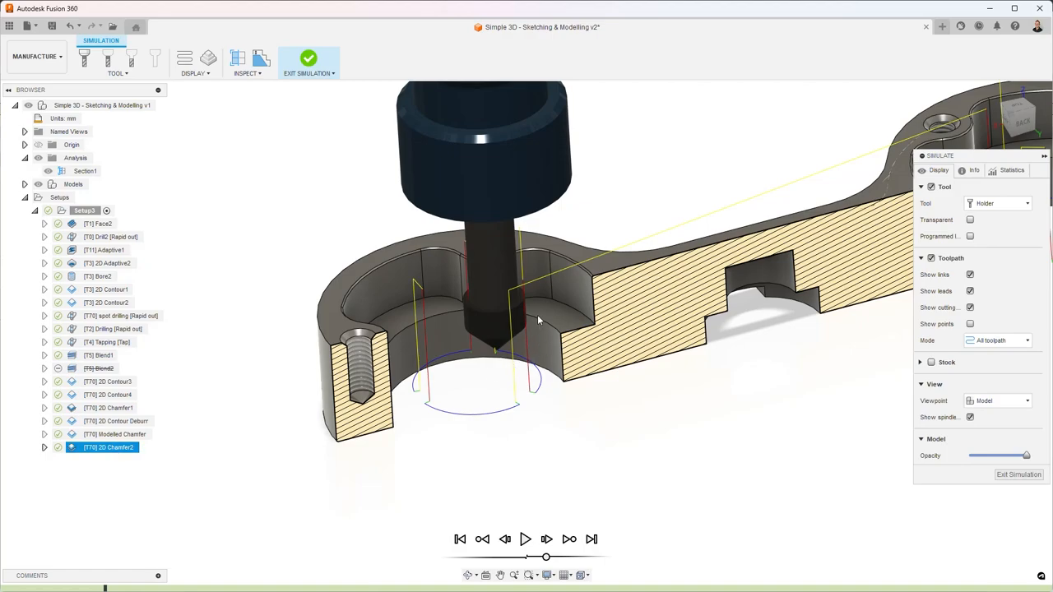
pyautogui.moveTo(403, 262)
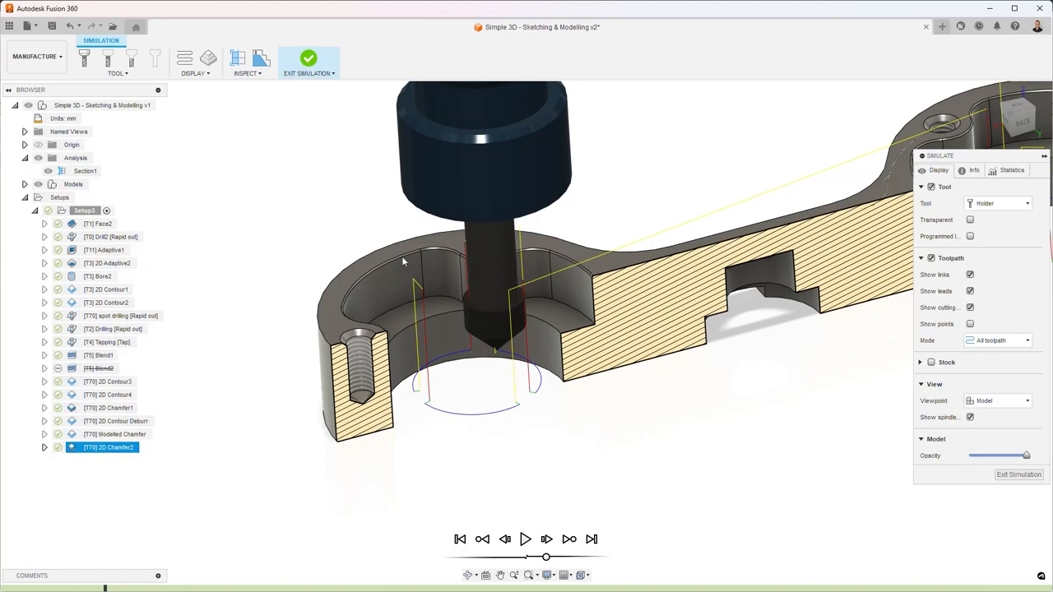
pyautogui.moveTo(384, 251)
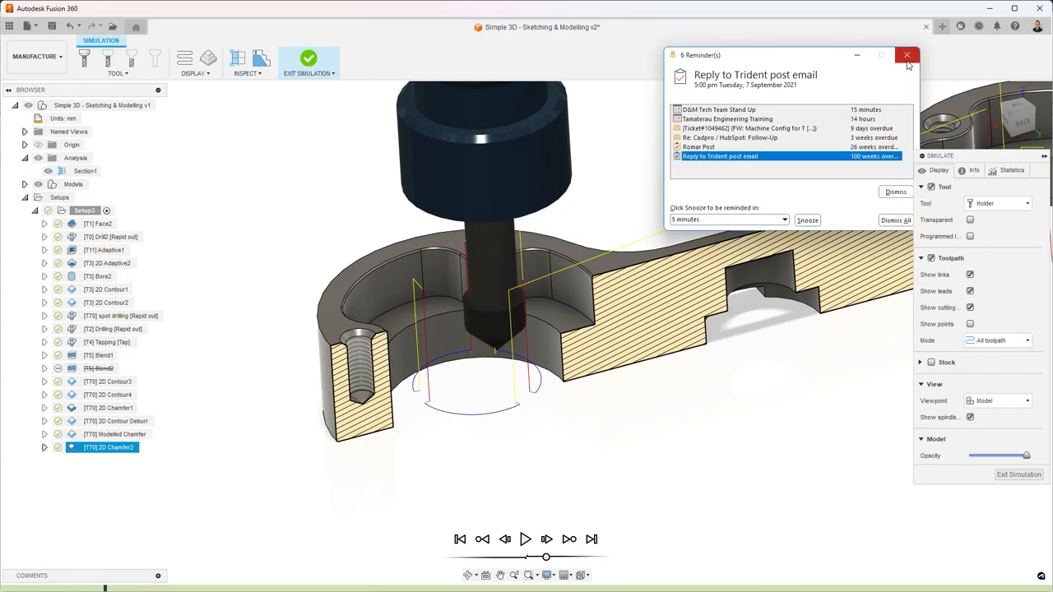
pyautogui.click(908, 55)
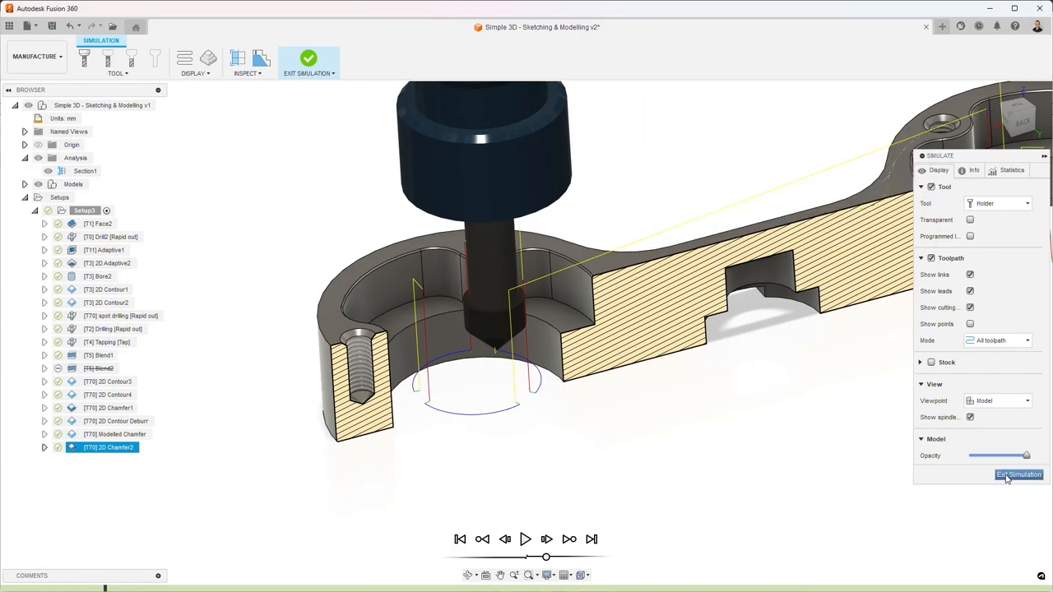
# - Exit simulation and start a Deburr toolpath using the Tutorial Tools Ø10mm 45° chamfer mill
pyautogui.click(1018, 475)
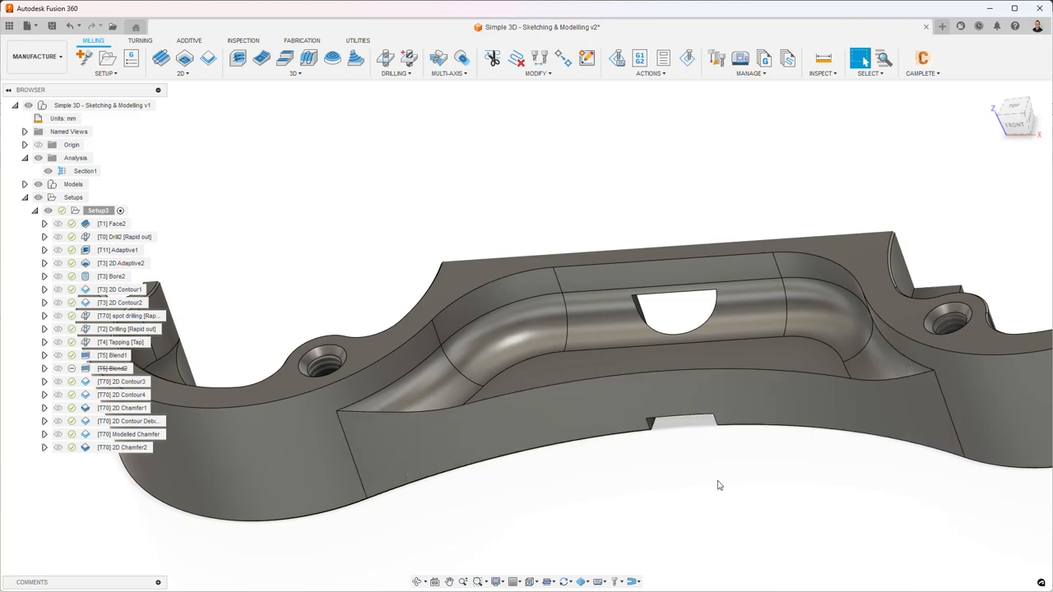
pyautogui.click(295, 73)
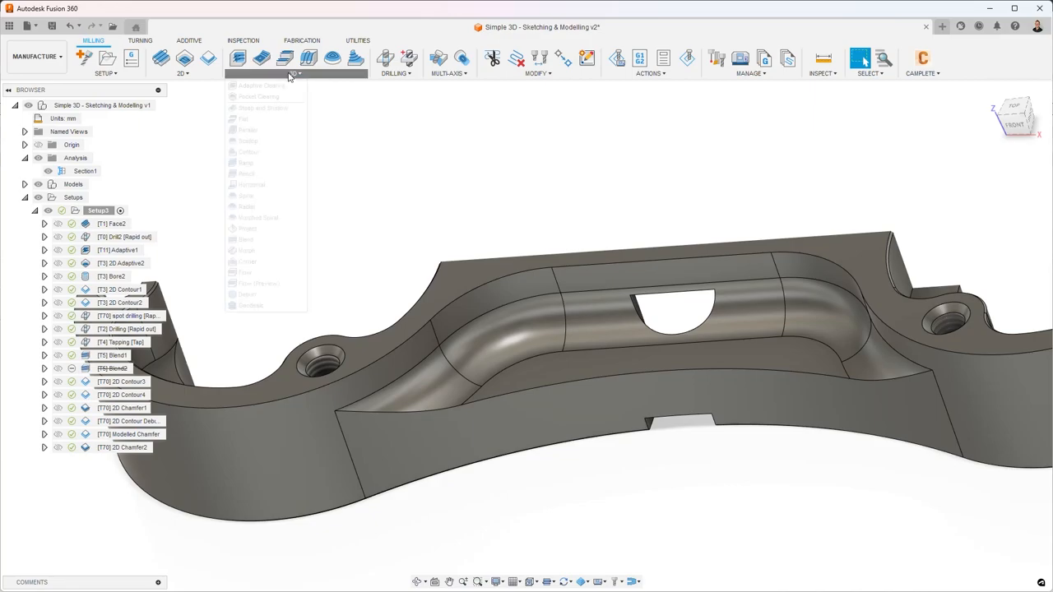
pyautogui.click(246, 294)
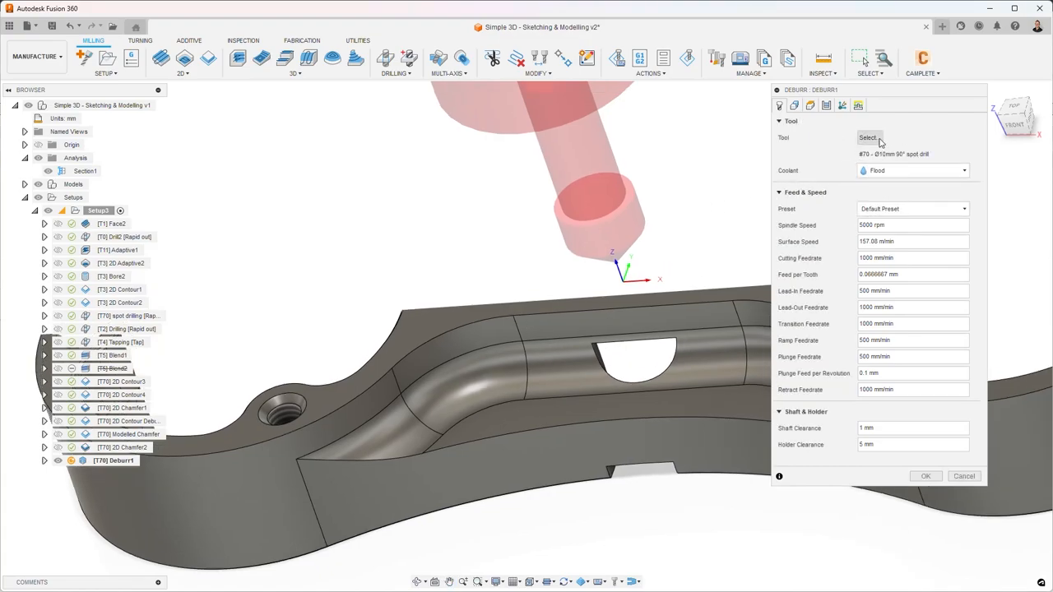
pyautogui.click(867, 138)
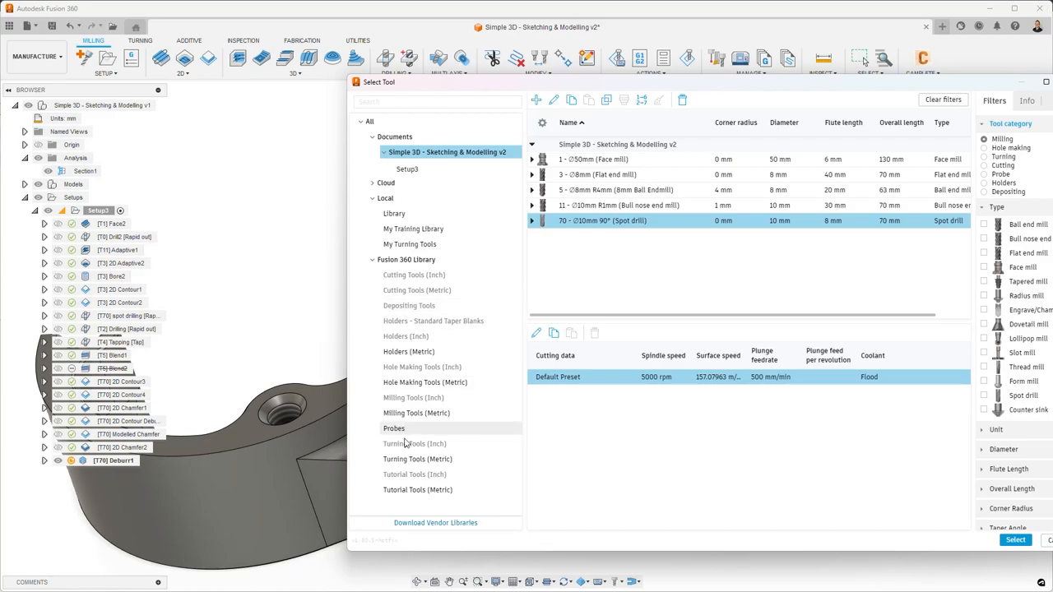
pyautogui.click(417, 489)
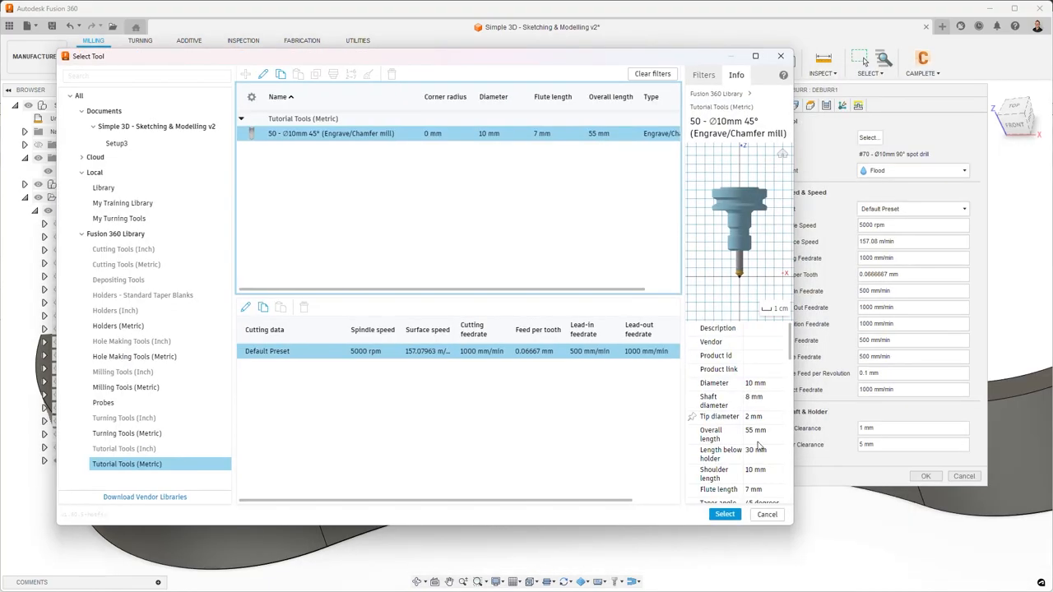
pyautogui.click(723, 514)
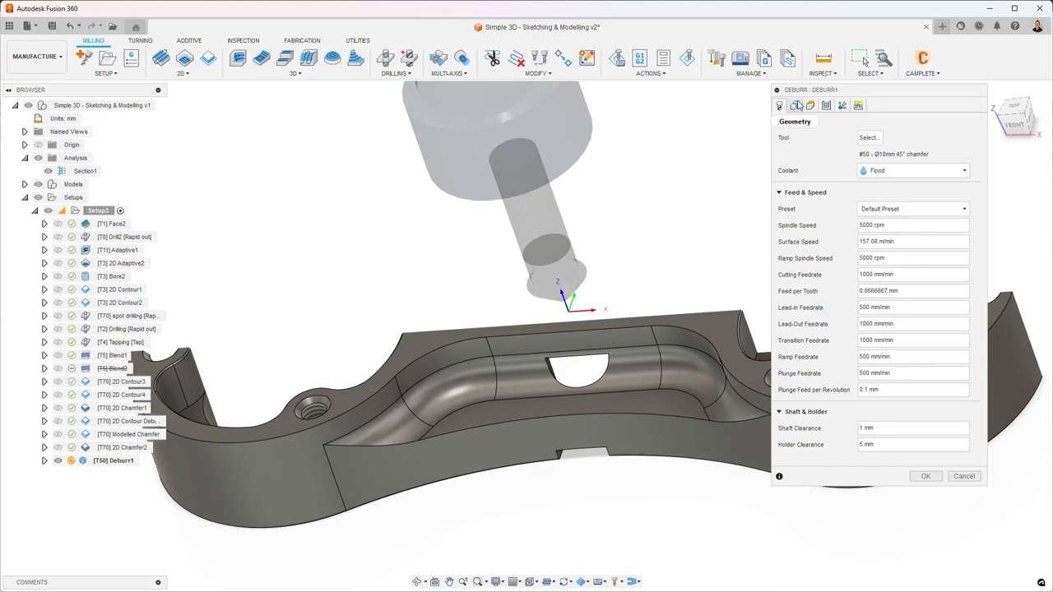
# - Set Deburr1's Edges to Deburr to Selection and pick the curved web edge chains
pyautogui.click(794, 104)
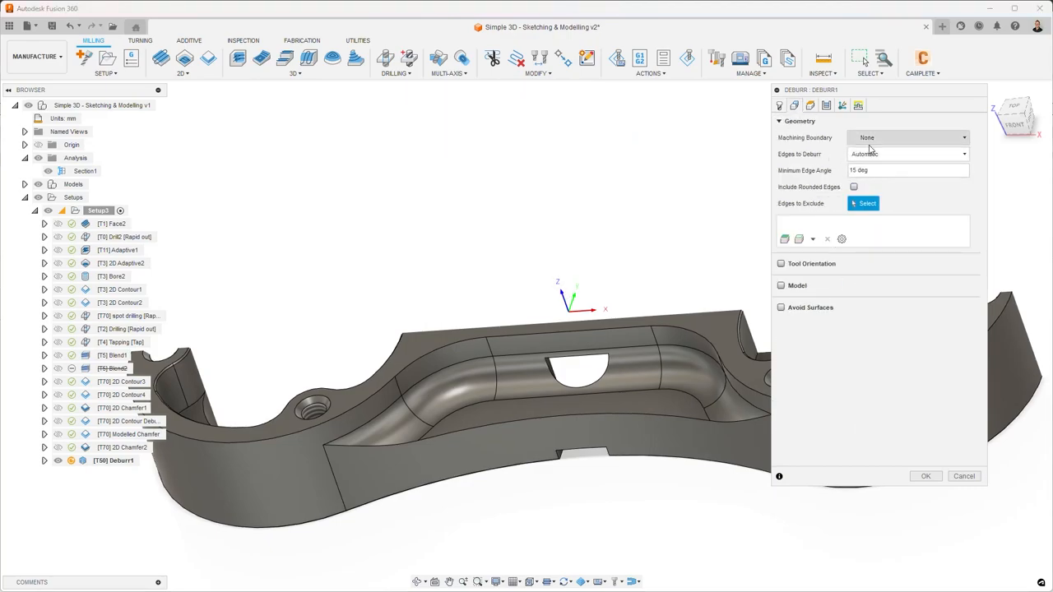
pyautogui.moveTo(864, 155)
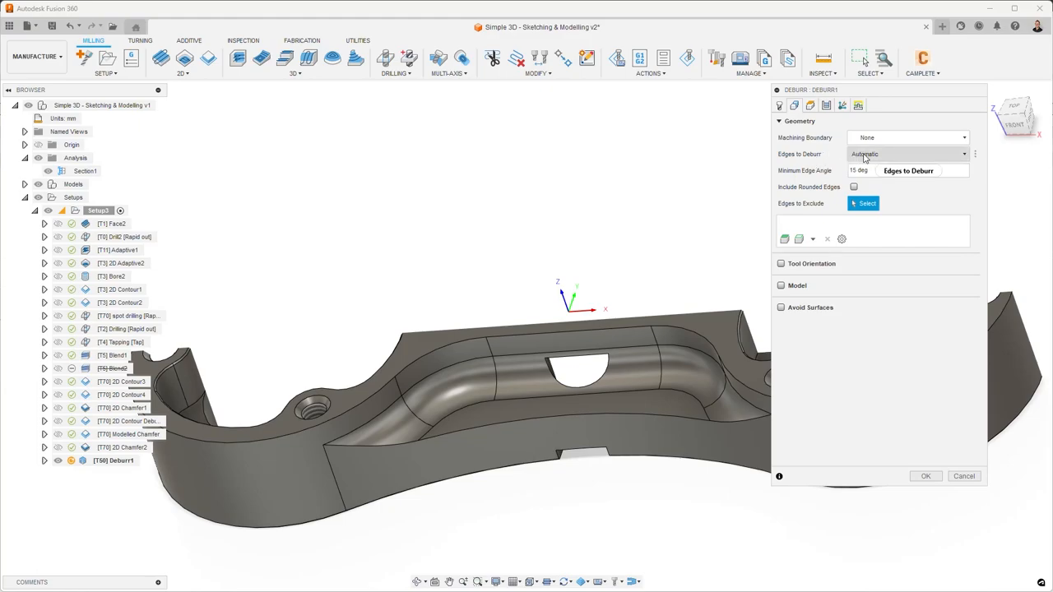
pyautogui.click(905, 154)
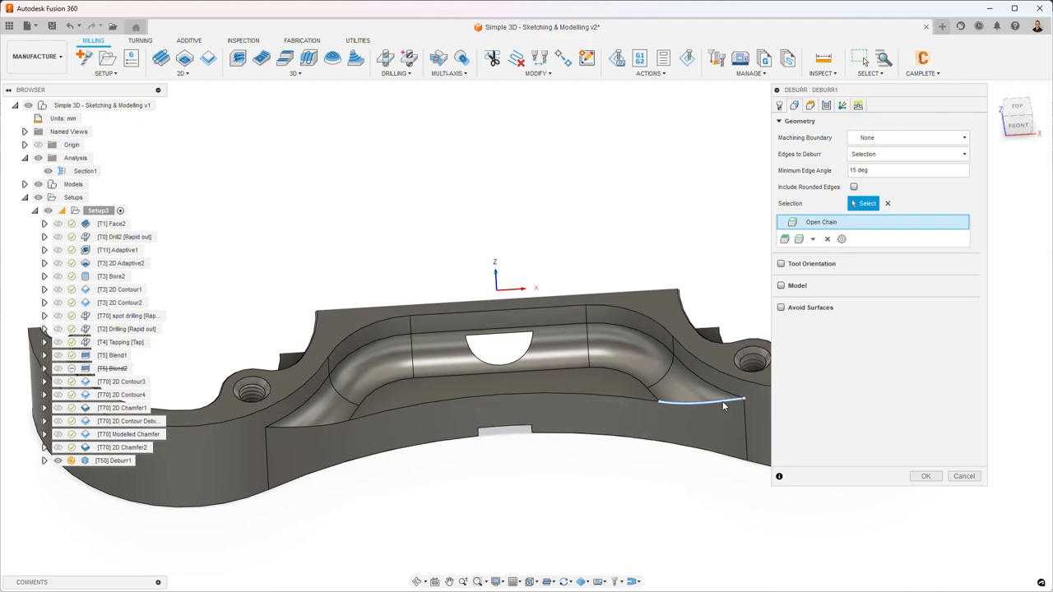
pyautogui.click(699, 404)
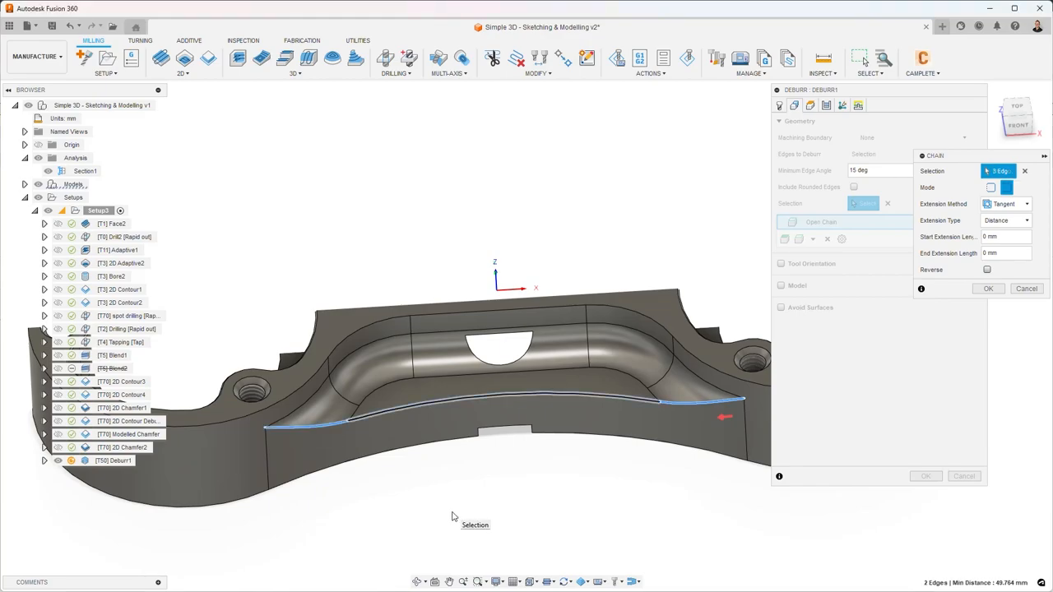
pyautogui.moveTo(420, 512)
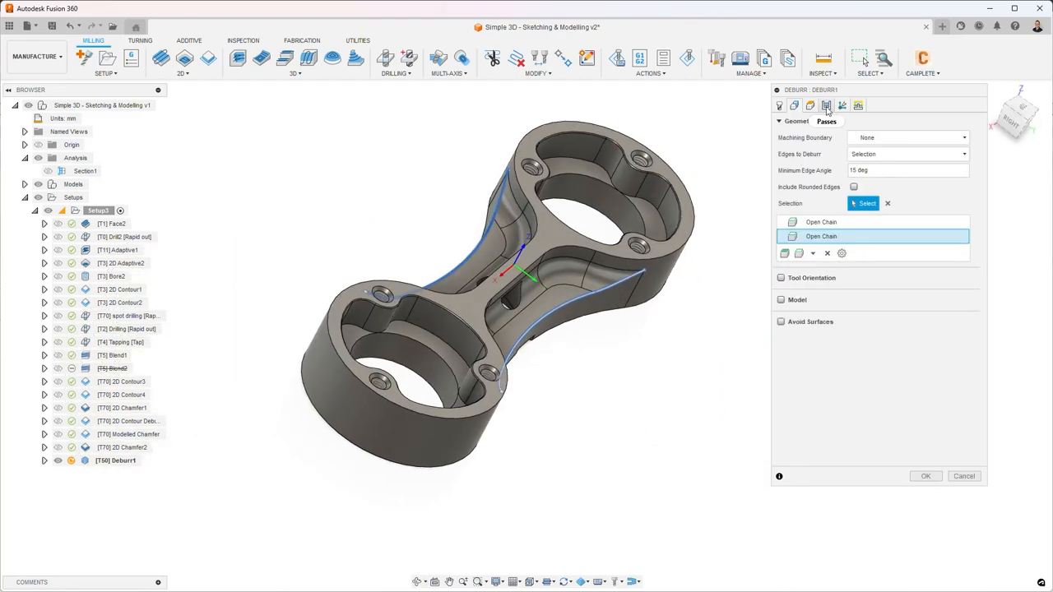
# - Set the Deburr edge width to 0.25 mm, leave unreachable corners not deburred, and confirm
pyautogui.click(826, 106)
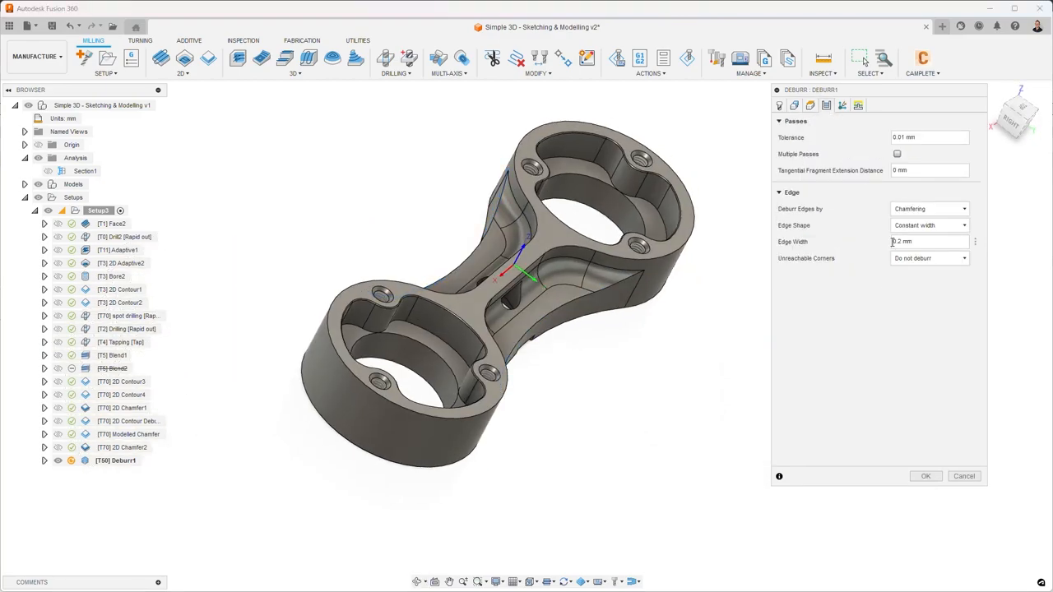
pyautogui.click(928, 241)
pyautogui.write('0.25')
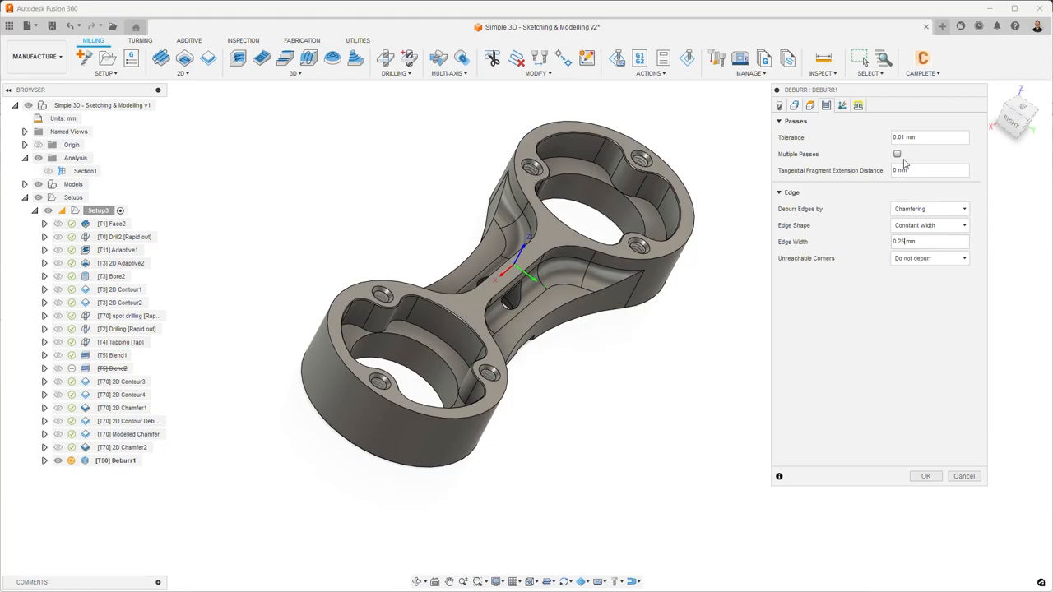
pyautogui.click(930, 258)
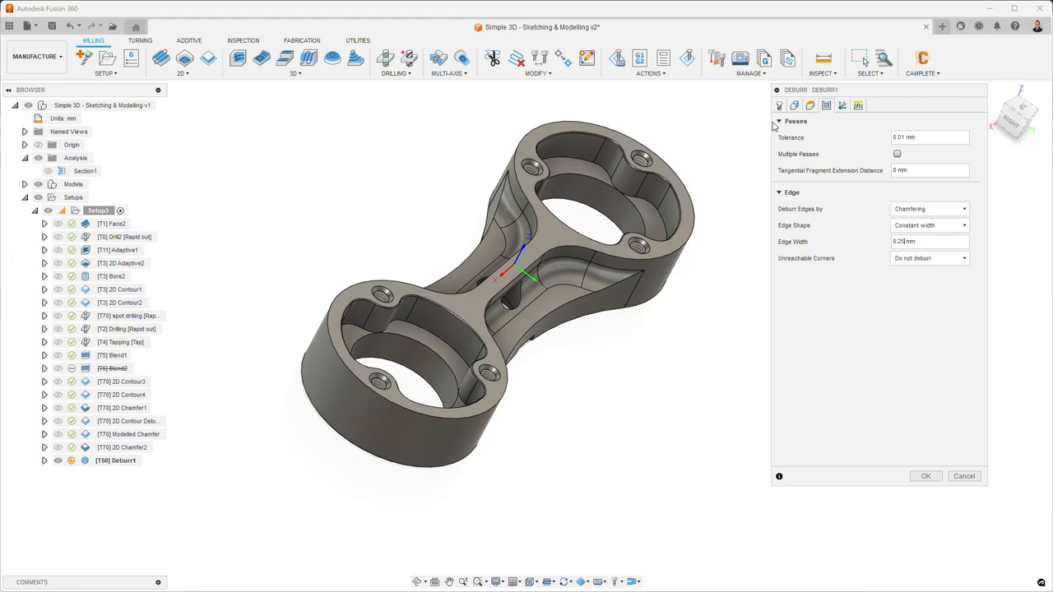
pyautogui.click(781, 105)
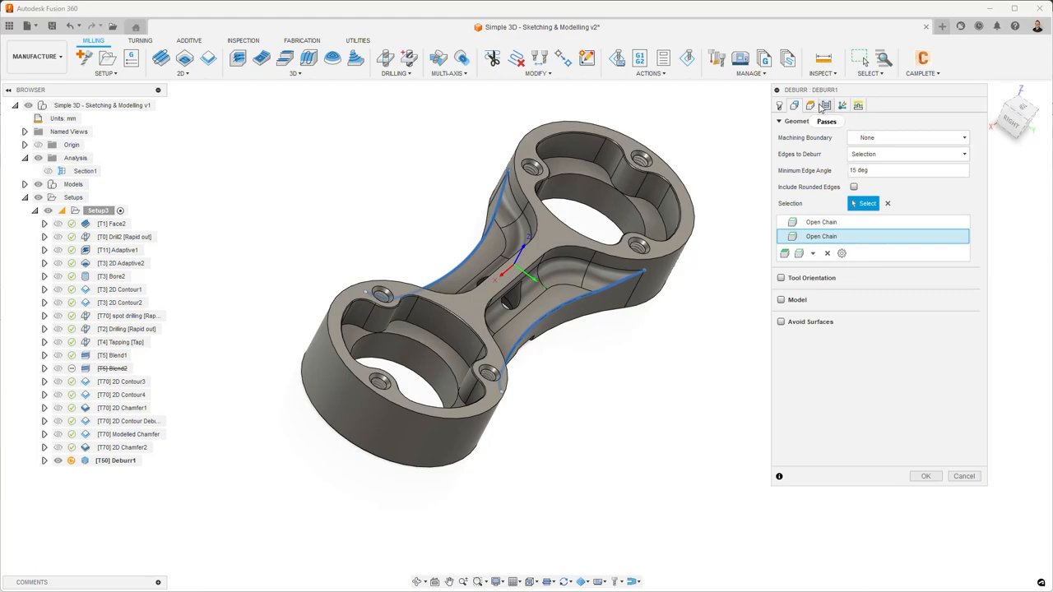
pyautogui.click(825, 104)
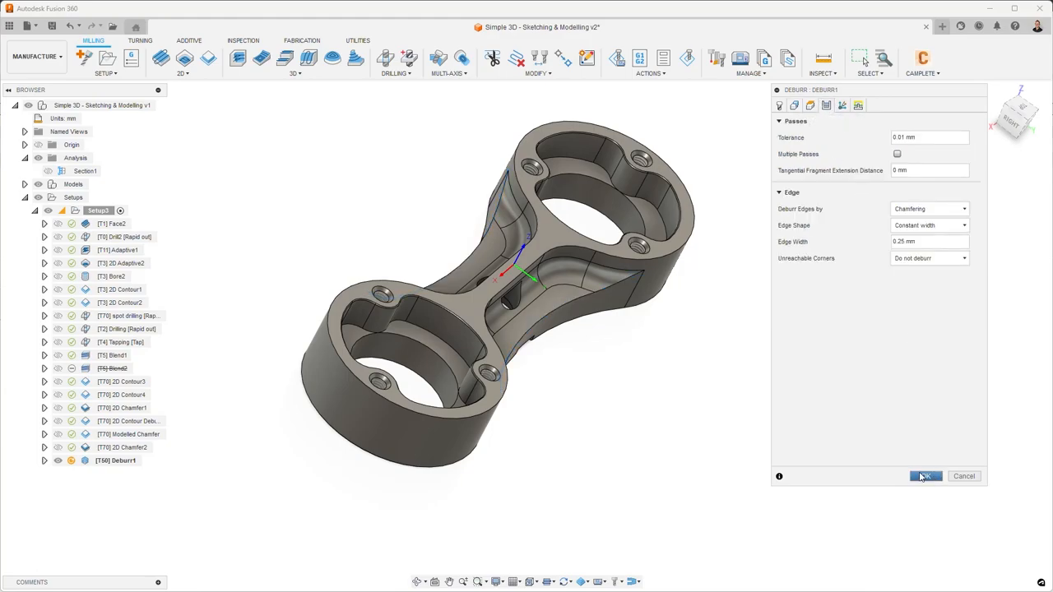
pyautogui.click(928, 257)
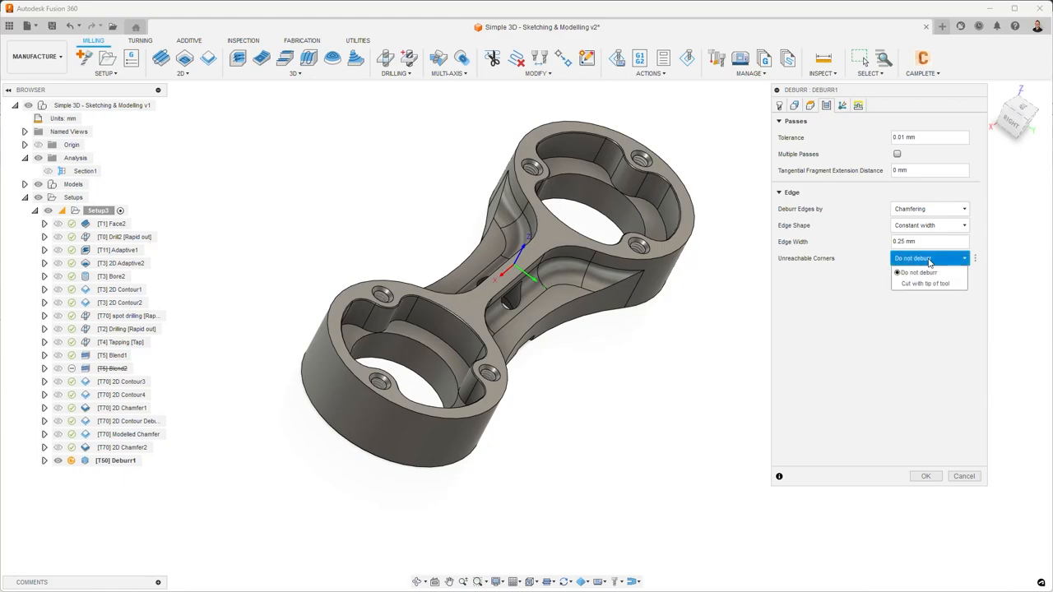
pyautogui.moveTo(915, 289)
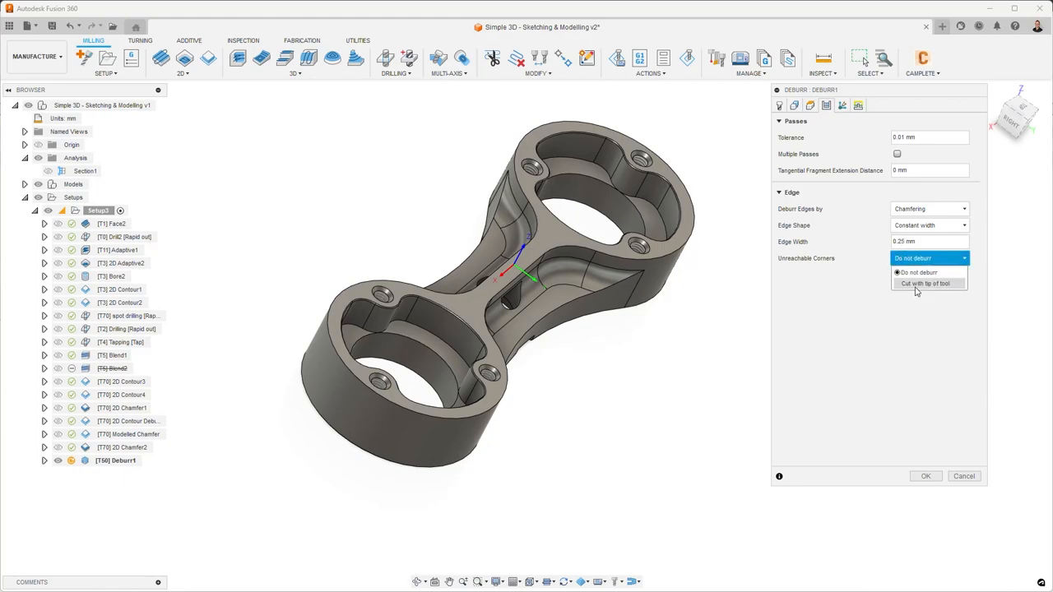
pyautogui.click(915, 272)
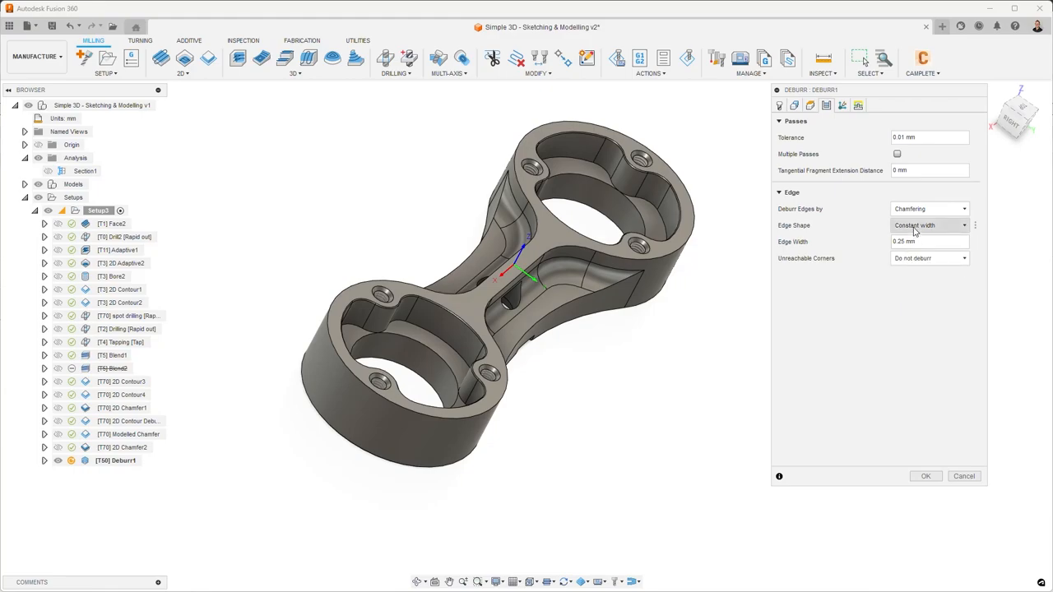
pyautogui.click(928, 208)
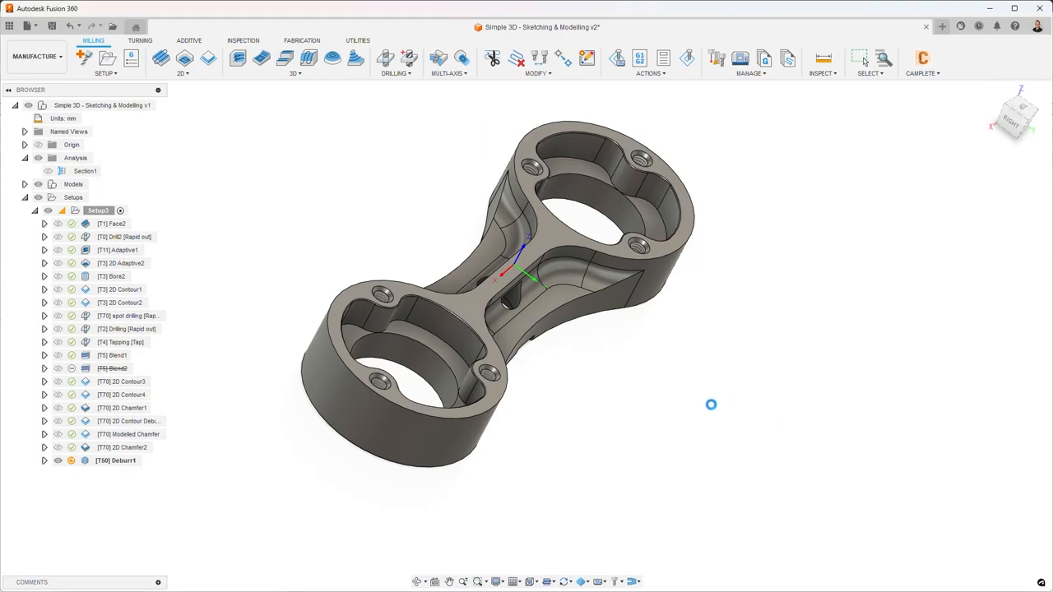
# - Simulate the Deburr1 toolpath and orbit the part to inspect the web-edge path
pyautogui.click(115, 459)
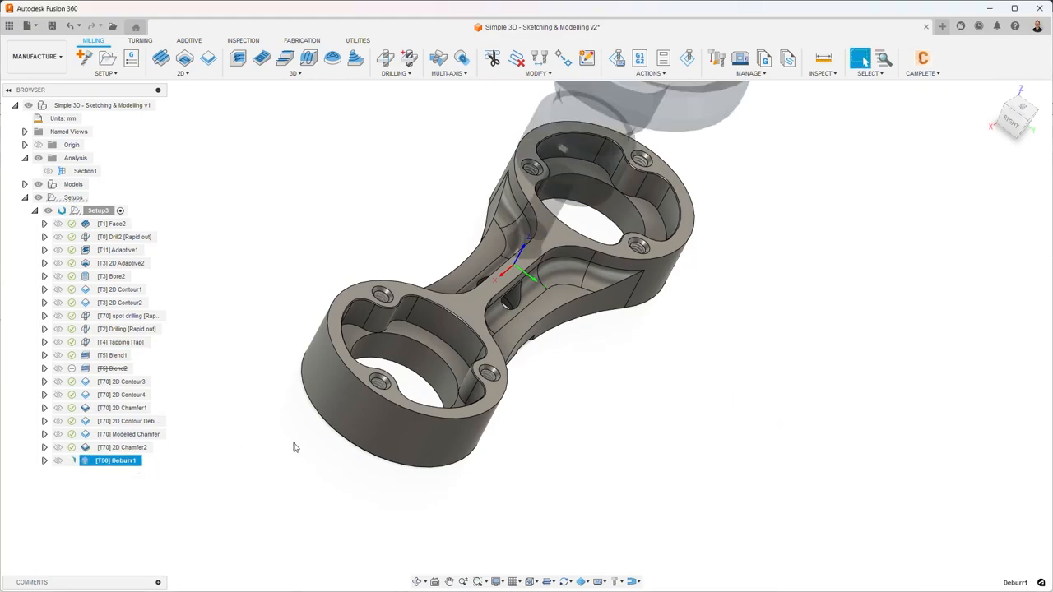
pyautogui.moveTo(587, 417)
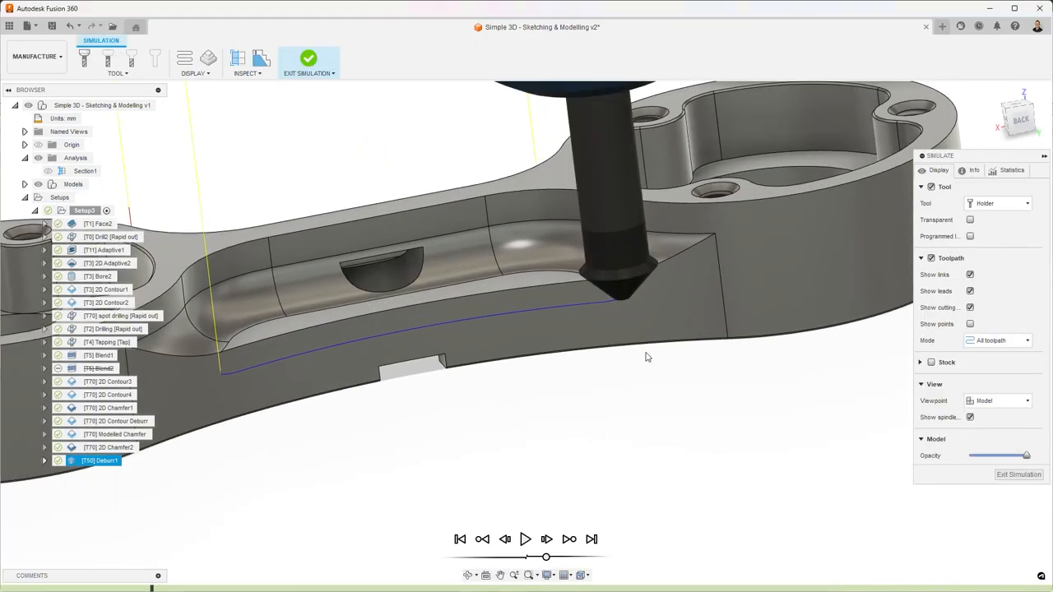
pyautogui.moveTo(646, 357); pyautogui.dragTo(625, 408)
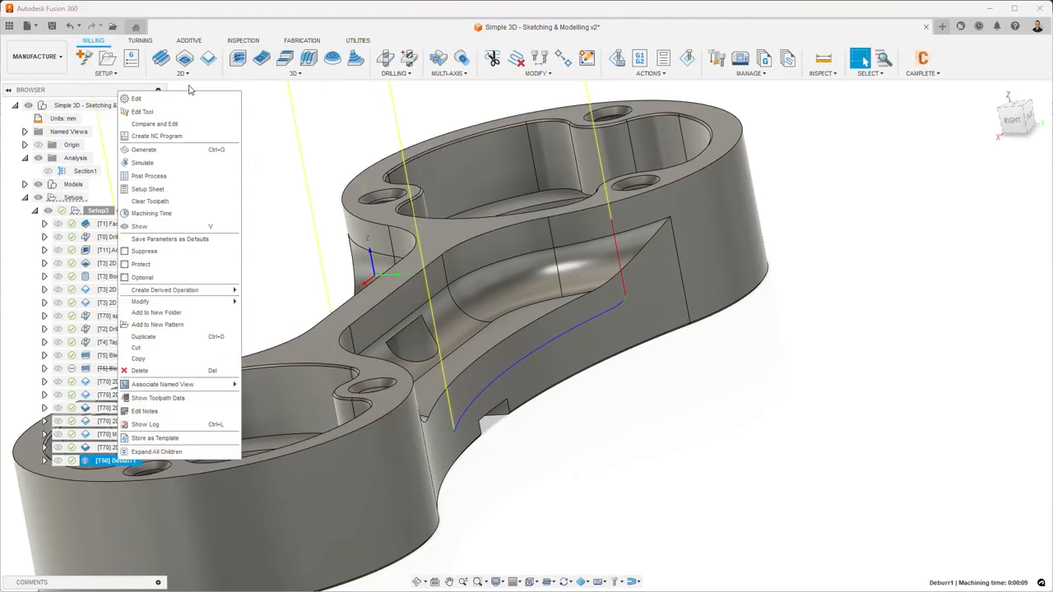
# - Edit Deburr1 with shaft clearance 0.1, review Geometry, Heights and Linking, and regenerate
pyautogui.click(136, 99)
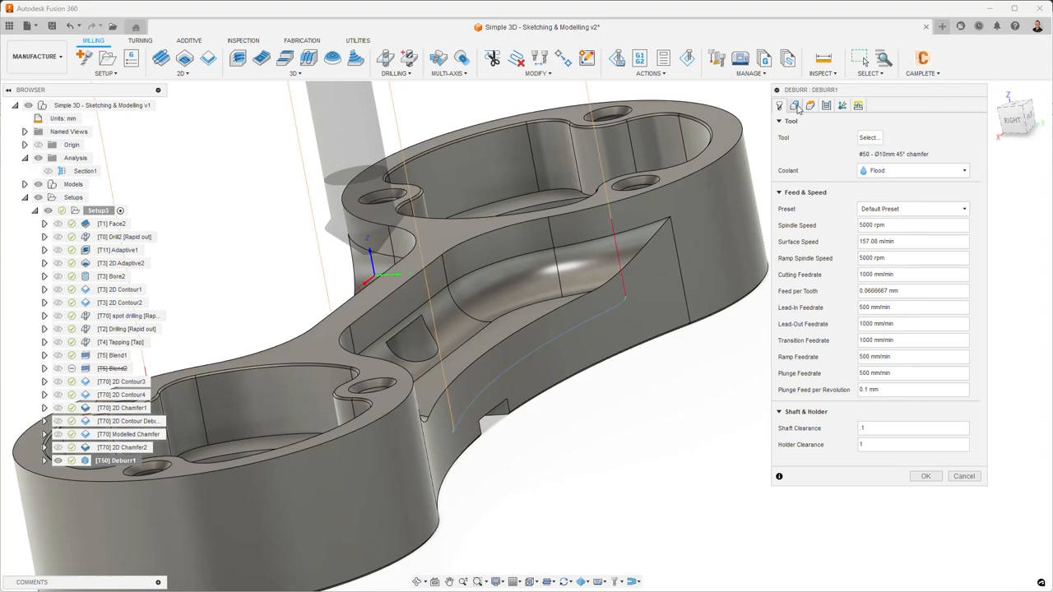
pyautogui.click(794, 105)
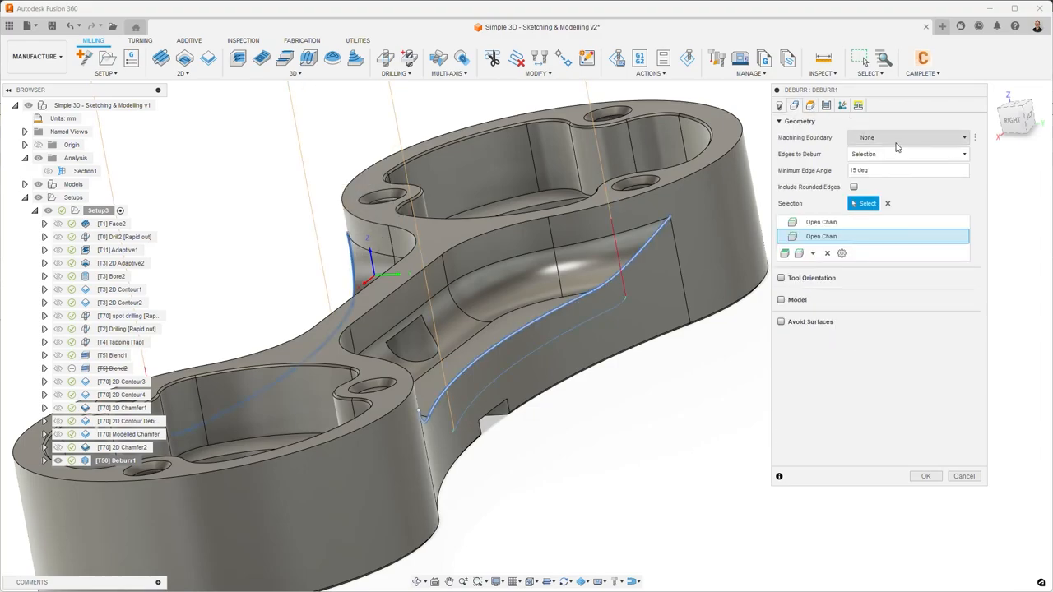
pyautogui.click(809, 104)
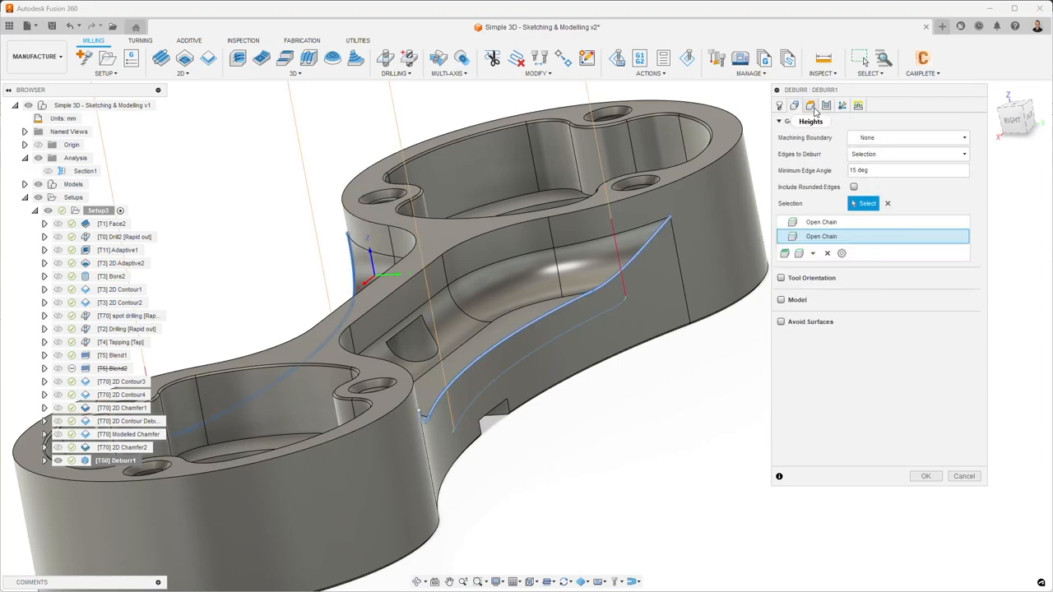
pyautogui.click(826, 105)
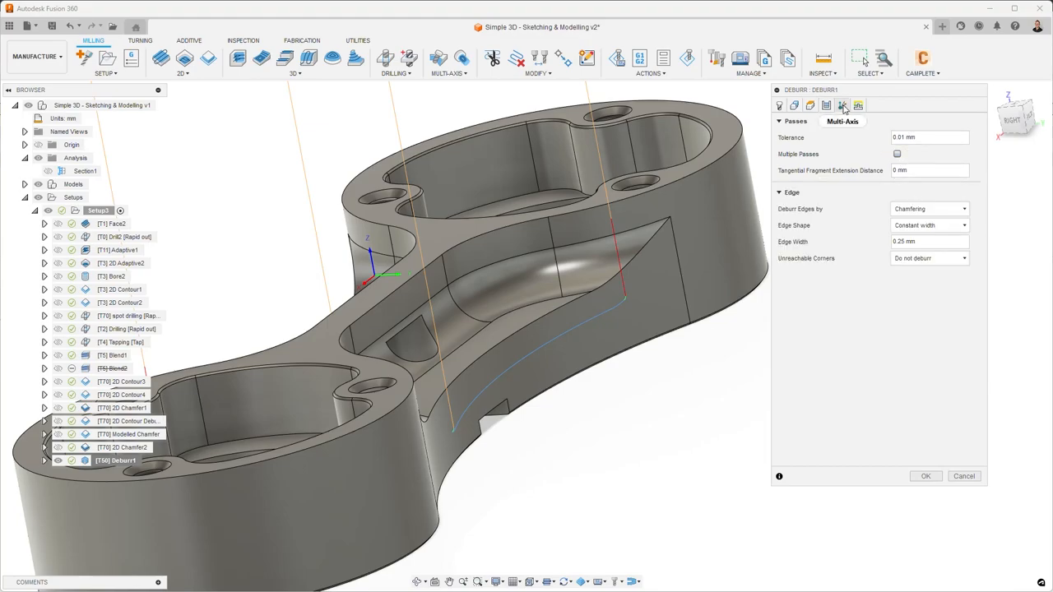
pyautogui.click(858, 105)
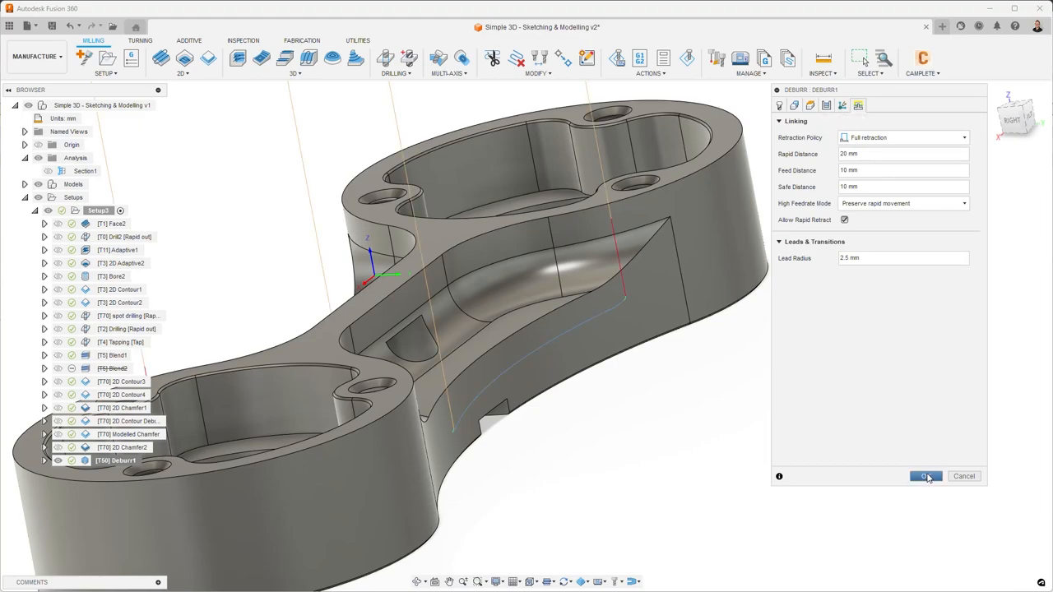
pyautogui.click(925, 476)
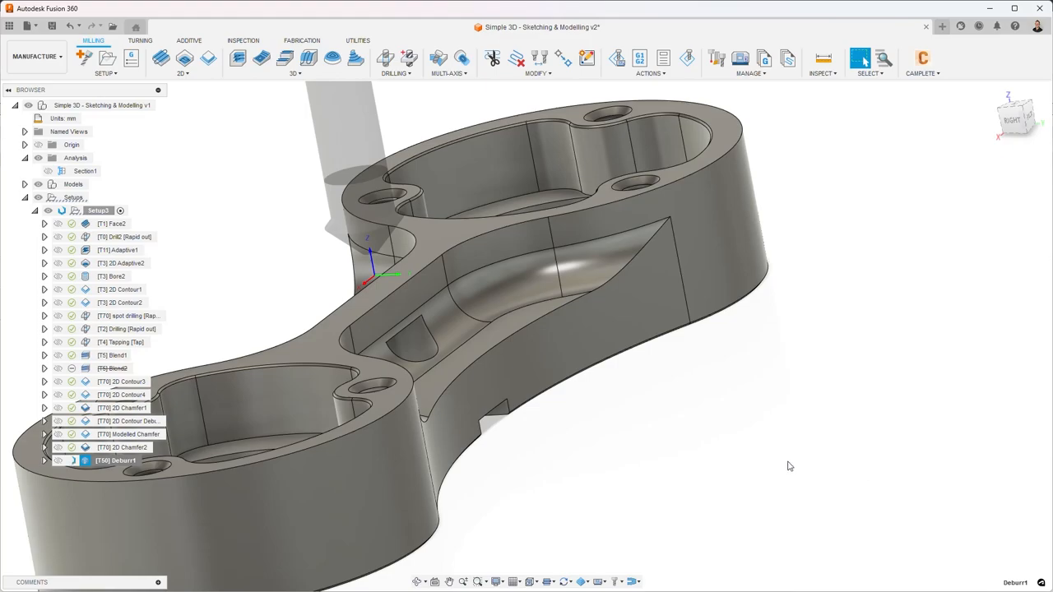
pyautogui.click(115, 459)
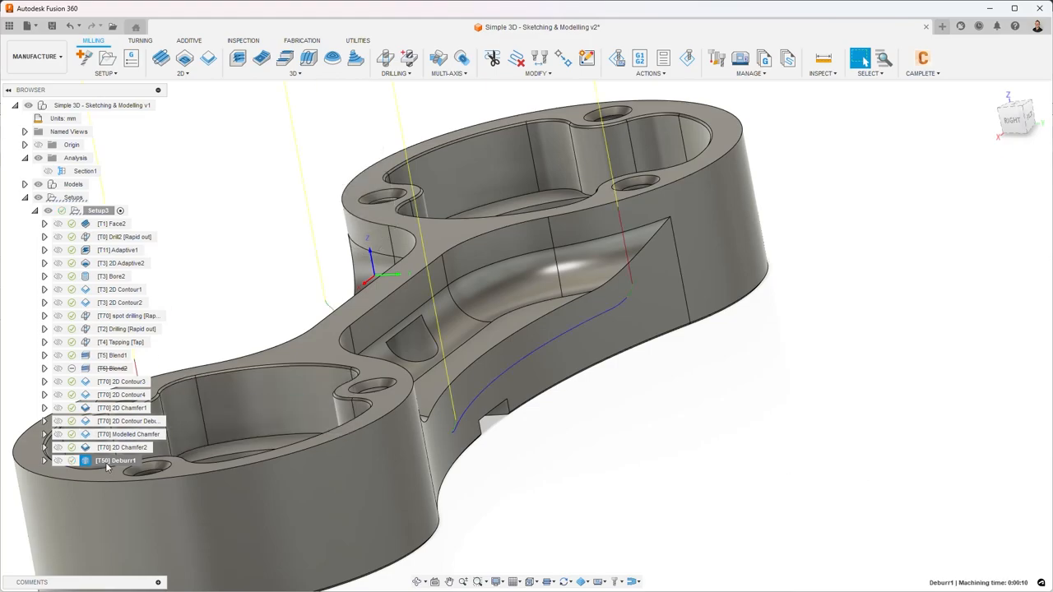
# - Swap Deburr1's tool for the 22 - Ø3mm R1.5mm ball end mill from Tutorial Tools (Metric)
pyautogui.doubleClick(115, 459)
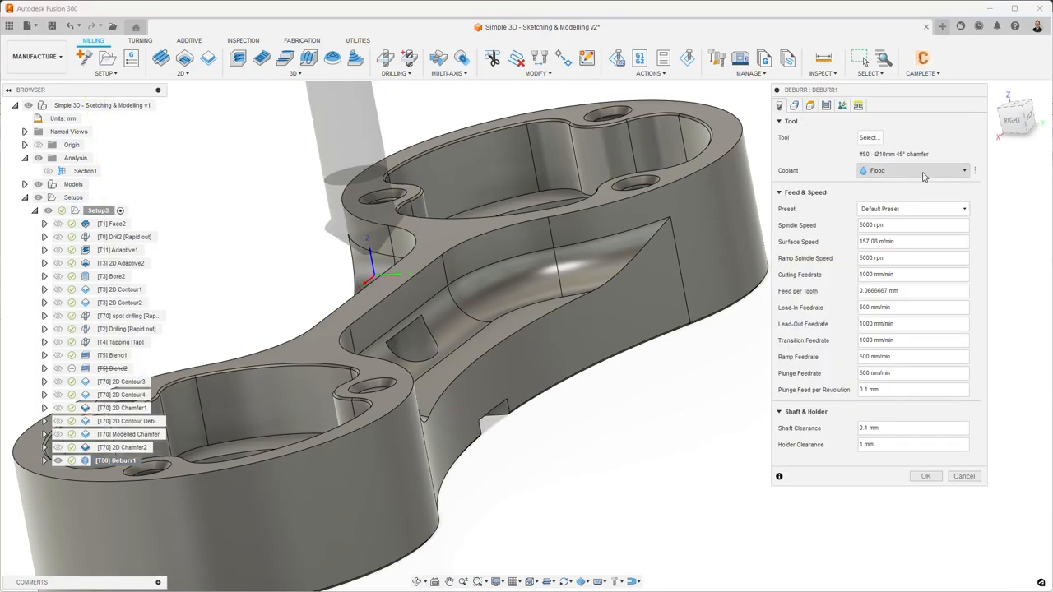
pyautogui.click(795, 105)
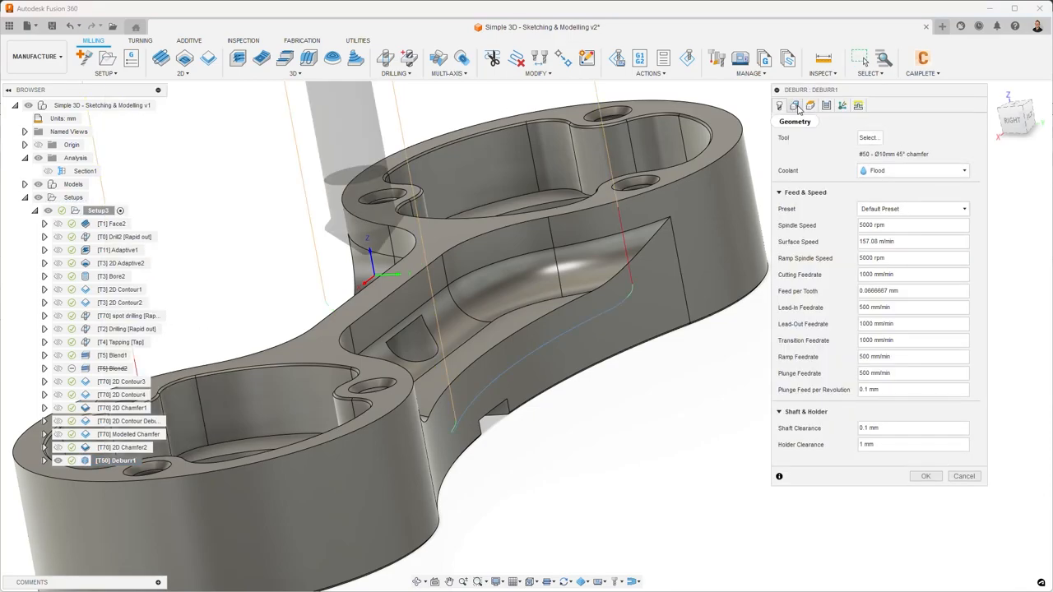
pyautogui.click(867, 137)
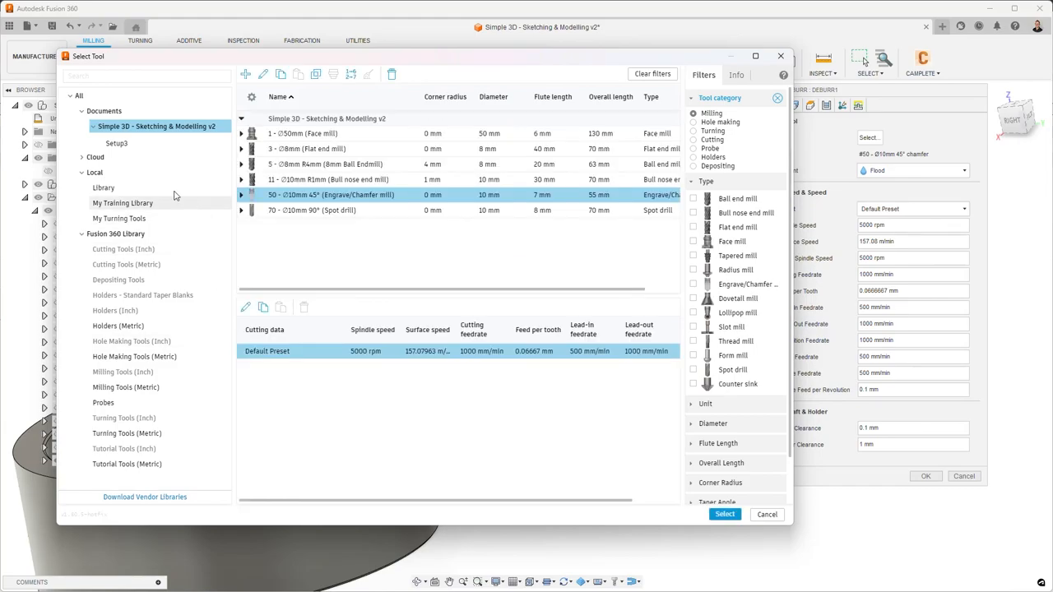
pyautogui.click(126, 464)
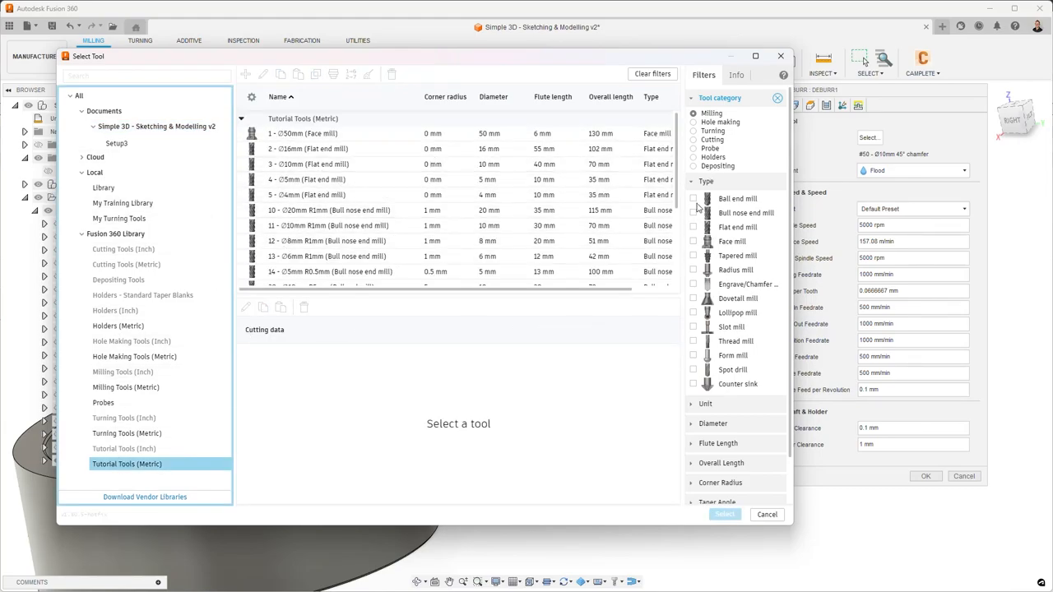
pyautogui.click(693, 199)
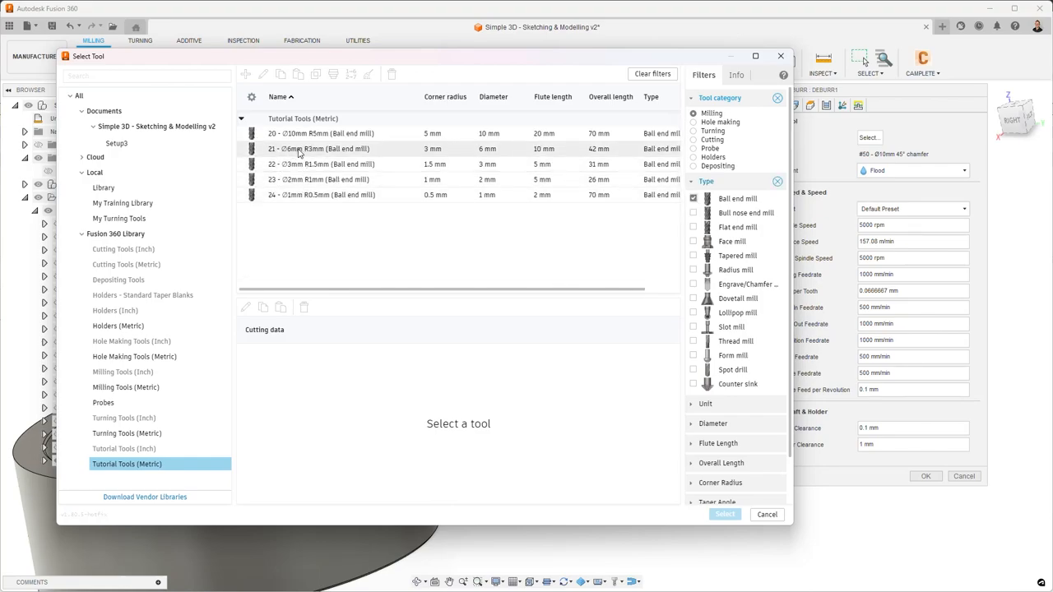
pyautogui.click(321, 163)
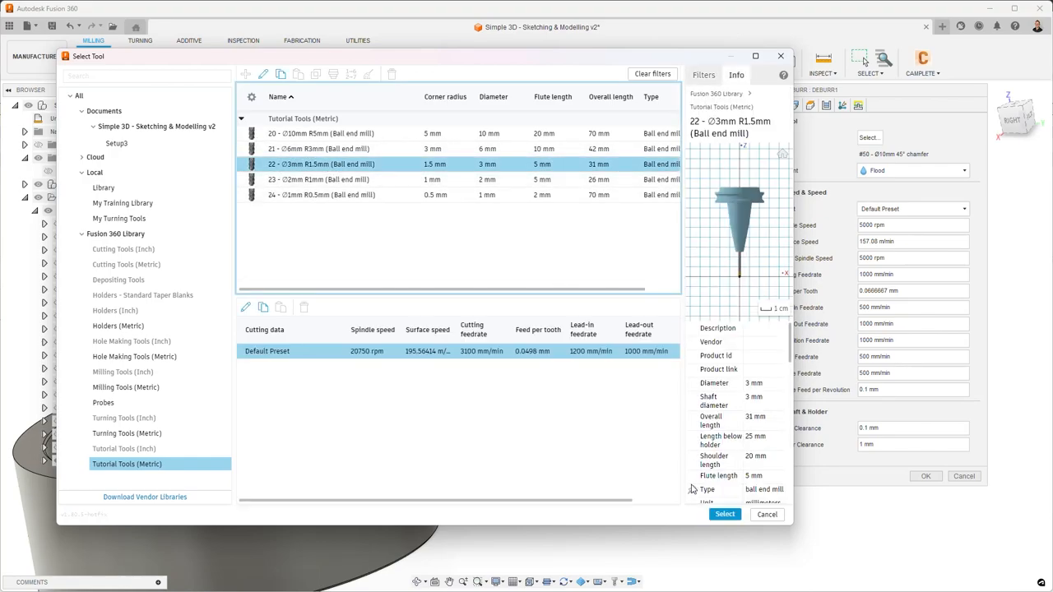
pyautogui.click(724, 514)
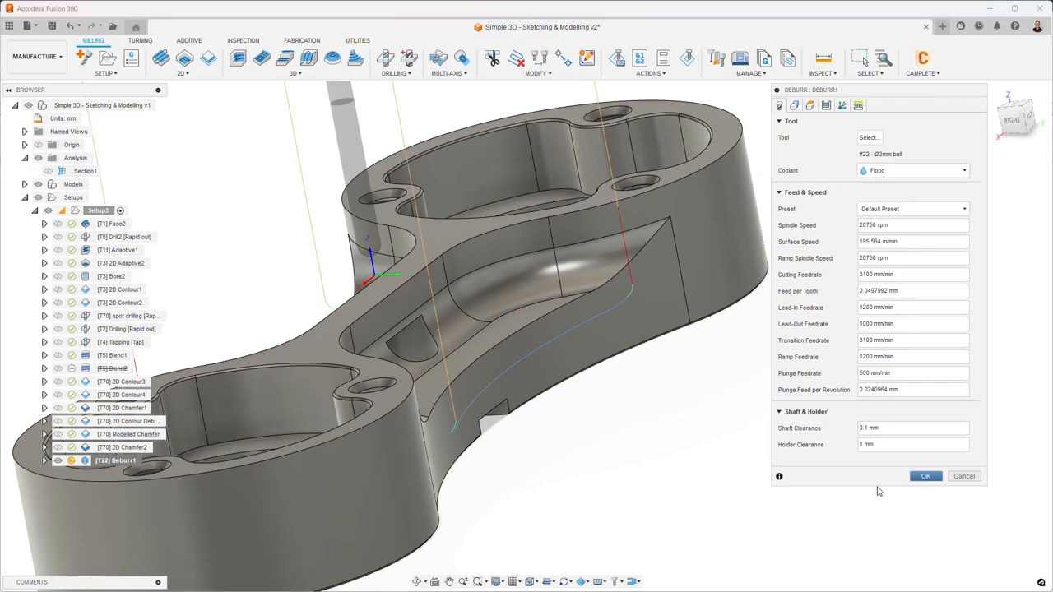
# - Regenerate Deburr1 with the ball end mill, simulate it, and exit the simulation
pyautogui.click(925, 475)
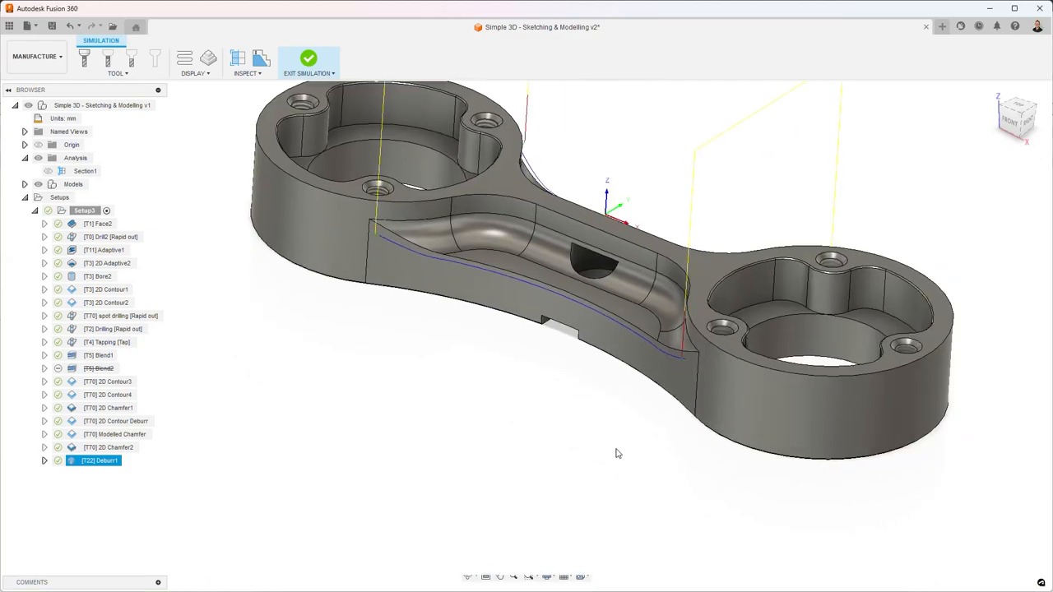
pyautogui.click(308, 61)
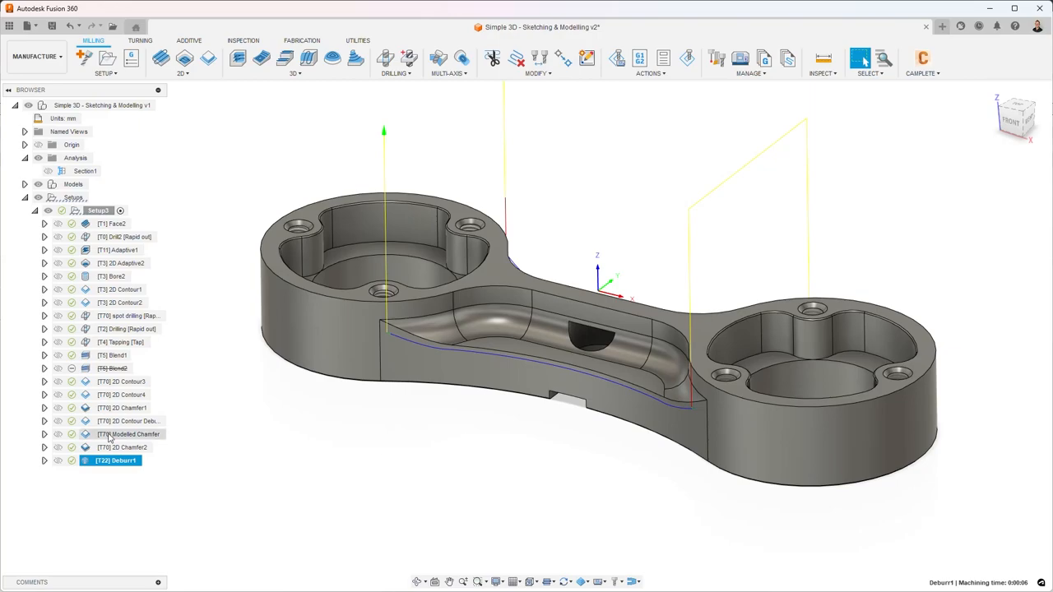
pyautogui.click(124, 420)
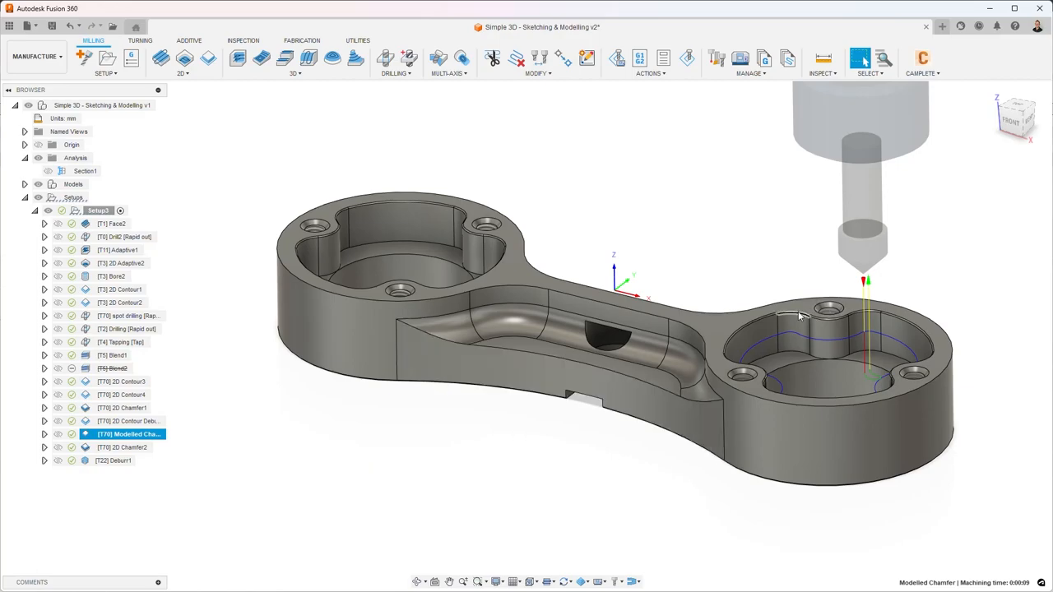
pyautogui.moveTo(740, 284)
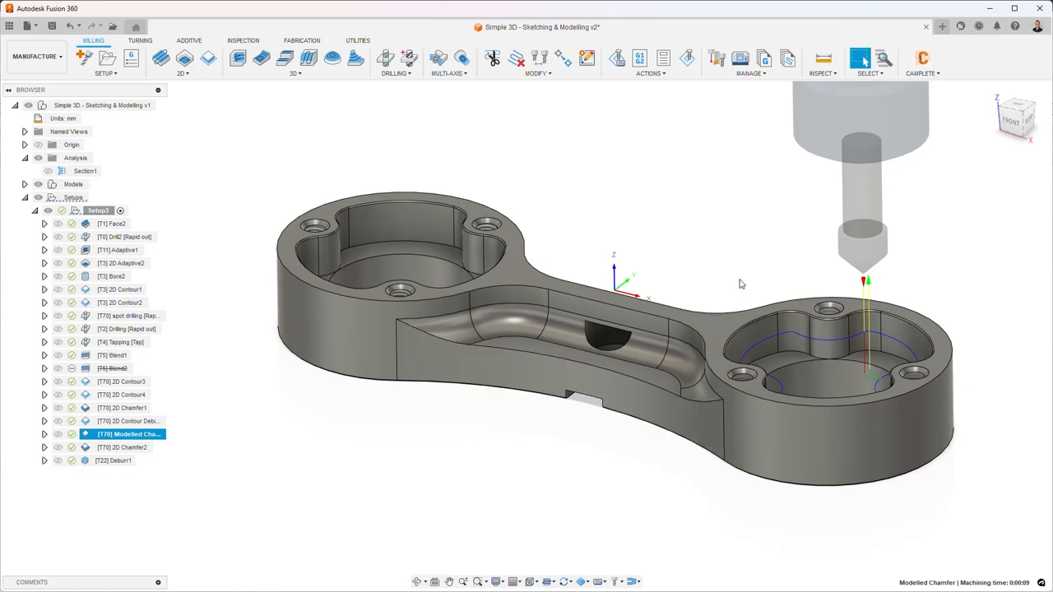
pyautogui.moveTo(189, 492)
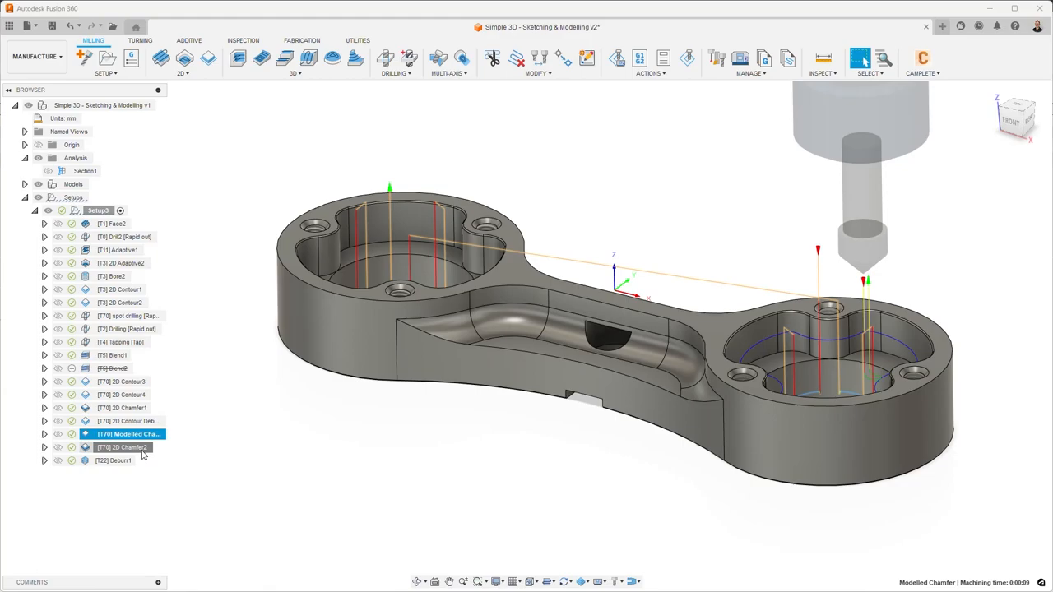
pyautogui.click(123, 447)
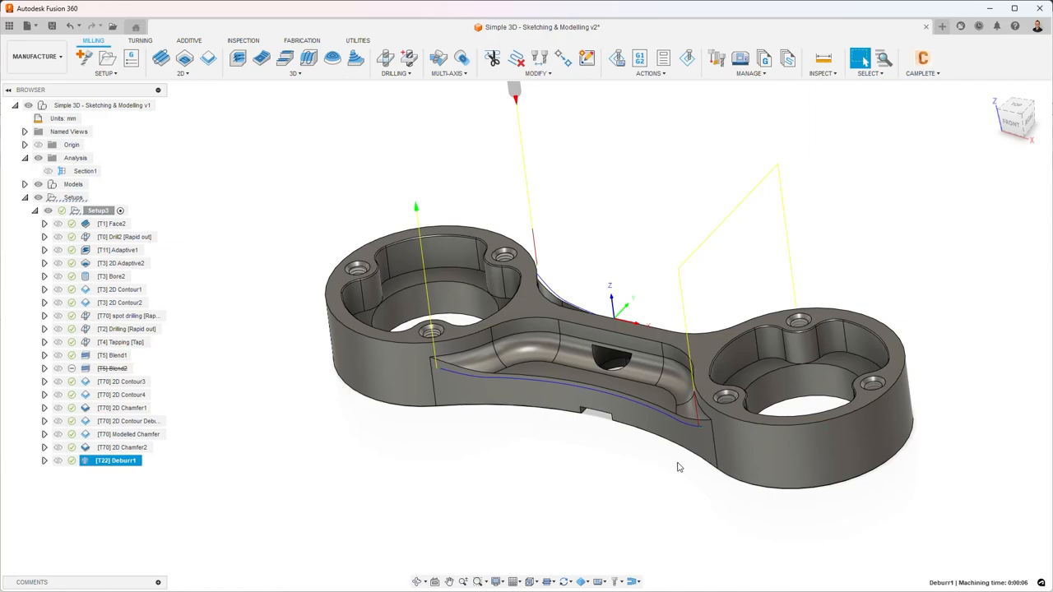
pyautogui.moveTo(500, 442)
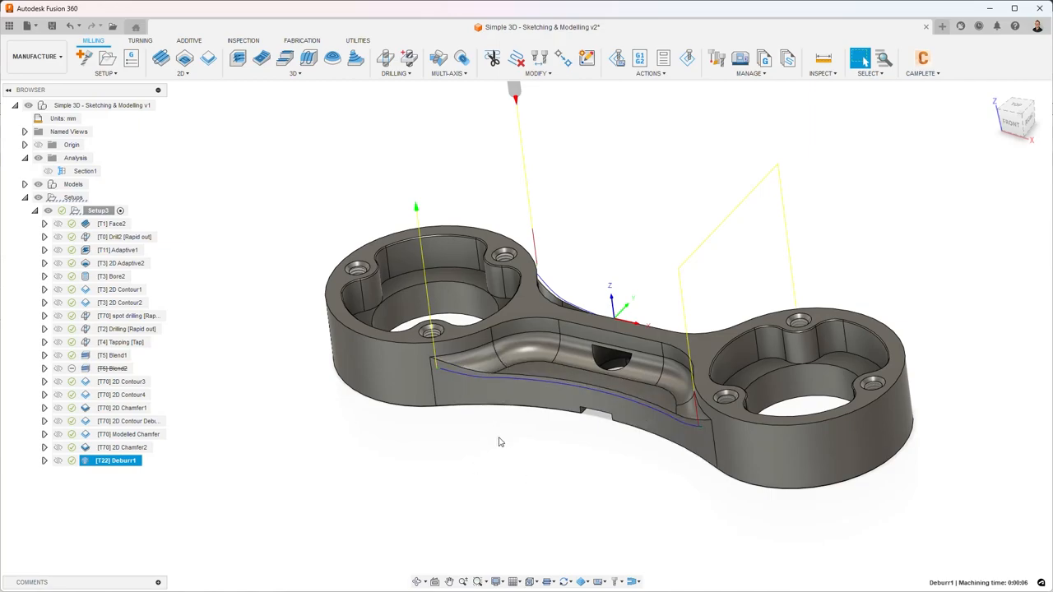